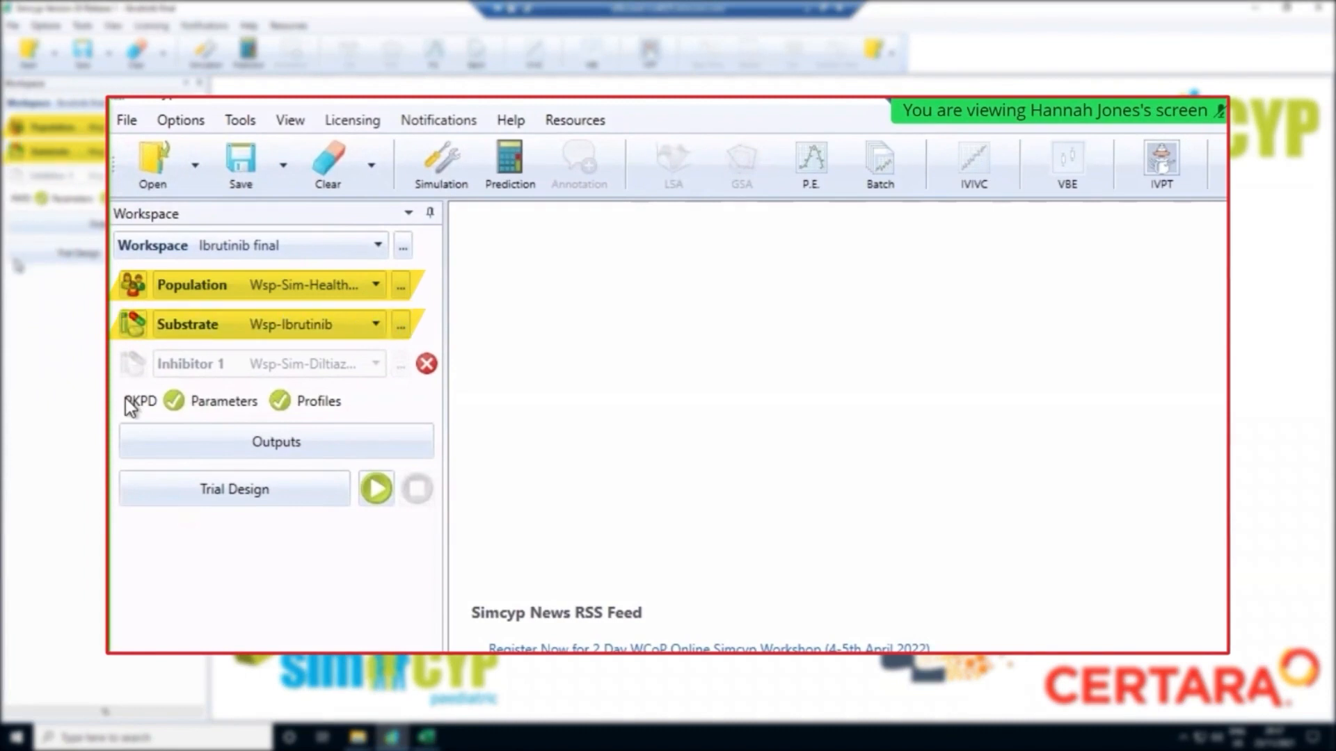
- Show the population library and load Sim-Healthy Volunteers demographics with CYP phenotype frequencies
left_click(234, 488)
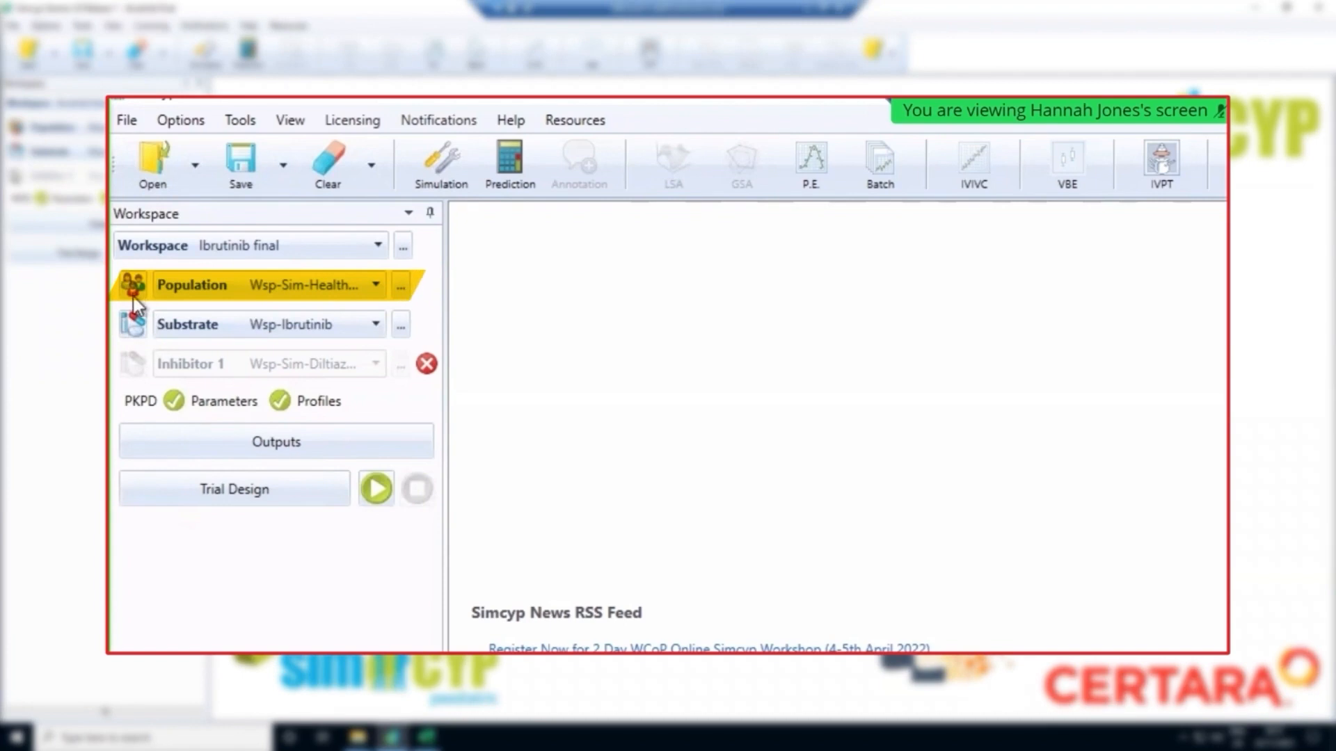
mouse_move(341, 311)
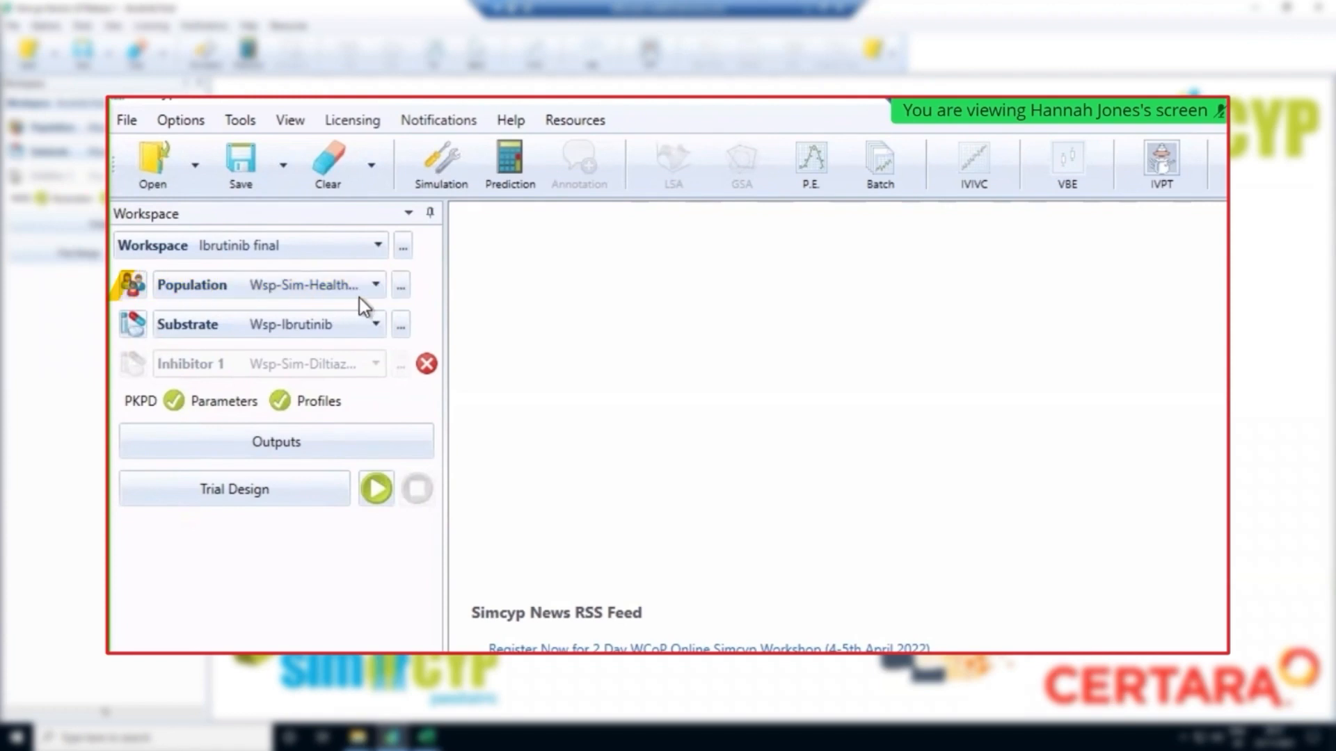
left_click(375, 284)
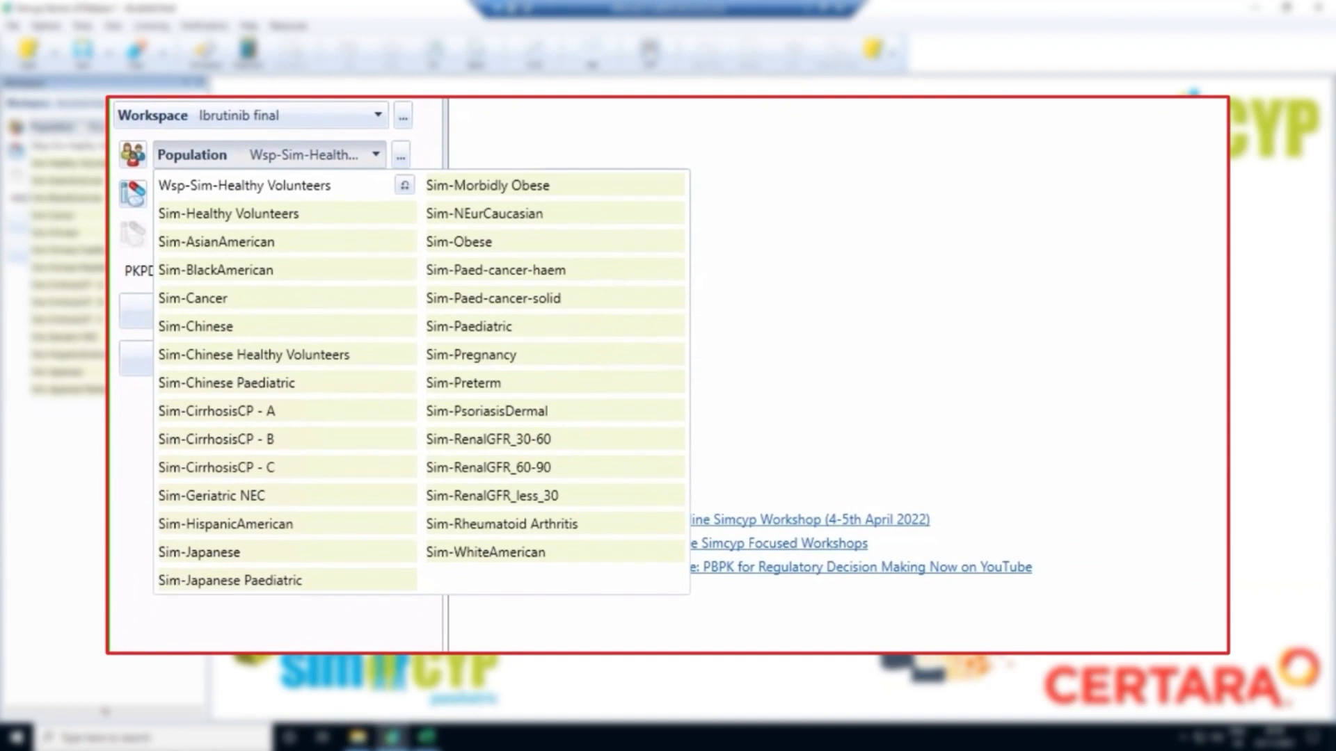
mouse_move(196, 599)
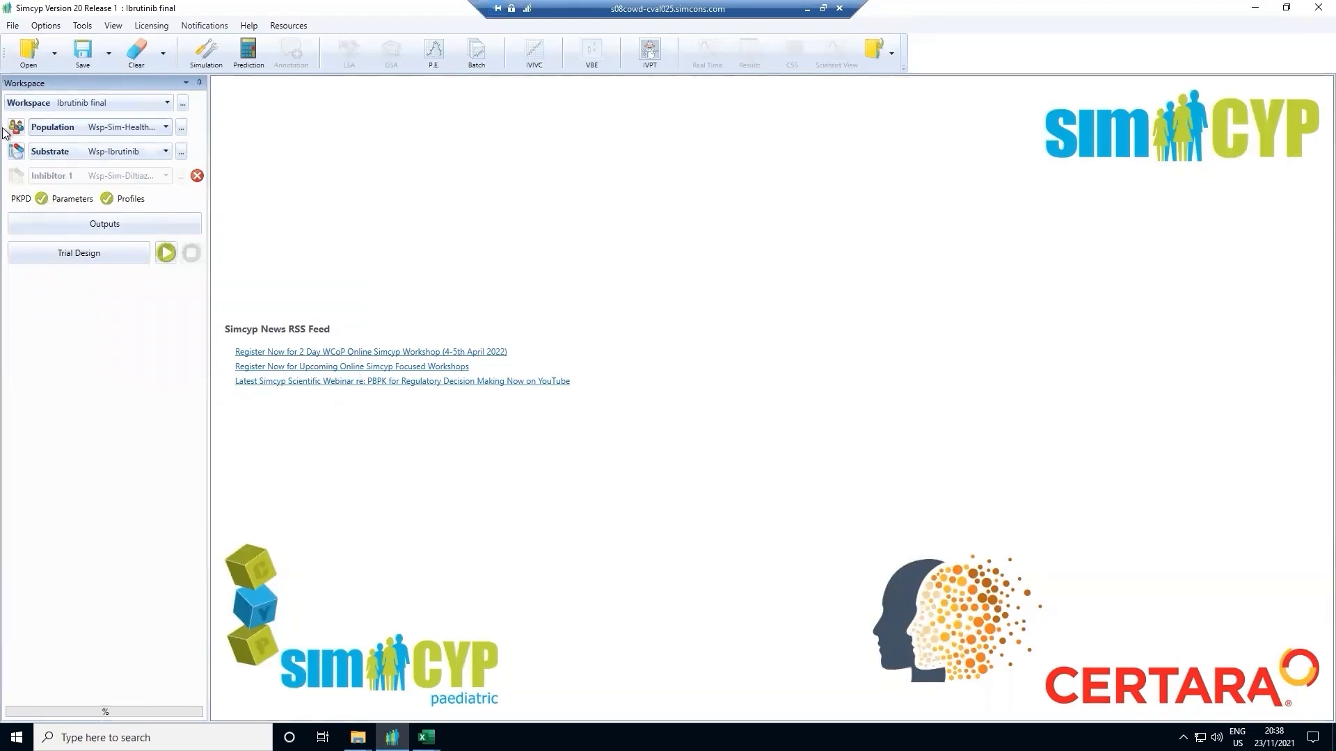
left_click(14, 130)
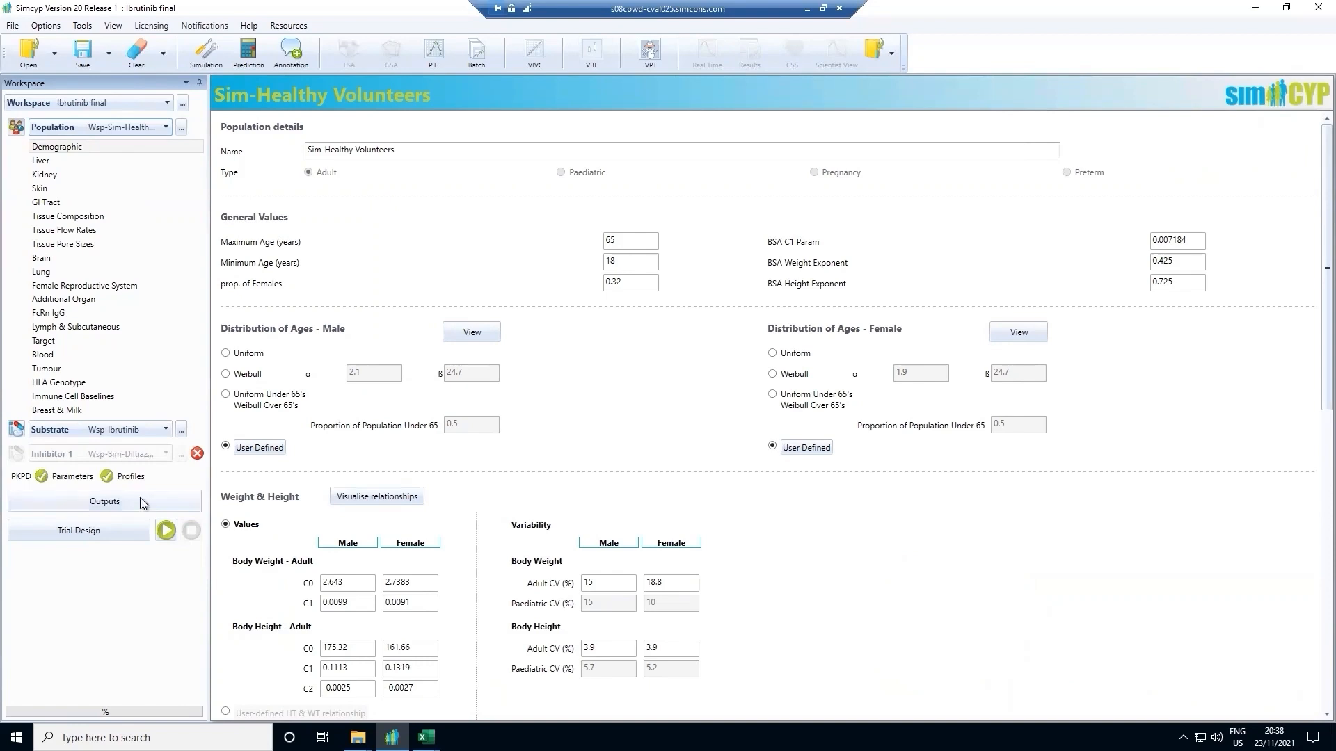
mouse_move(241, 418)
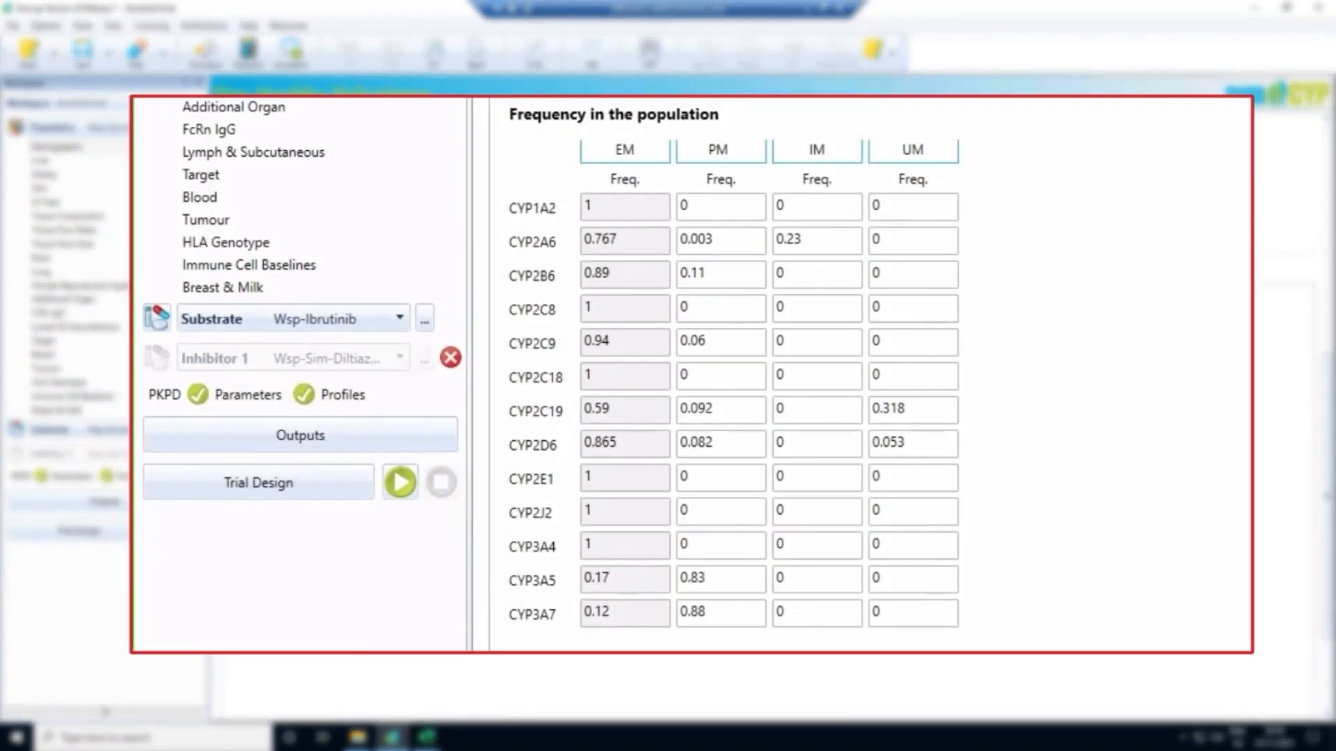
mouse_move(1247, 628)
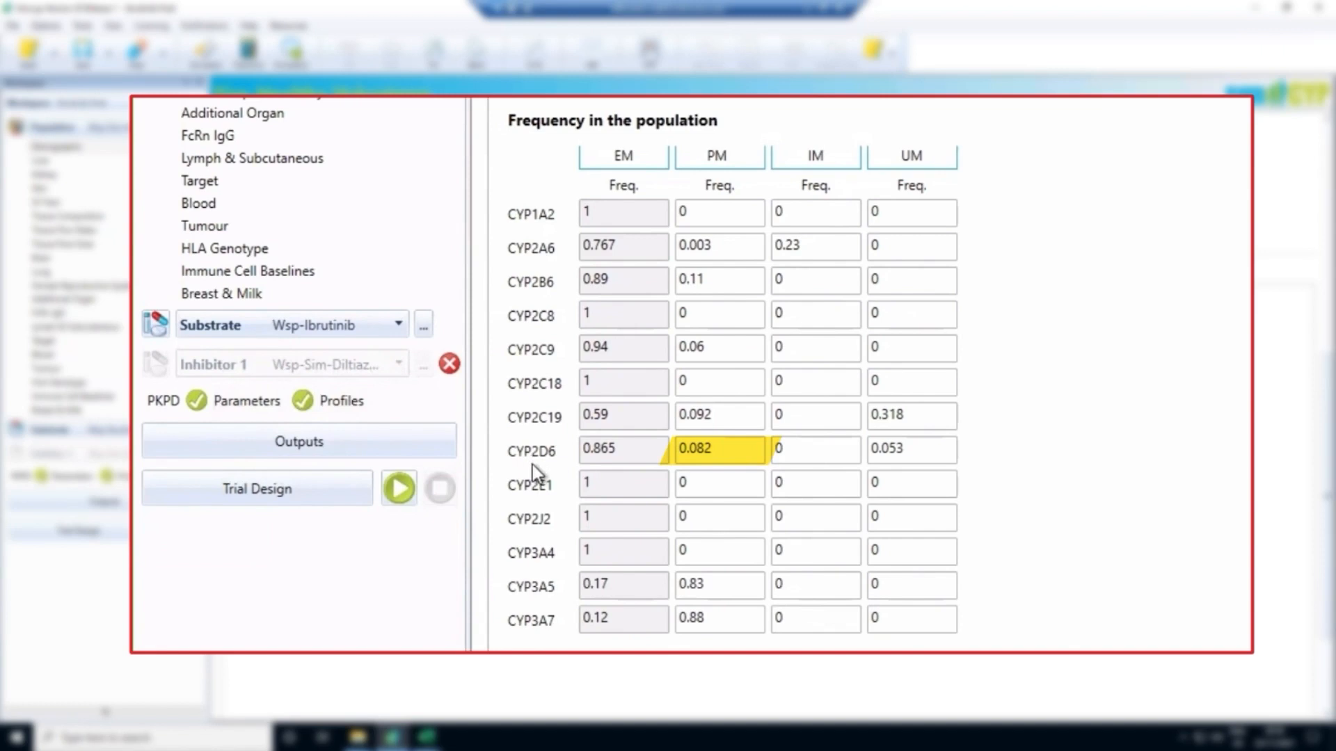
mouse_move(534, 479)
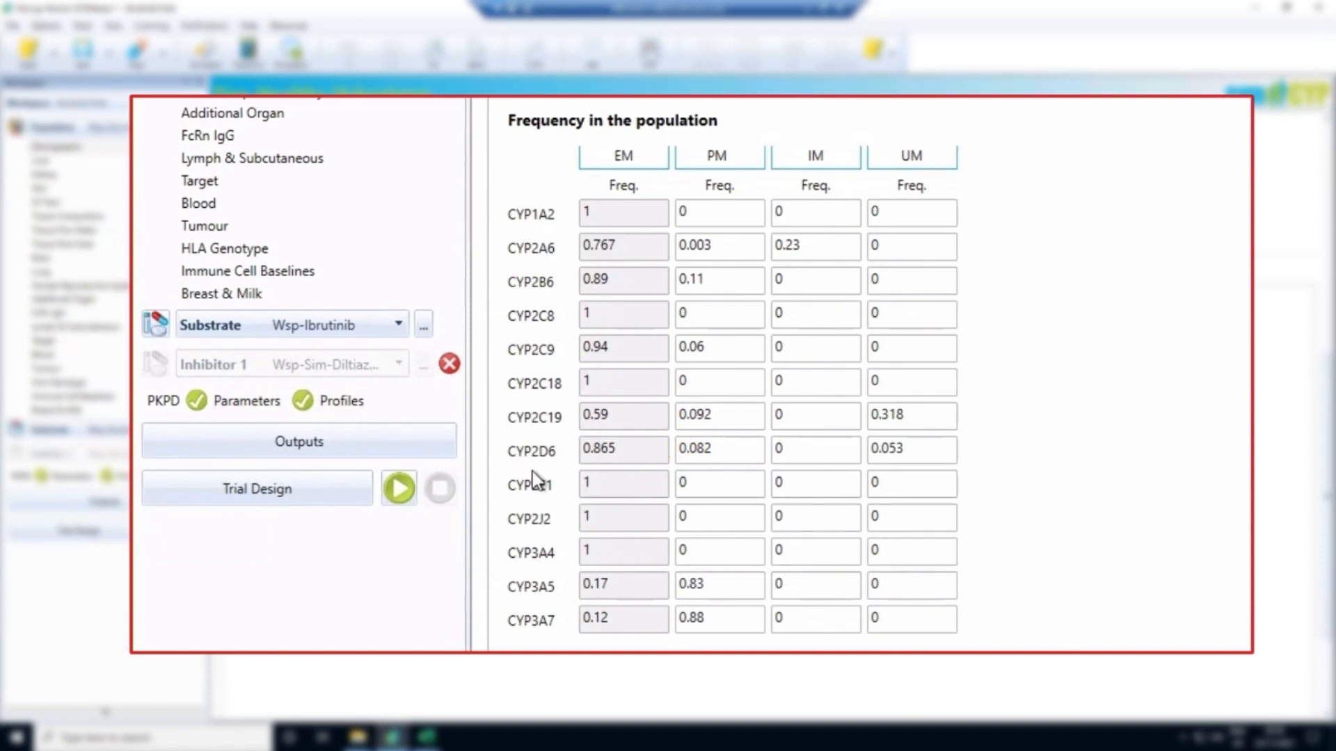
mouse_move(538, 478)
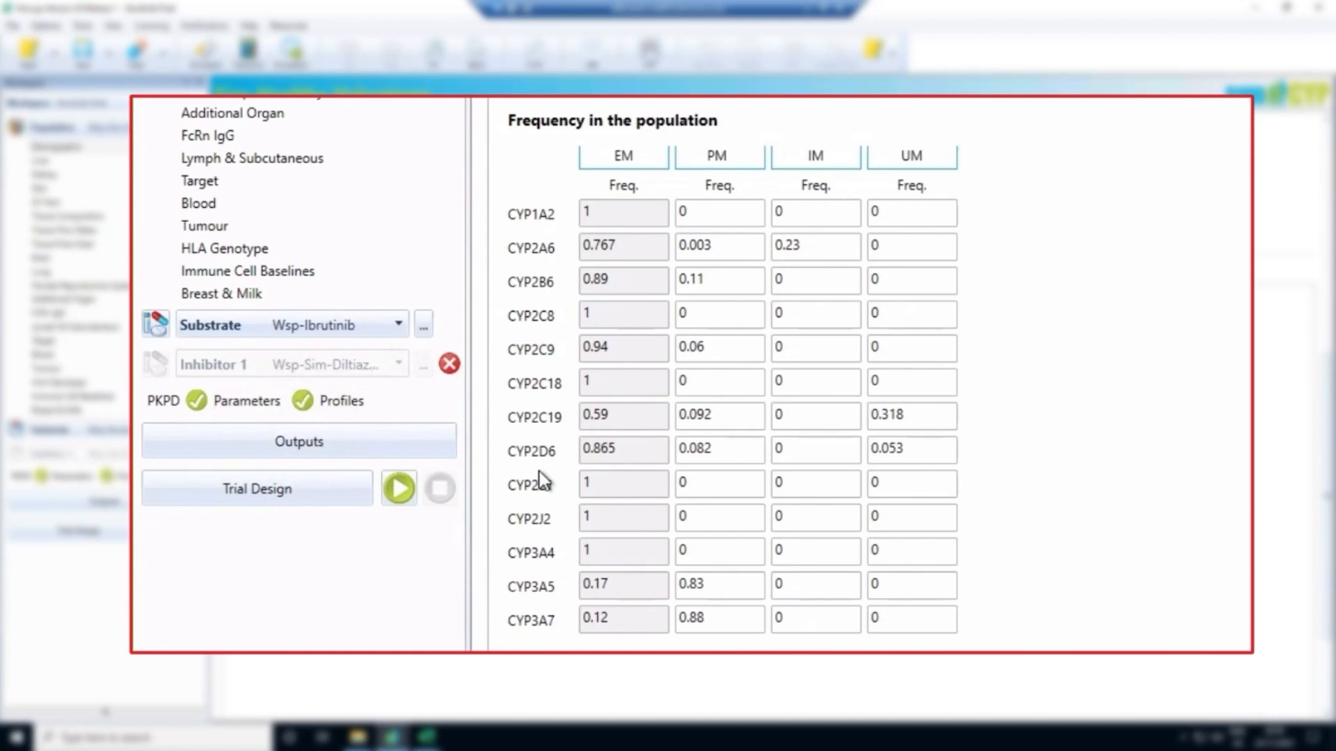
mouse_move(505, 523)
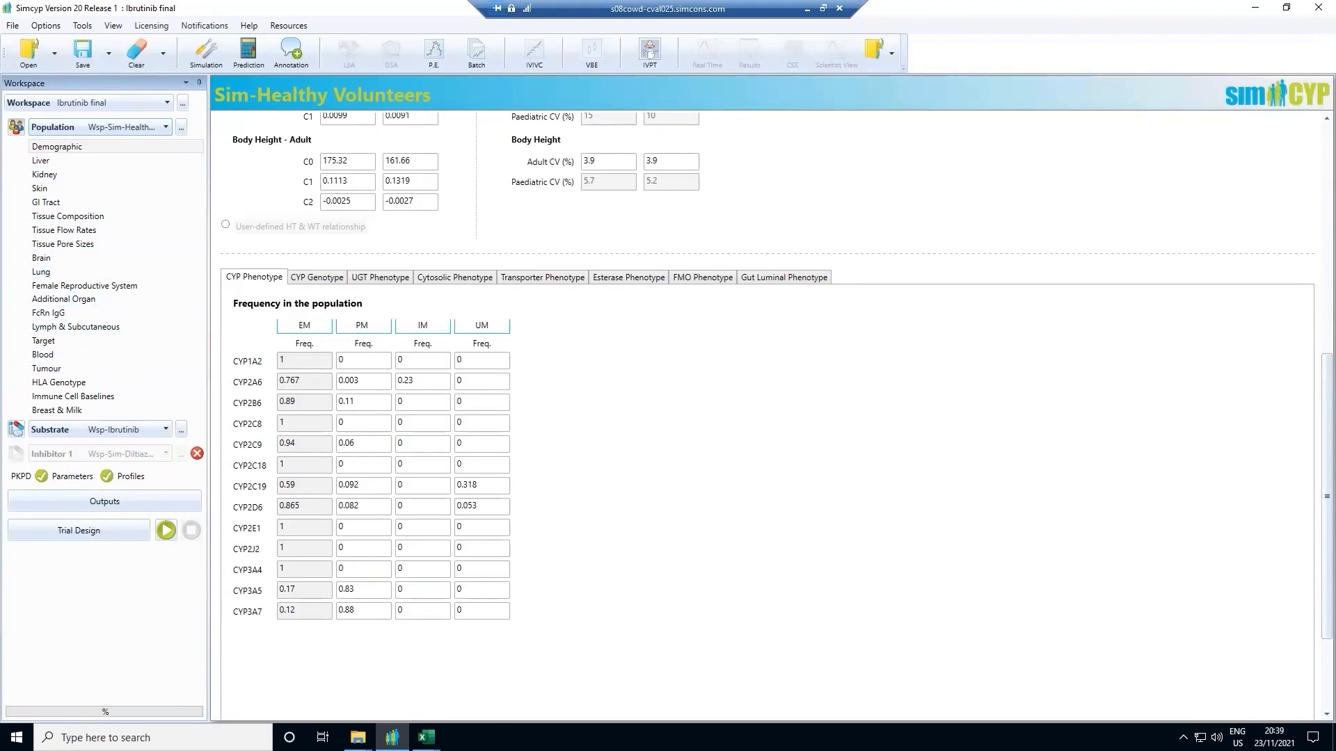
mouse_move(102, 149)
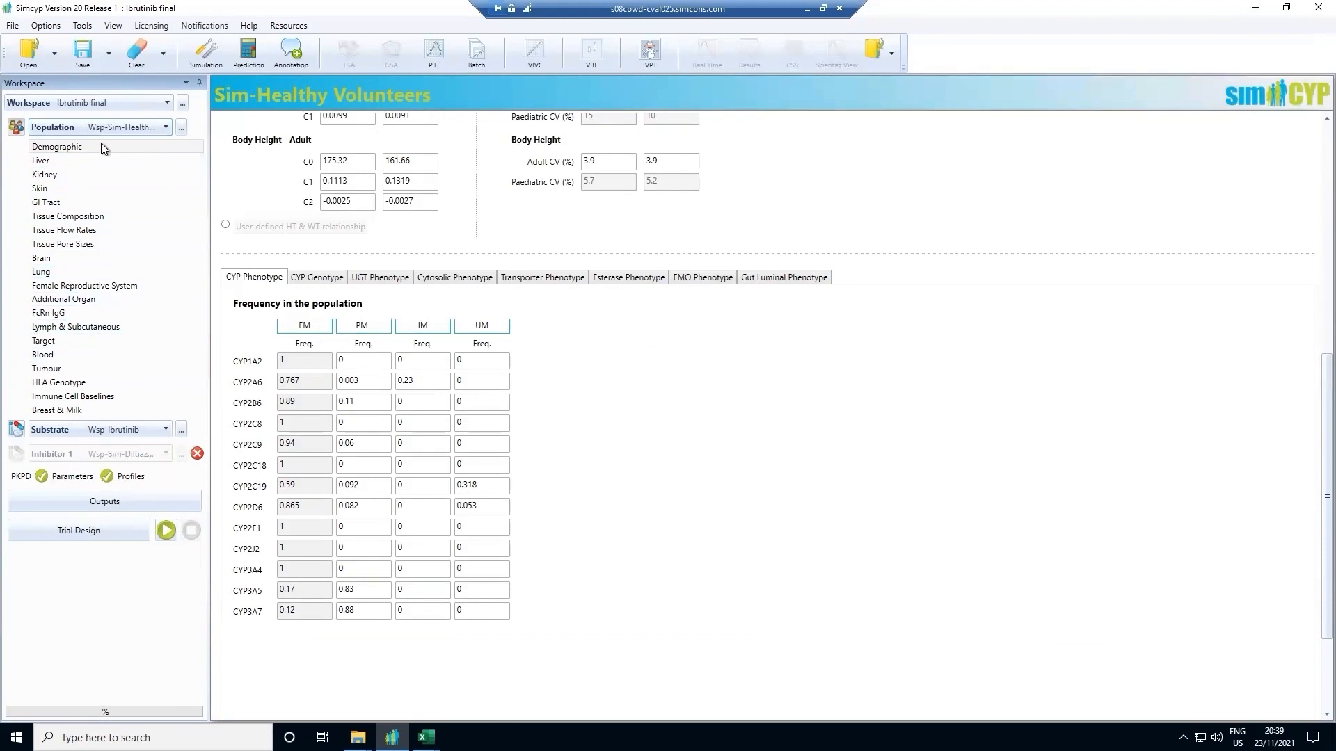
- Show the liver parameters down to the CYP enzyme abundances table
left_click(40, 160)
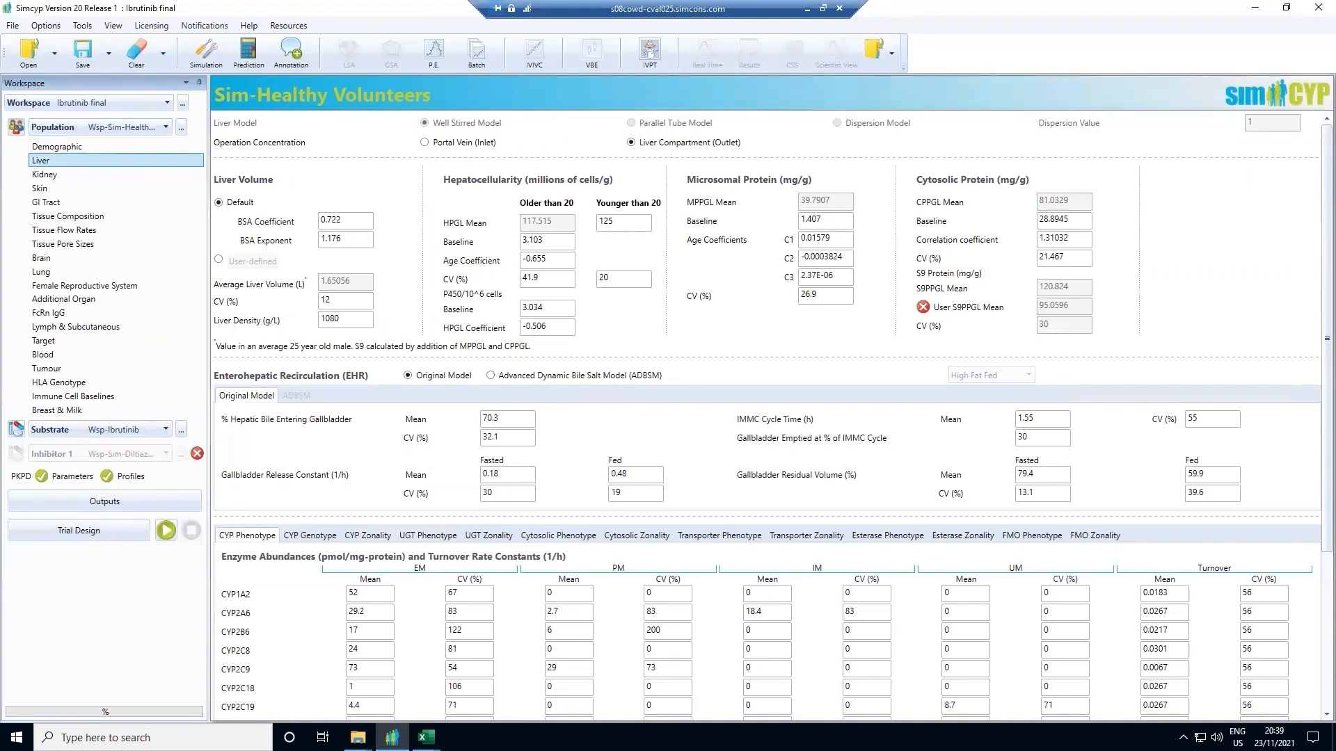
scroll("down", 3)
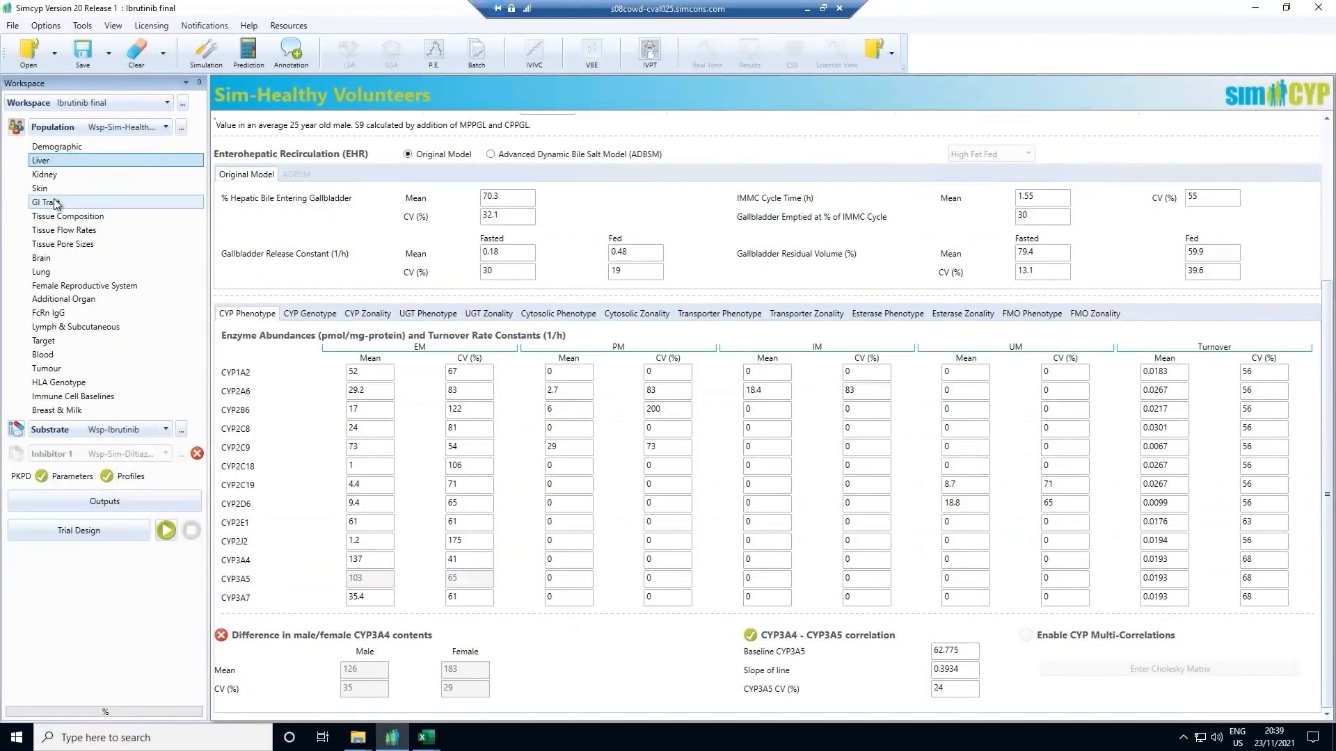
- Show the gastrointestinal tract parameters leading to the per-organ tissue composition values
left_click(48, 202)
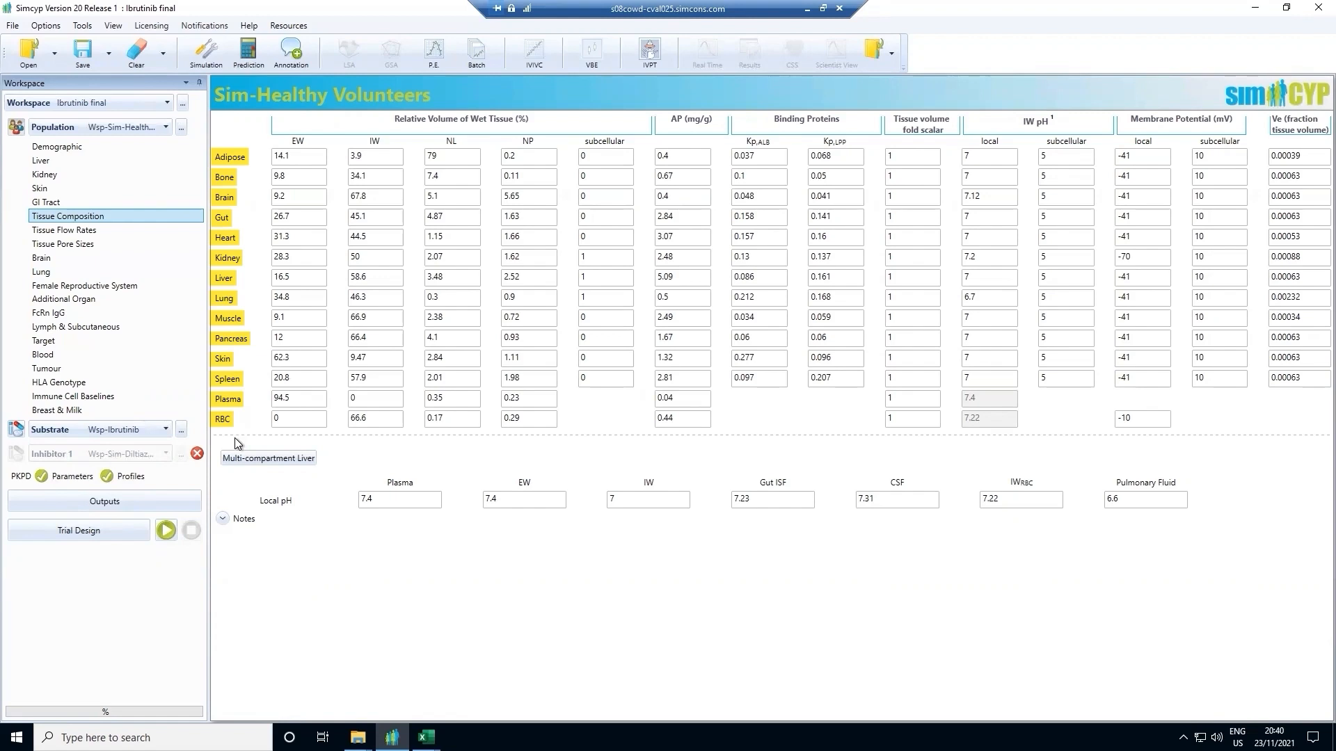
mouse_move(236, 410)
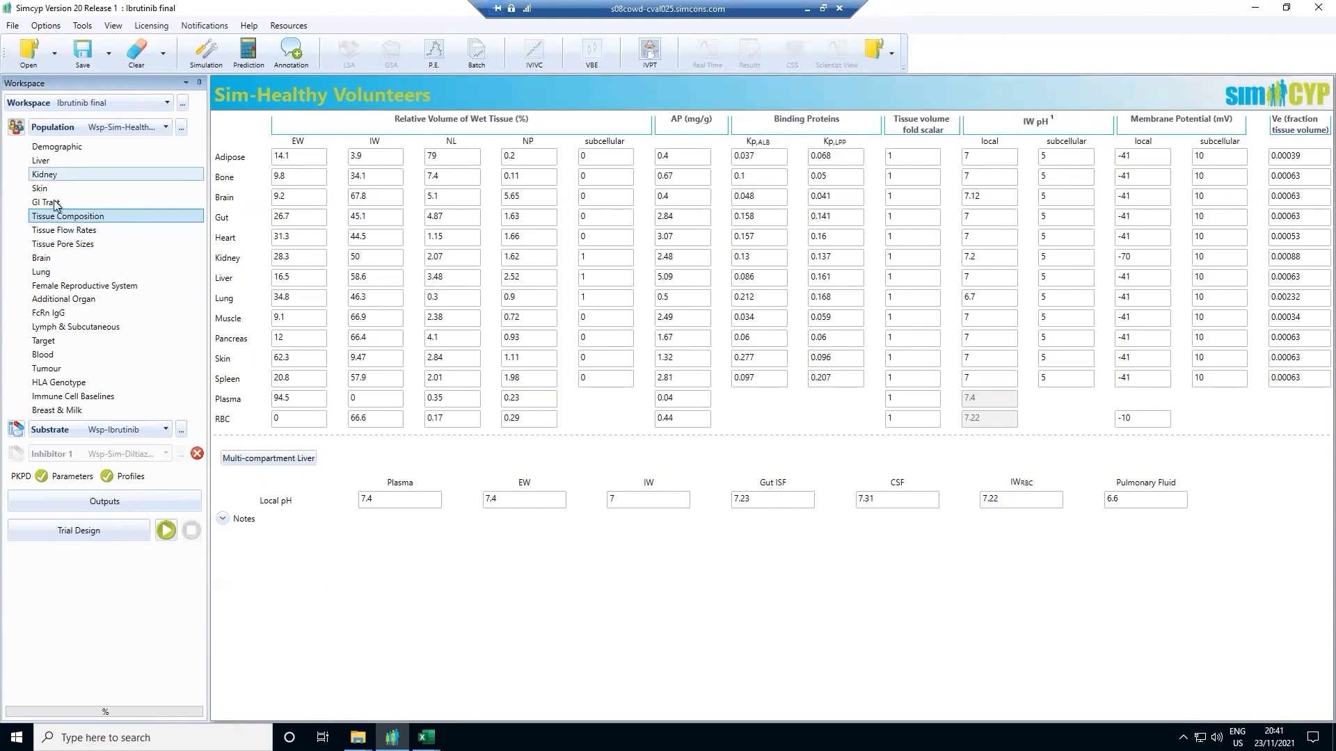
- Review brain then lung parameters and bring up the population list
left_click(41, 258)
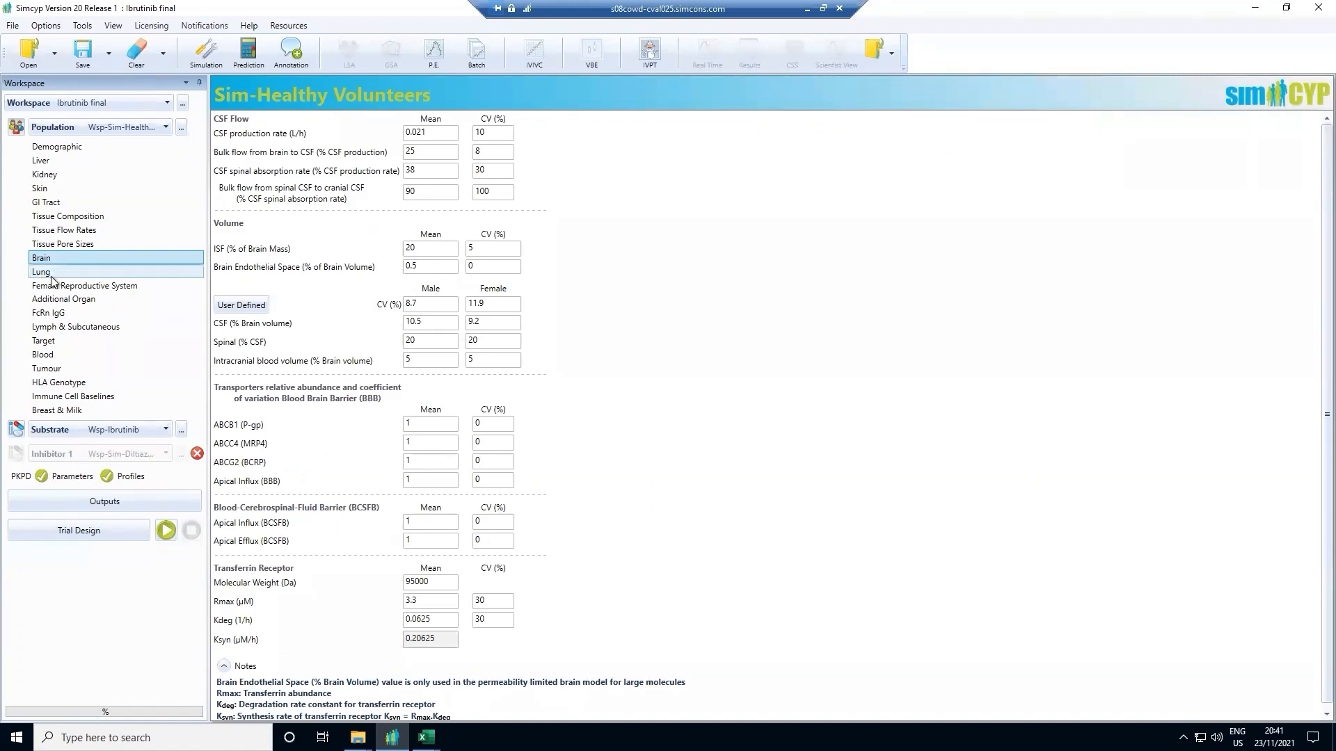
left_click(40, 272)
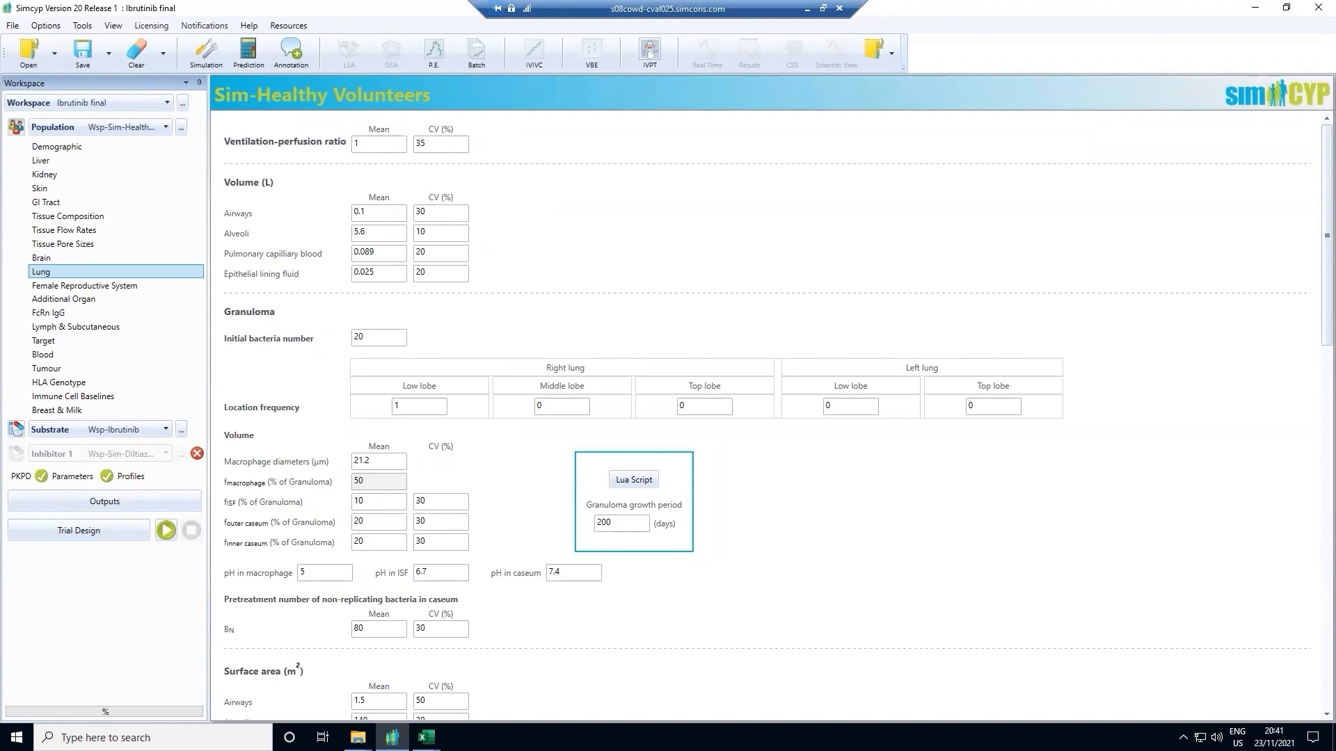
left_click(168, 126)
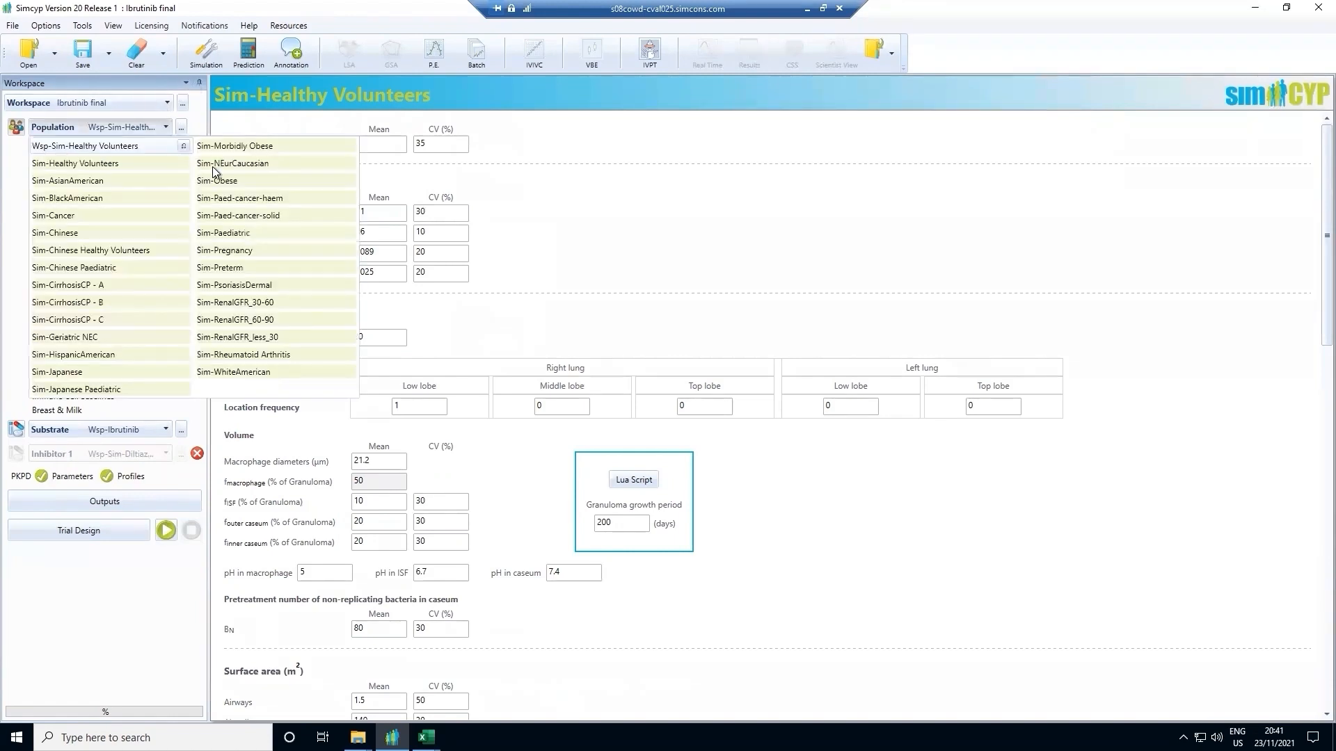
- Load Sim-Paediatric with its CYP1A2 ontogeny curve, then reopen the population list
left_click(222, 232)
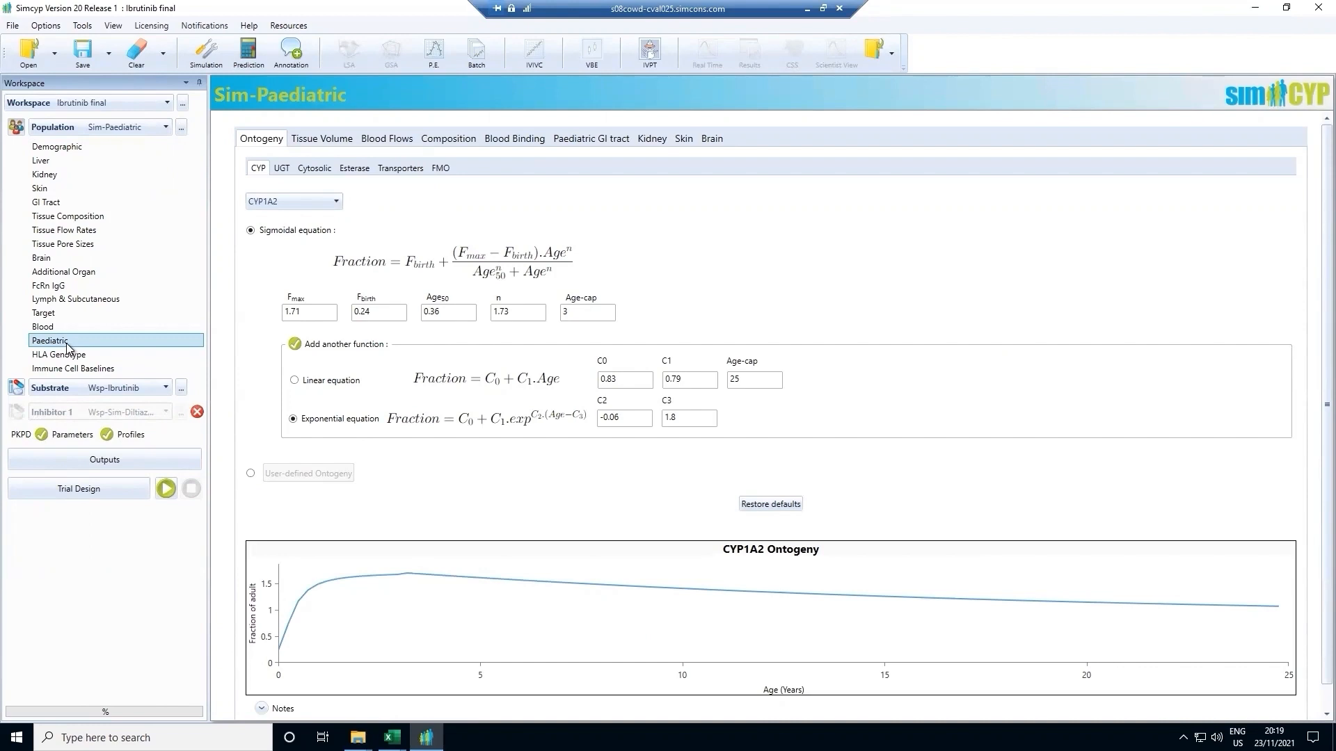
mouse_move(240, 616)
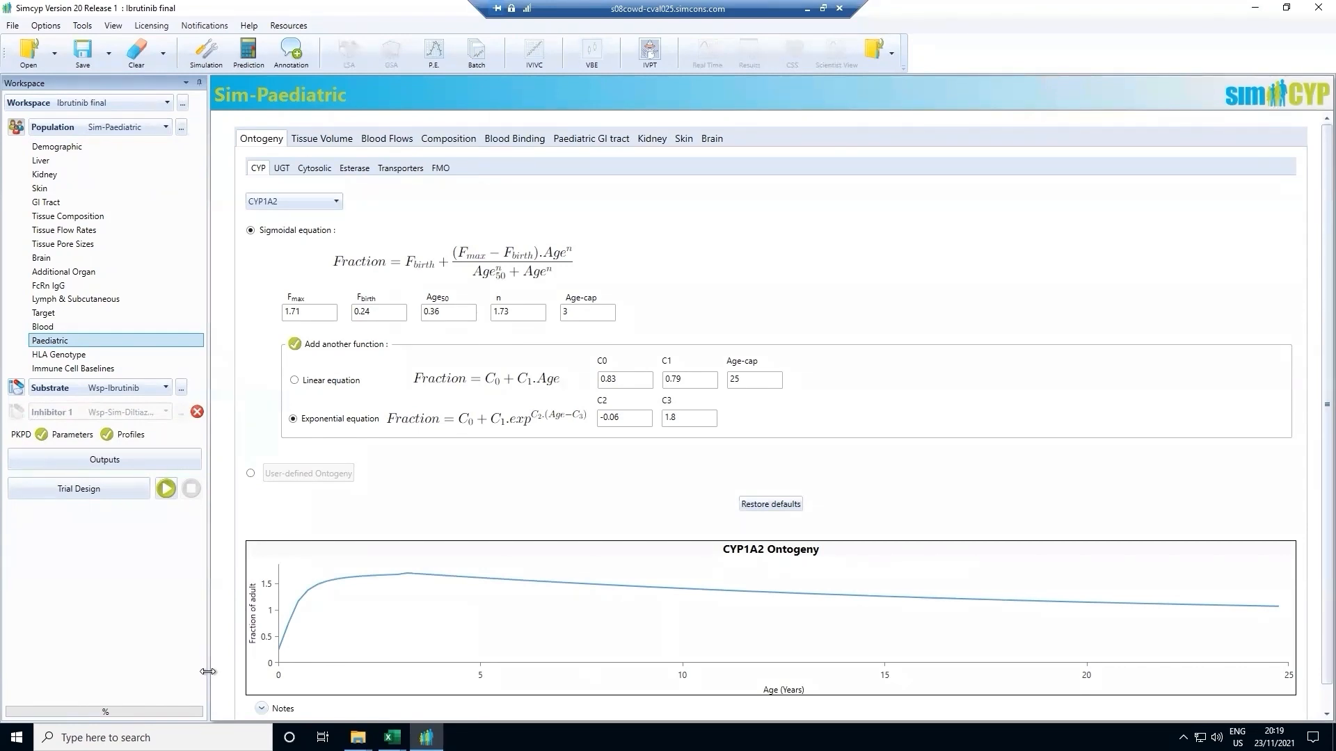
mouse_move(680, 181)
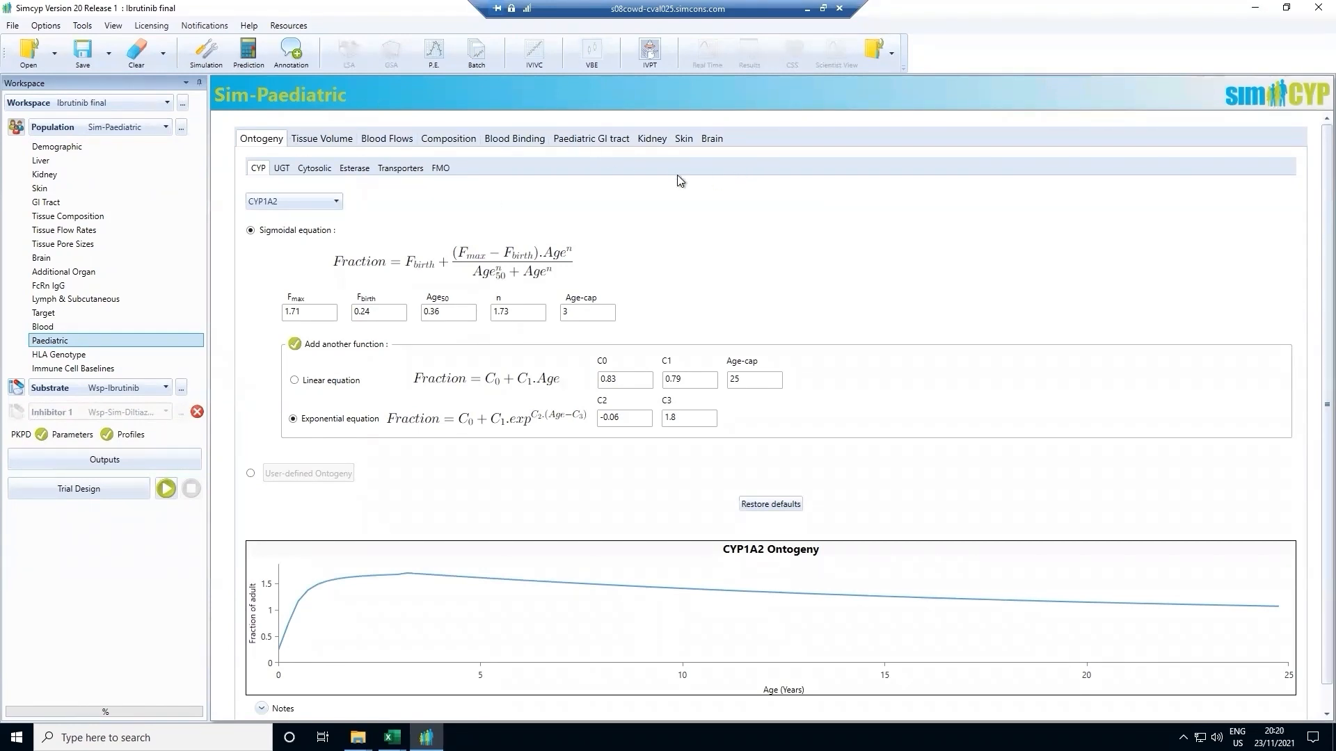
mouse_move(322, 543)
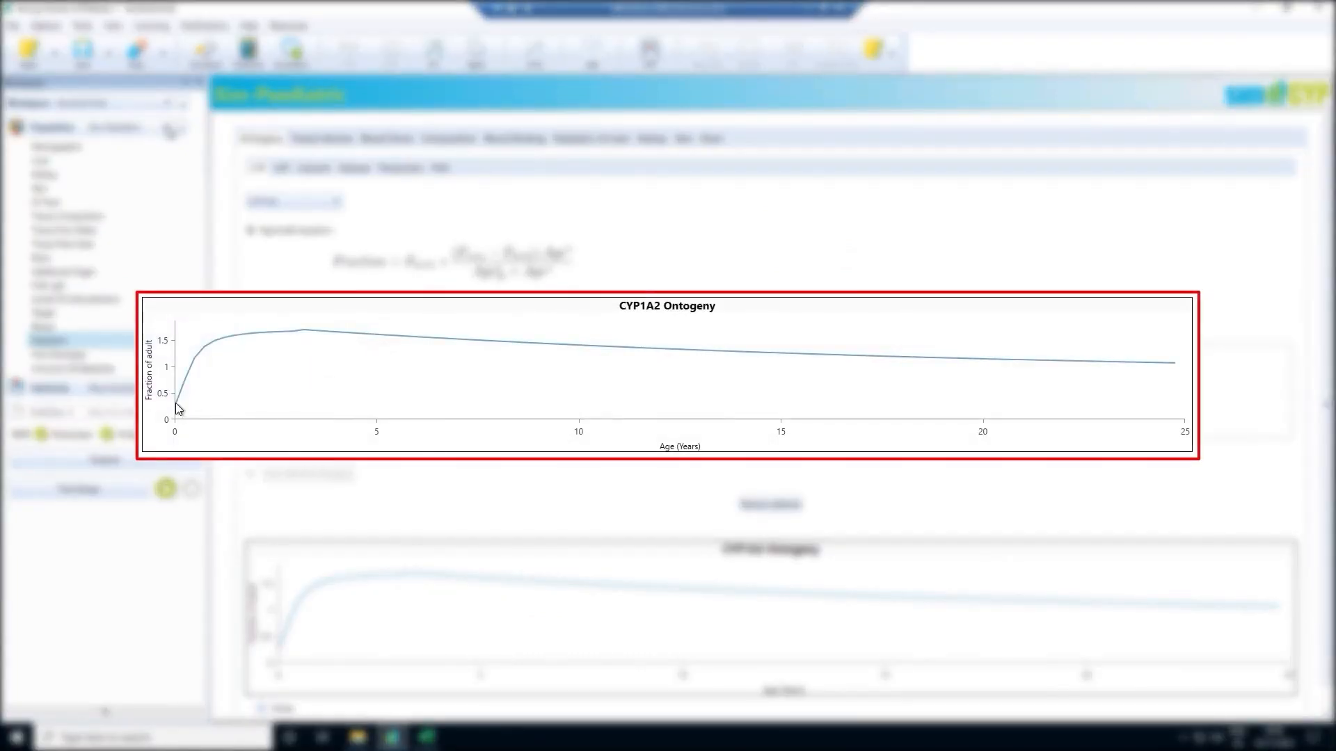
mouse_move(433, 336)
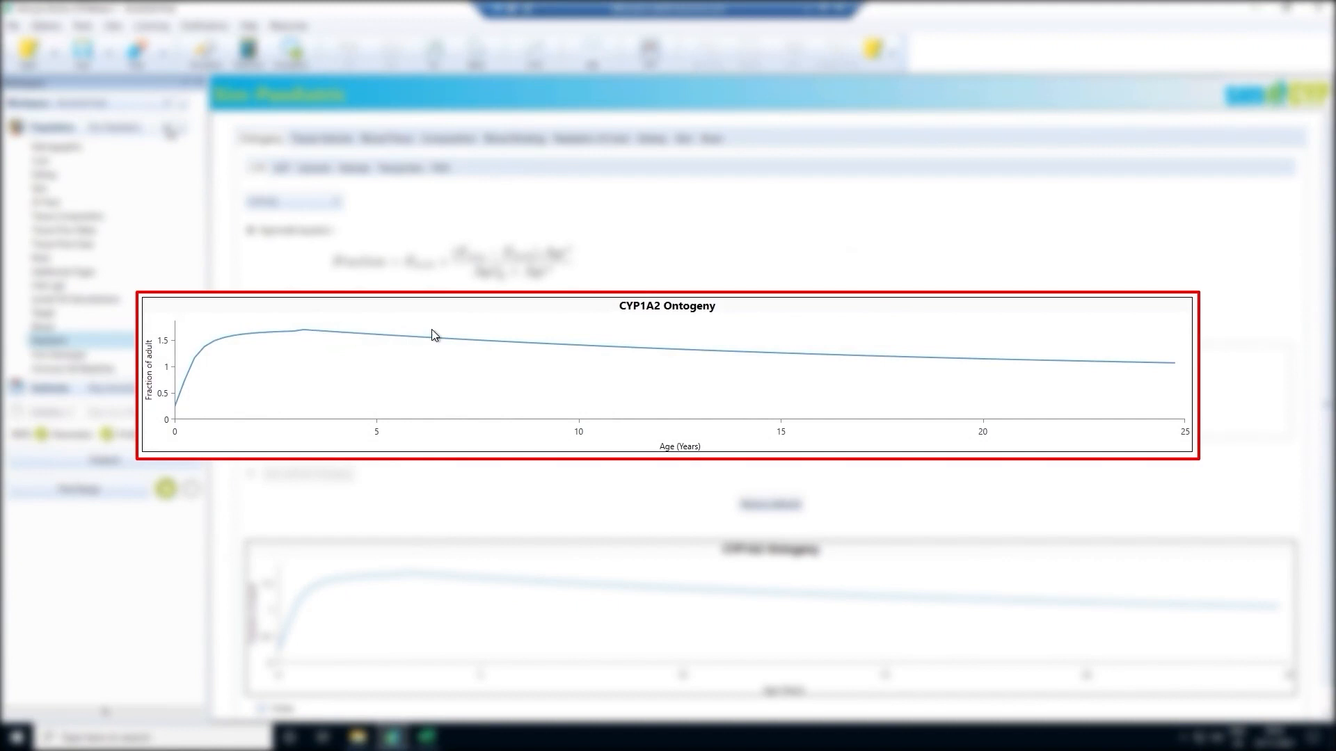
mouse_move(1126, 337)
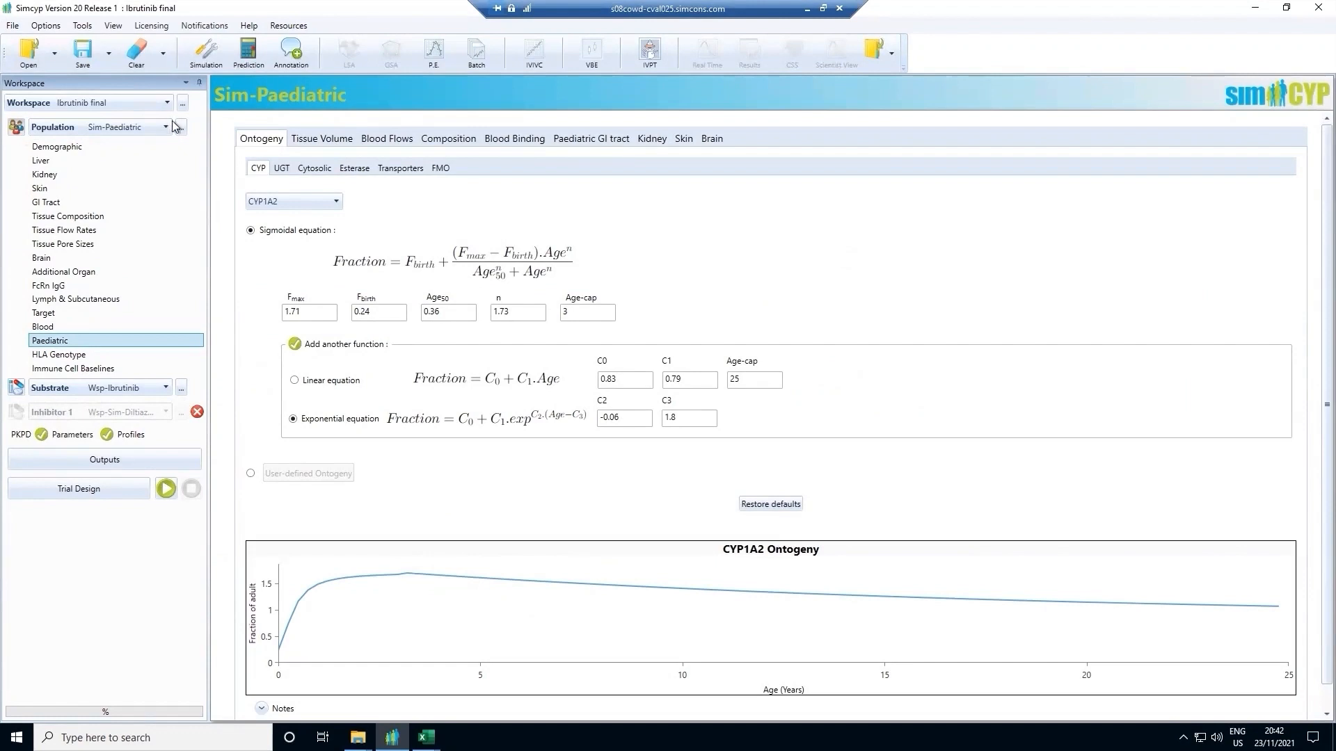
left_click(167, 127)
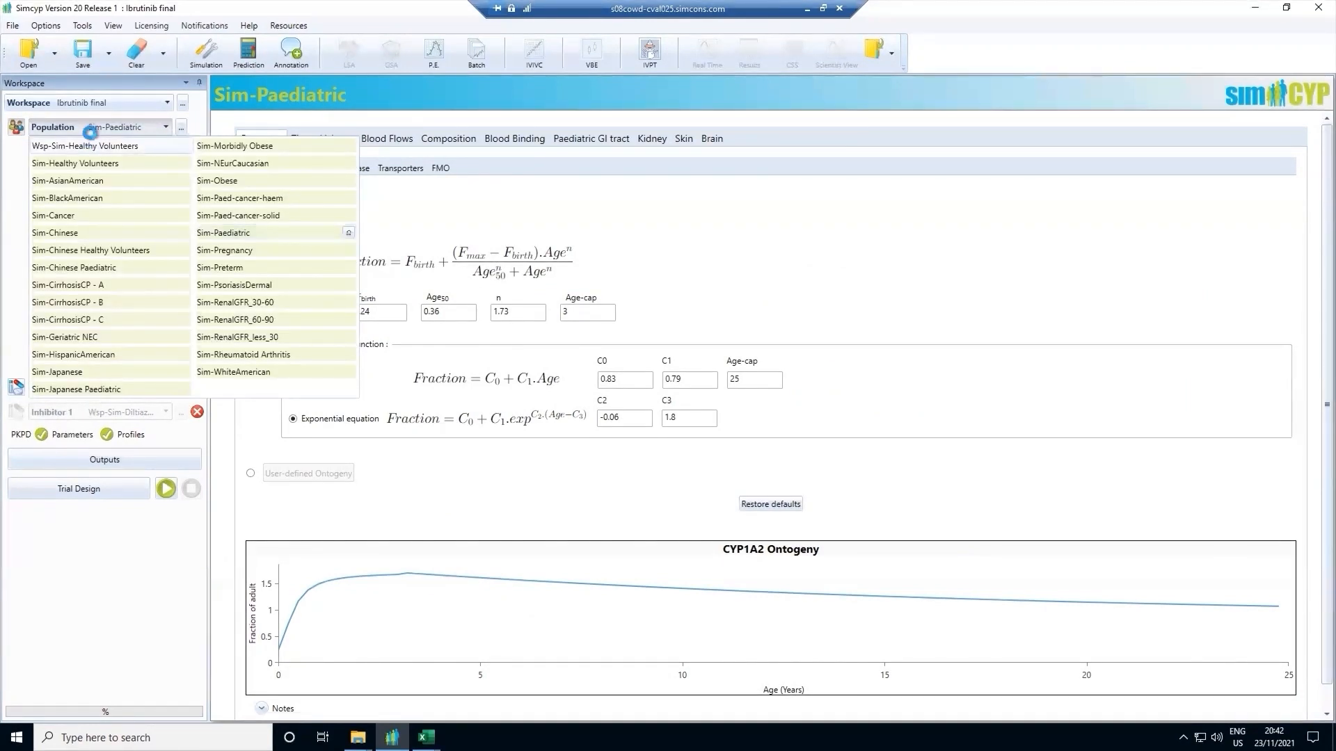
- Return to Sim-Healthy Volunteers and show its Breast & Milk parameters
left_click(73, 163)
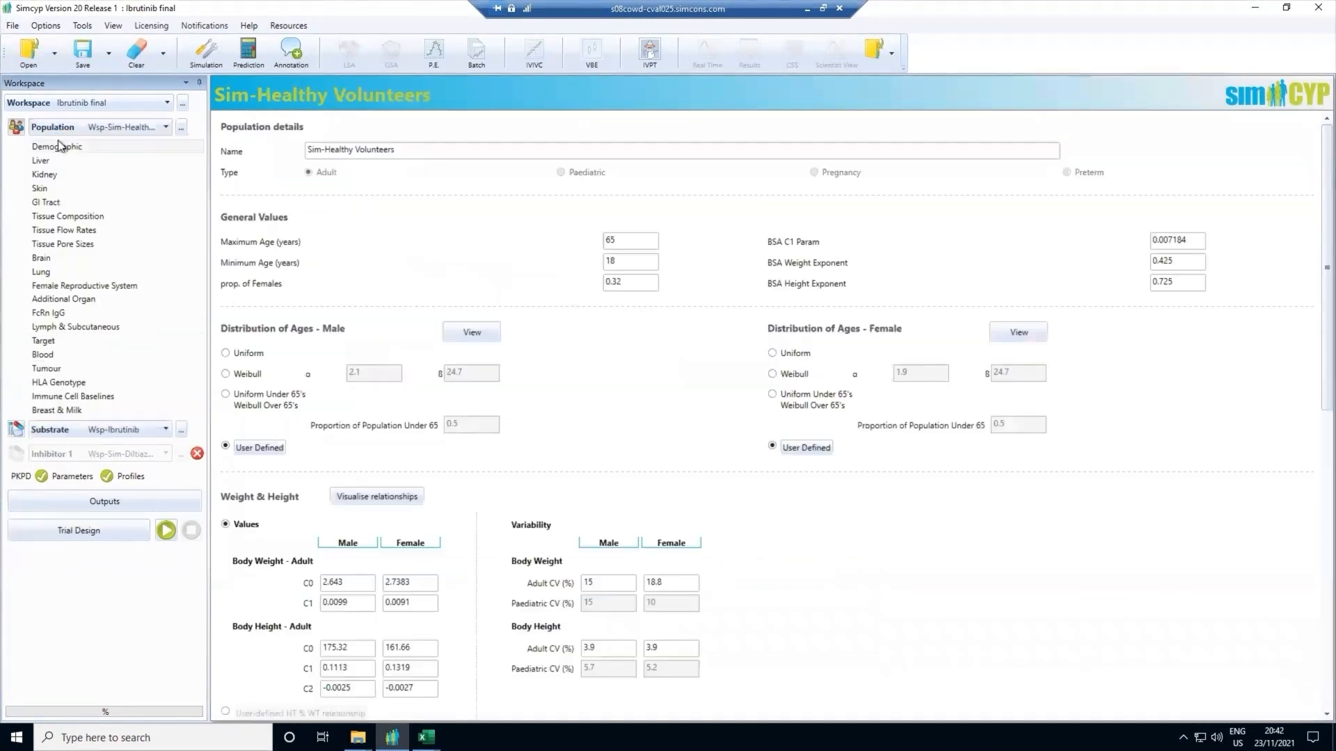
left_click(56, 409)
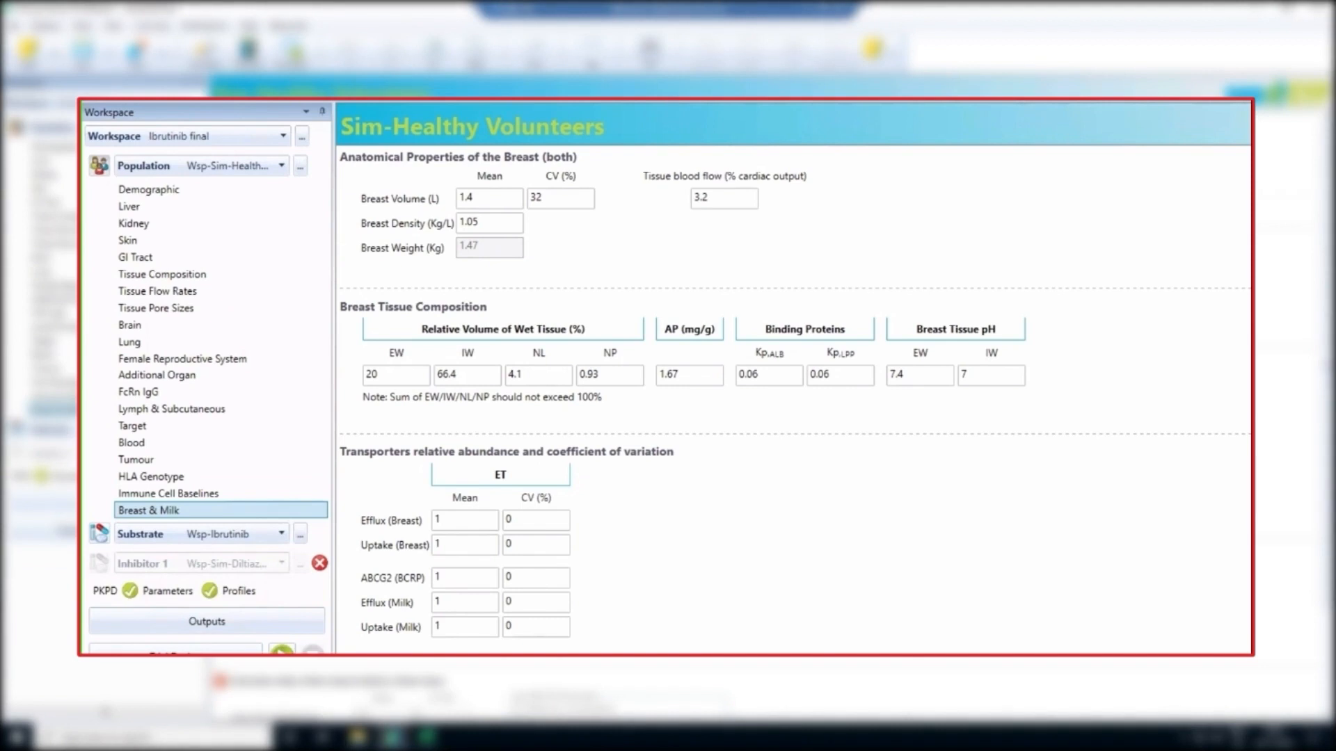
- From Demographic, visualise the male and female age–height relationship chart
left_click(149, 189)
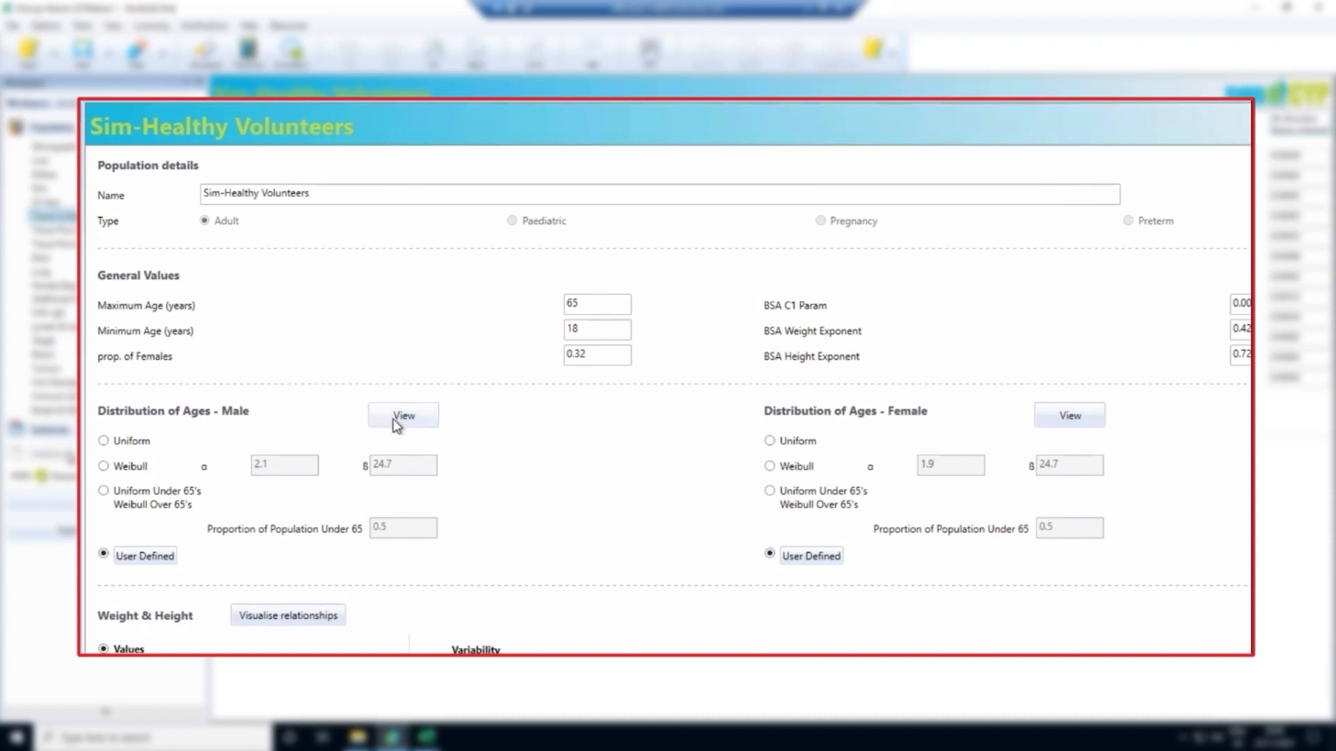
left_click(404, 416)
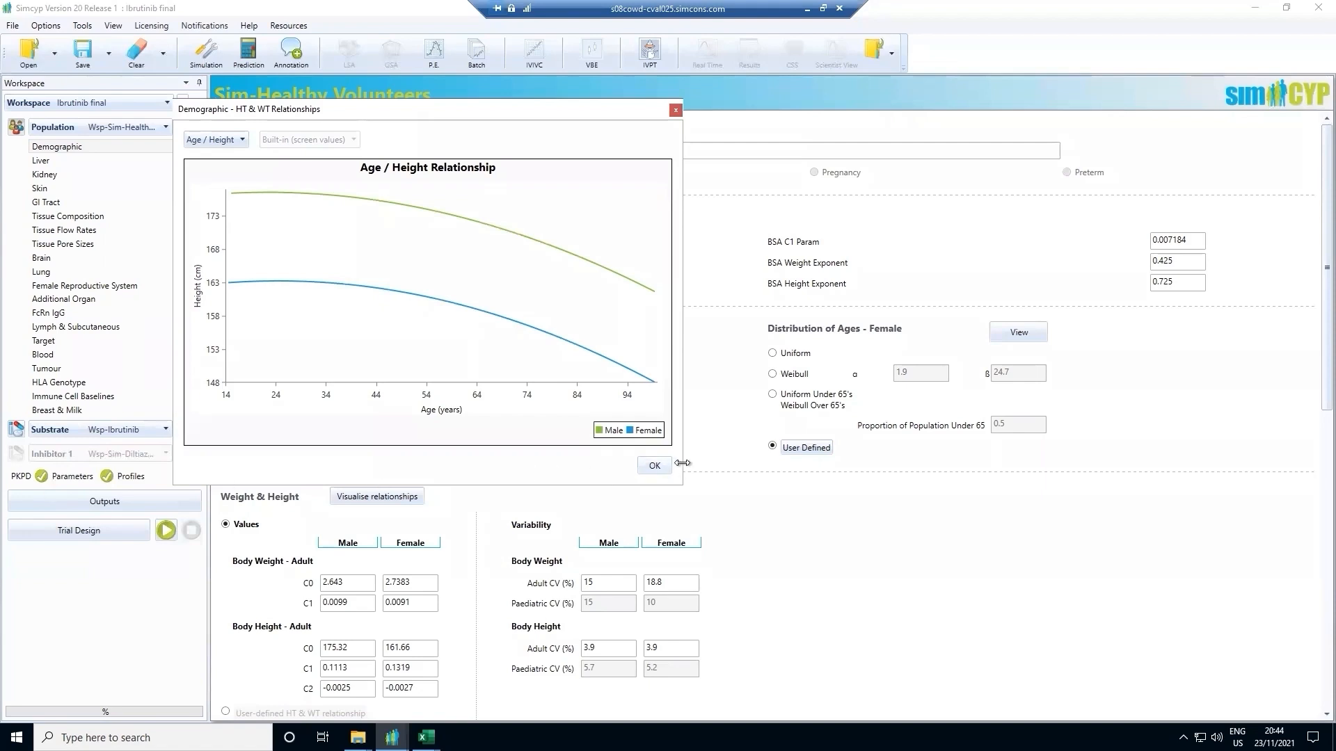
left_click(652, 465)
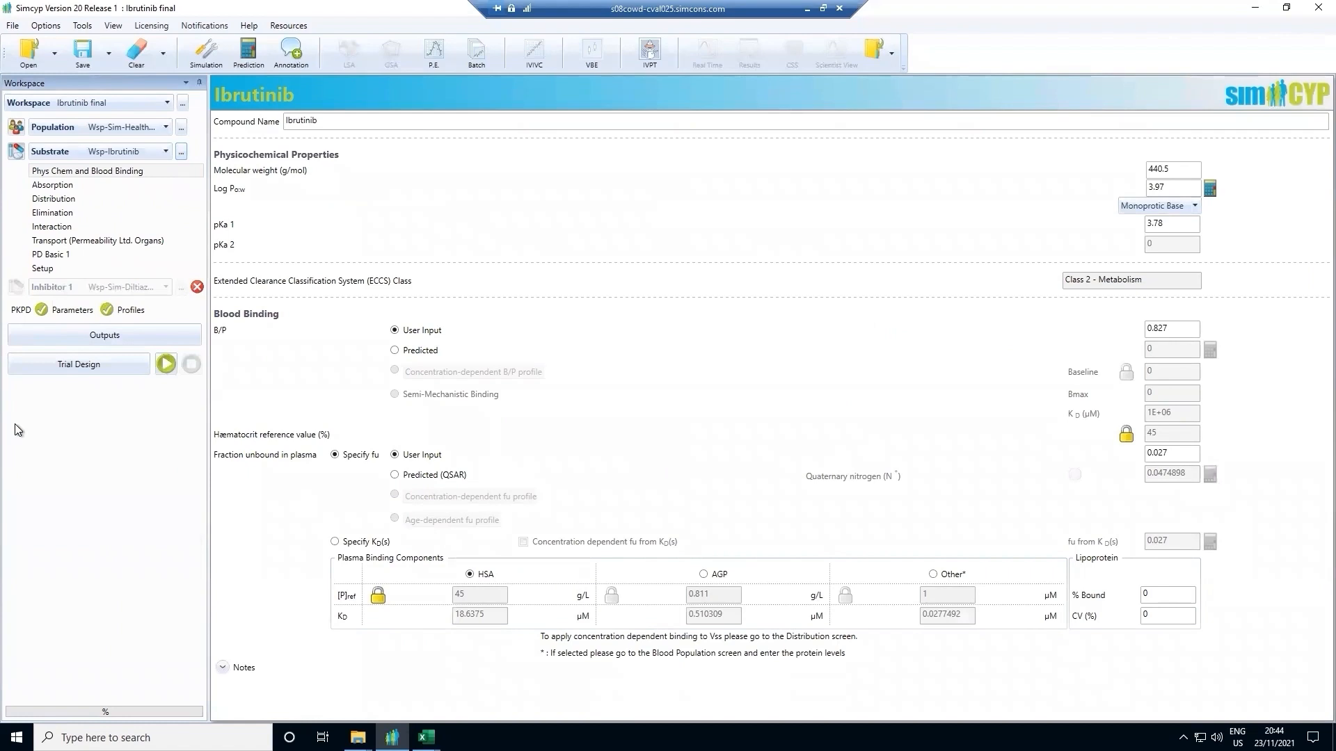
mouse_move(92, 236)
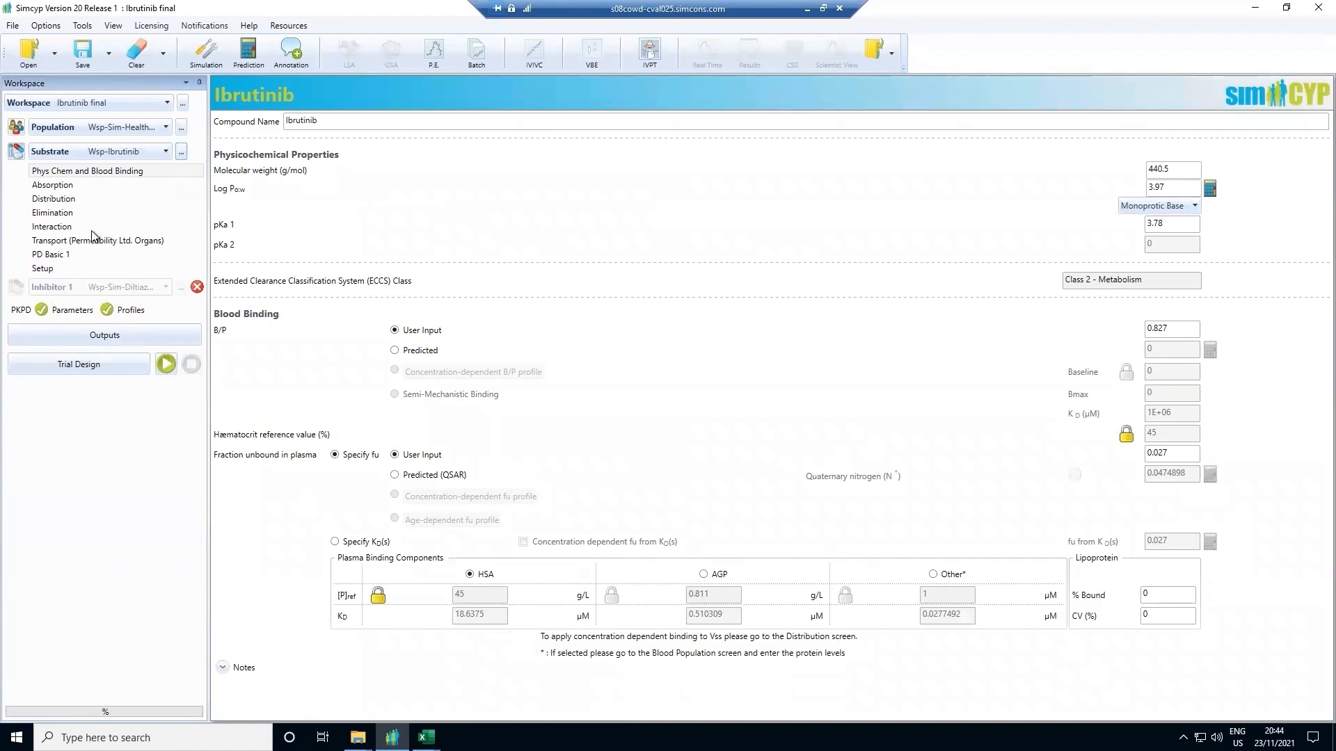
mouse_move(18, 367)
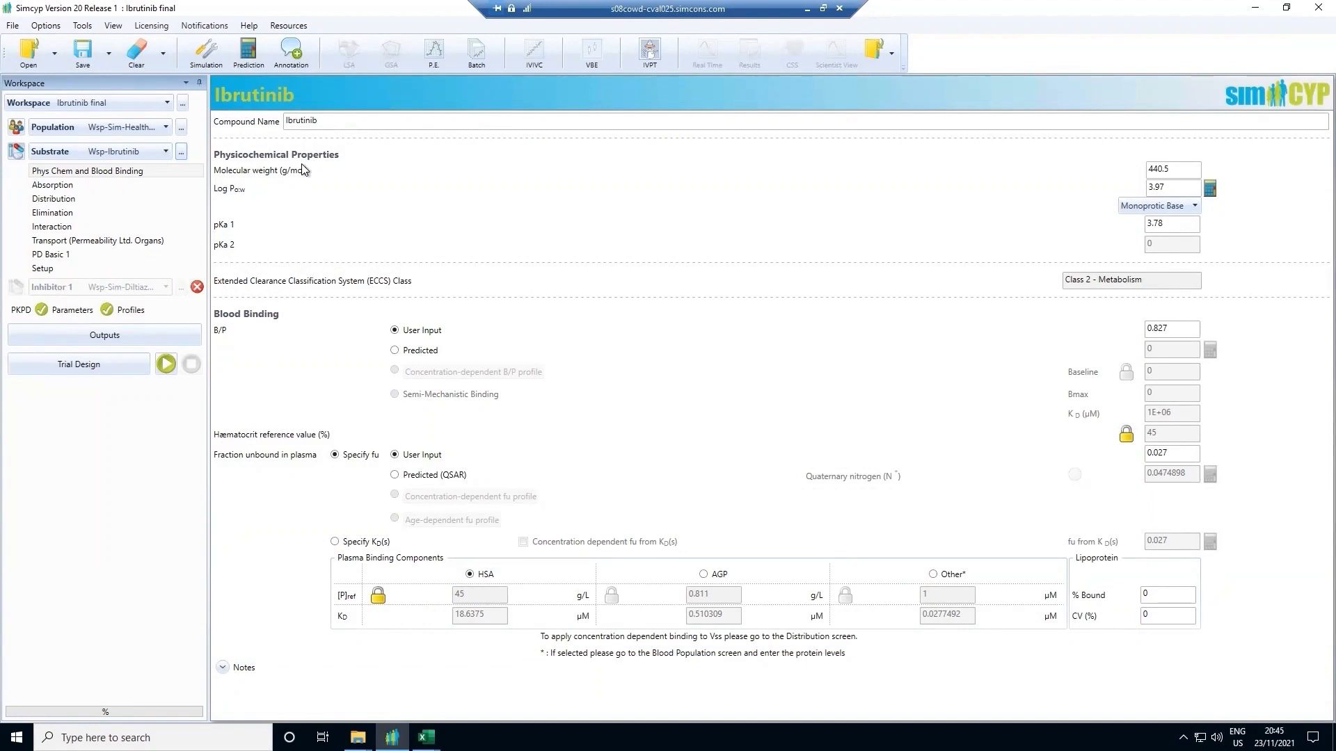
mouse_move(252, 320)
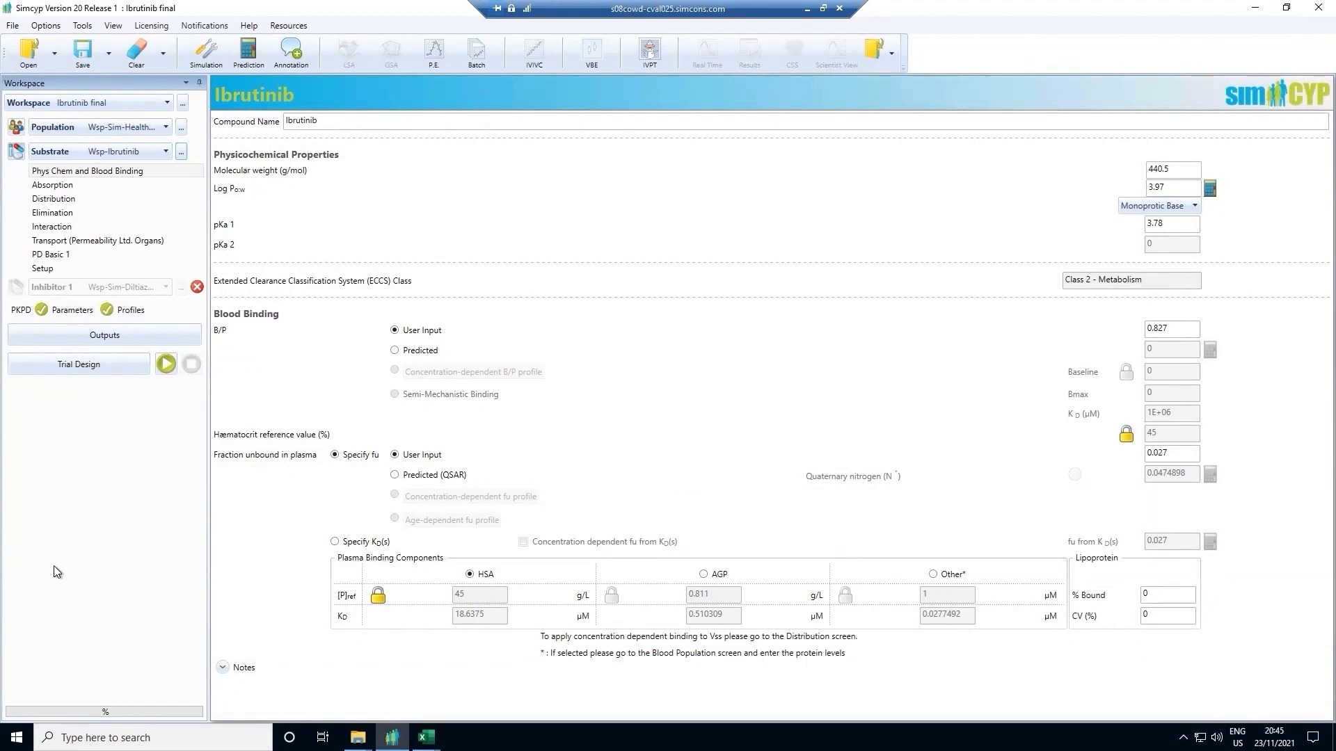
left_click(51, 253)
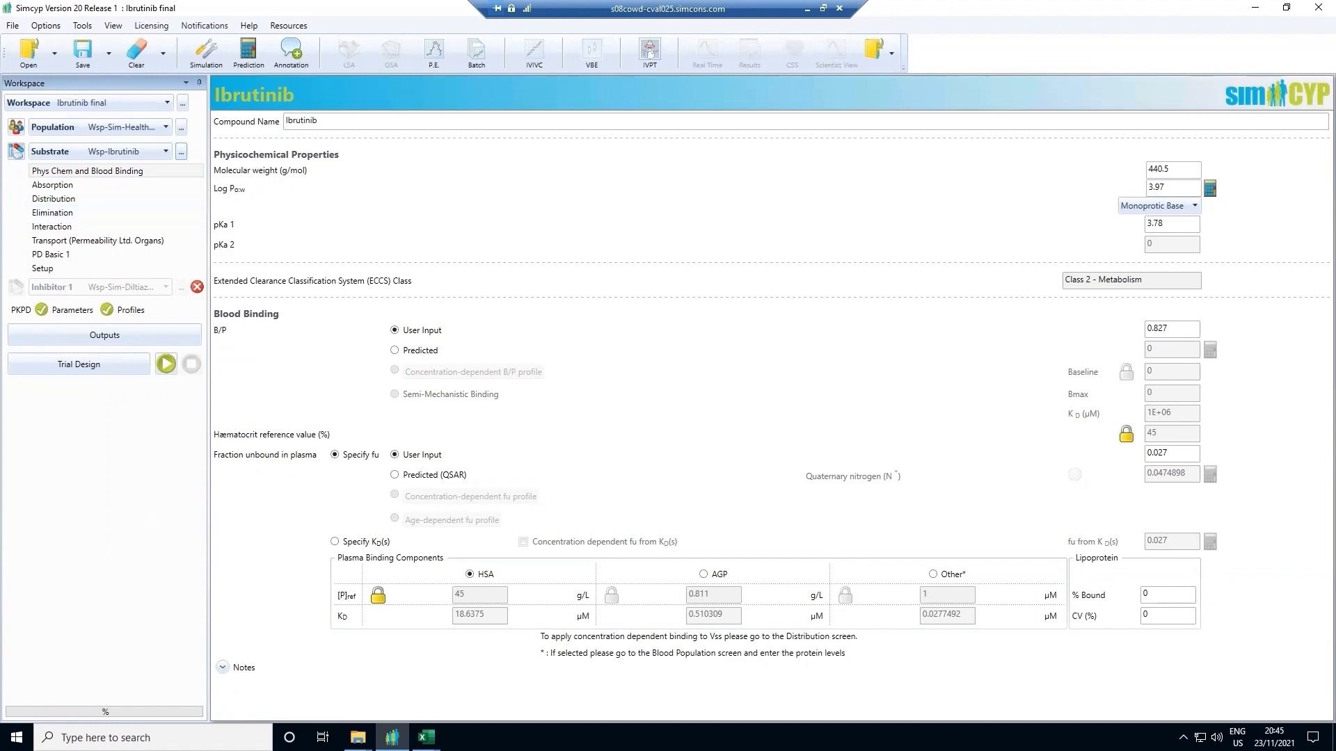
left_click(53, 185)
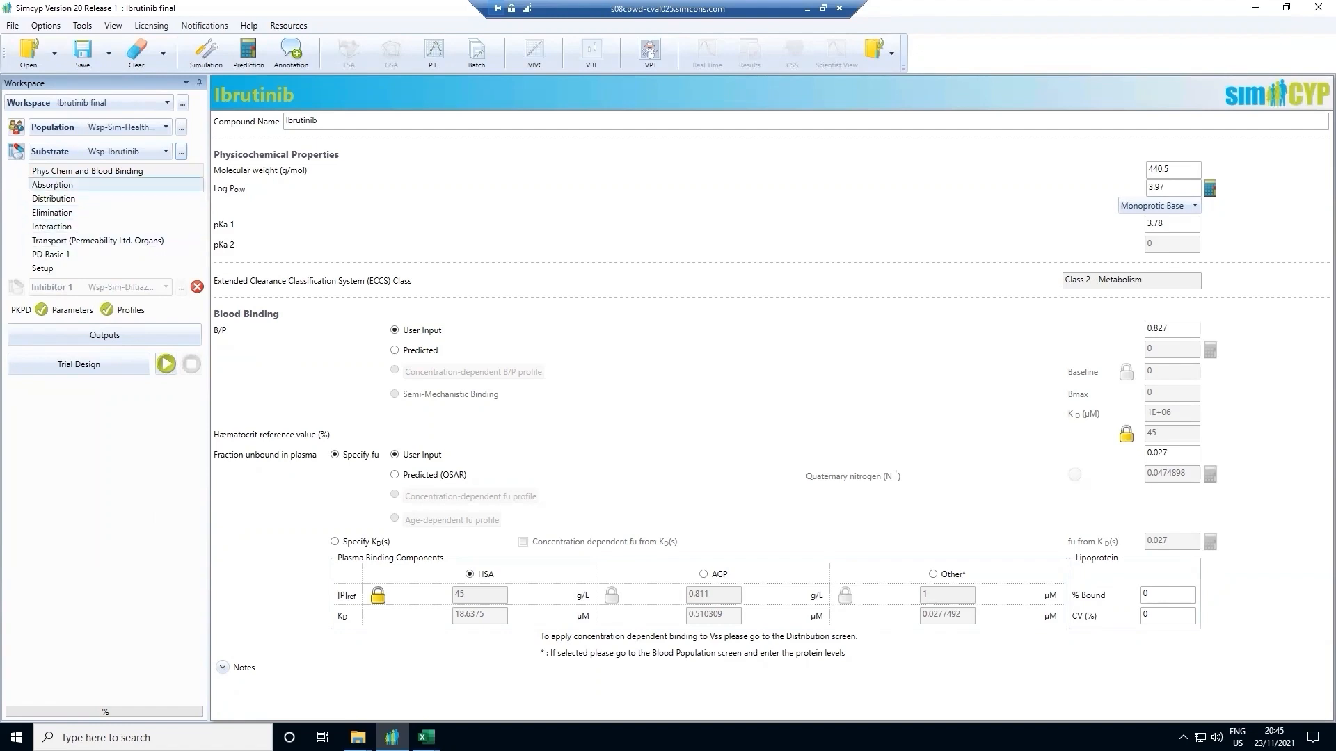
- Show ibrutinib's ADAM absorption model with predicted fa, ka and Caco-2 permeability
left_click(52, 184)
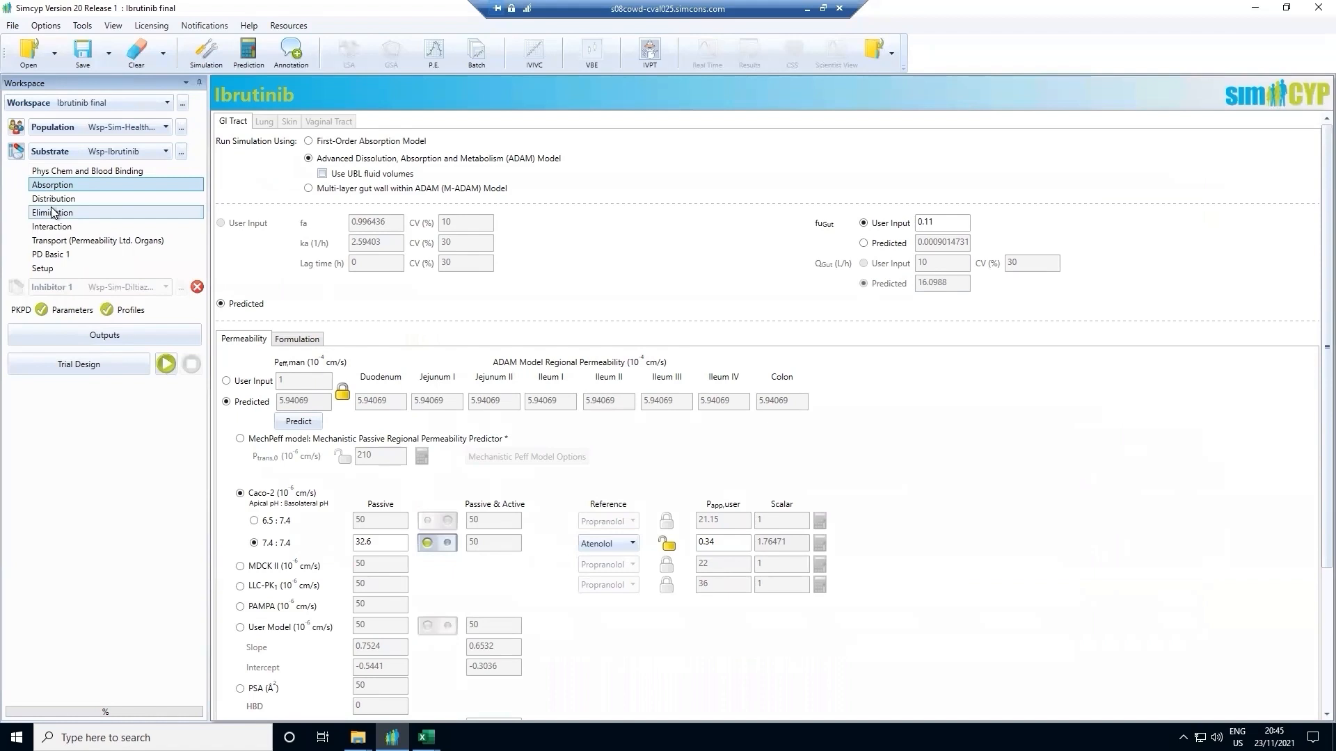
- Show ibrutinib's CYP3A4 kinetics and HLM, biliary and renal clearance values
left_click(55, 211)
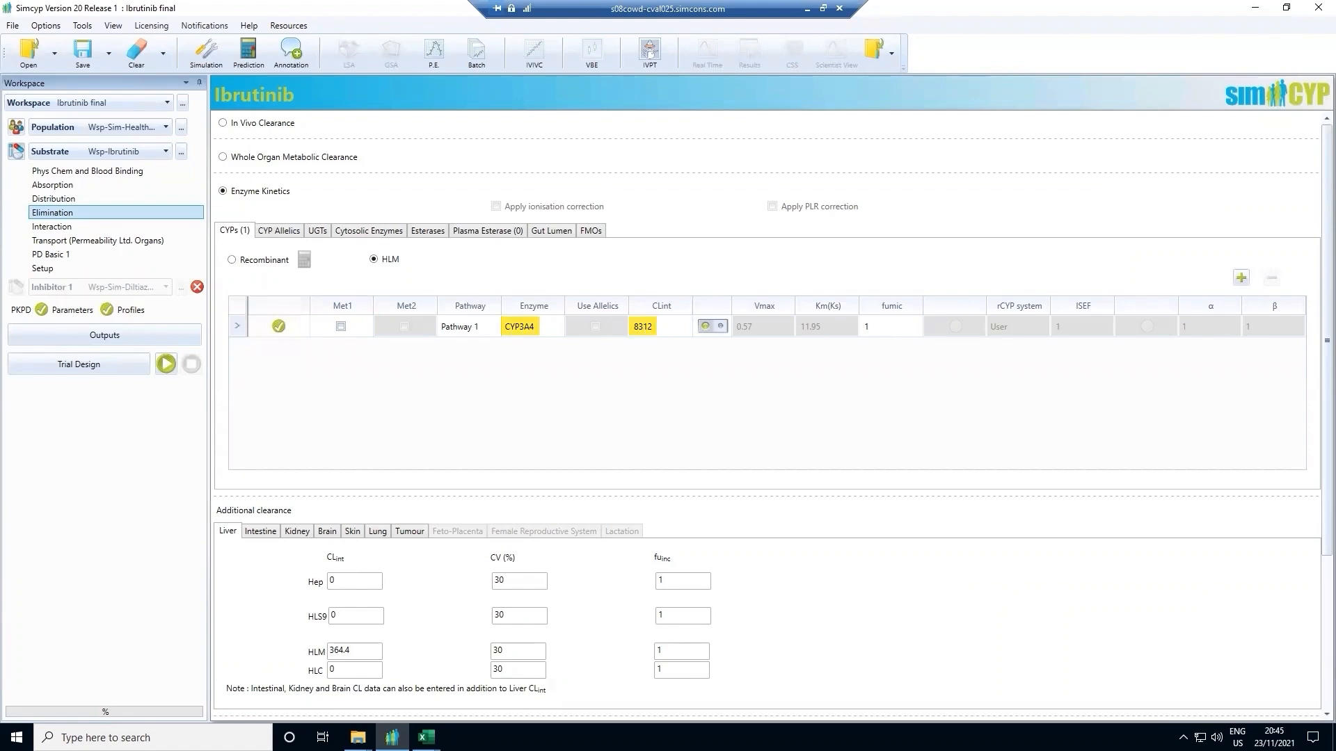
mouse_move(123, 545)
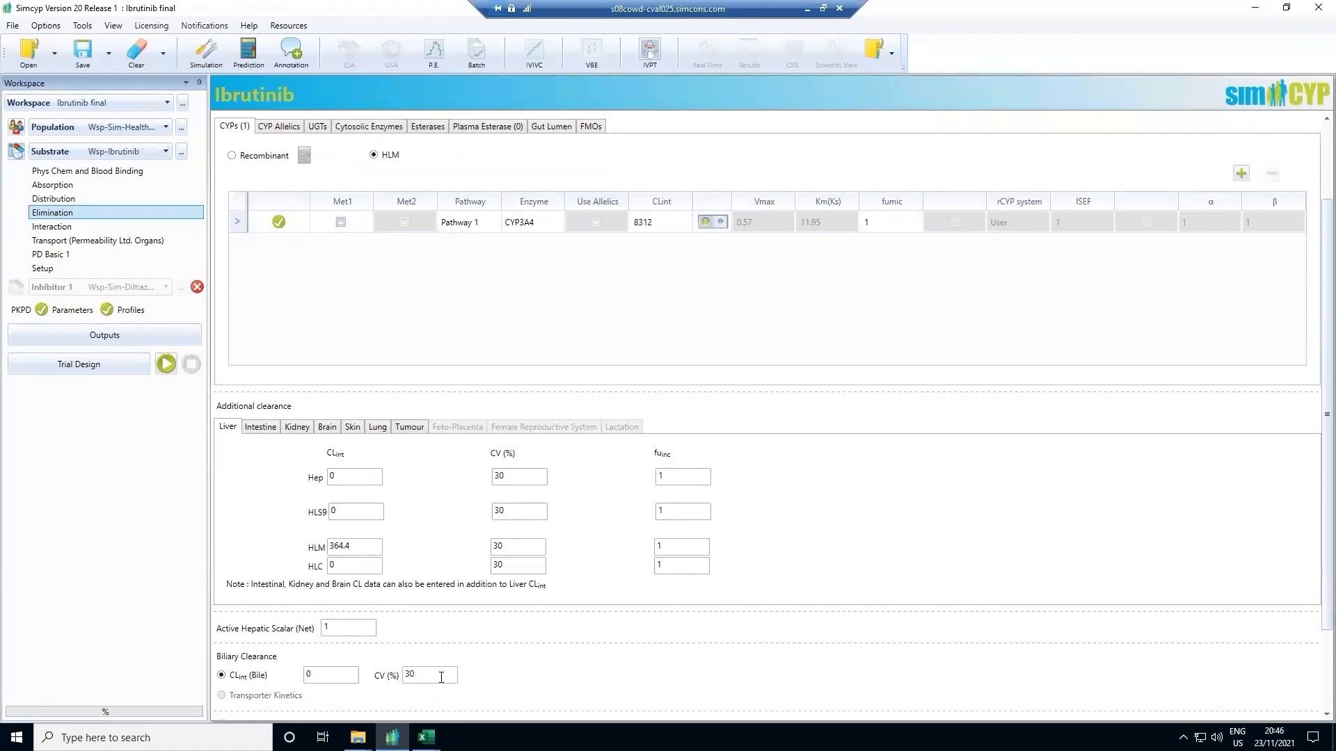
scroll("down", 3)
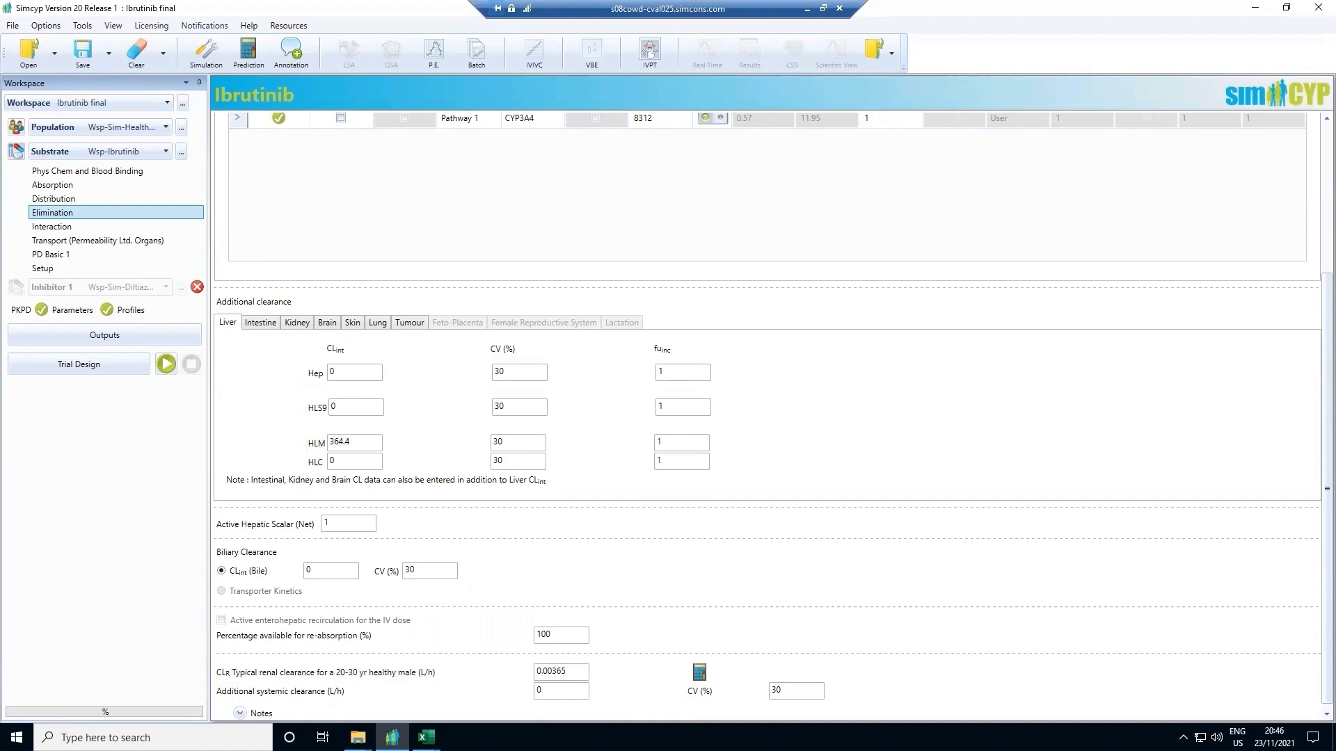
mouse_move(105, 373)
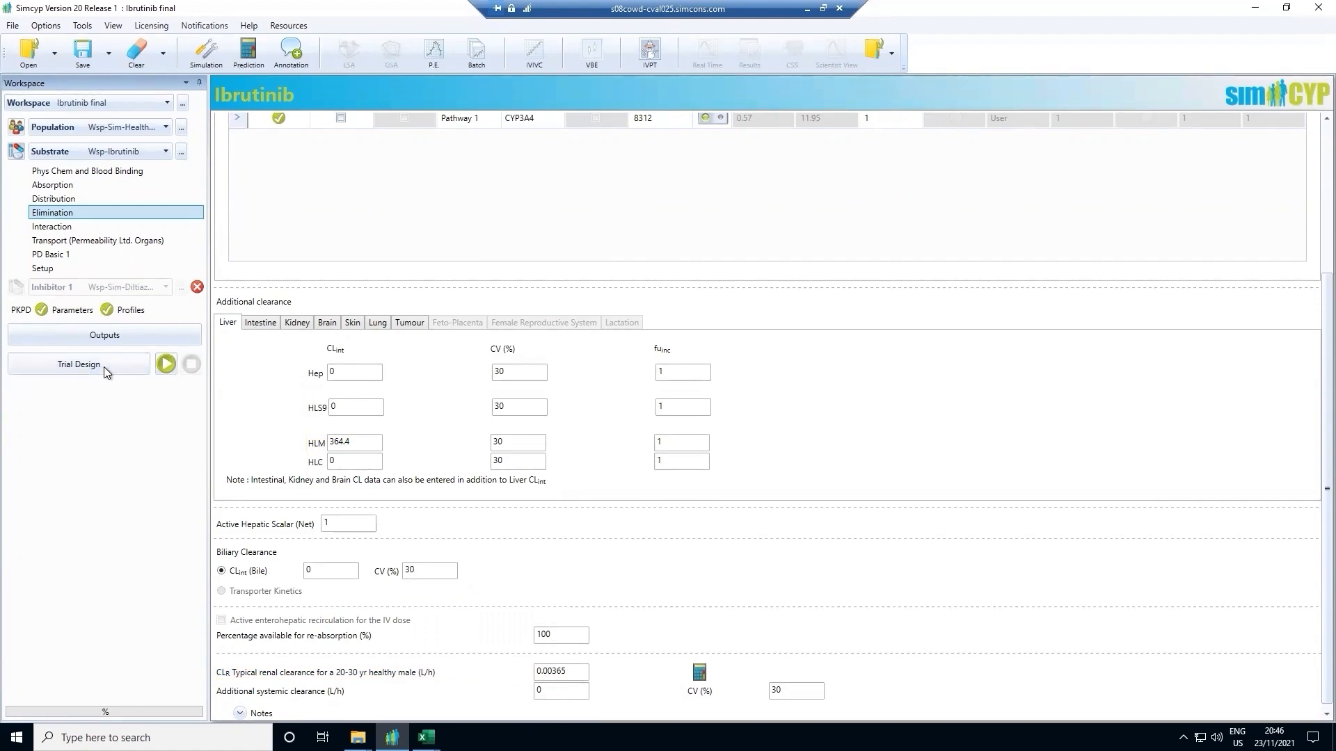
- Show the 10×18-subject, age 18–65, 0.32 female trial and its dosing regimen
left_click(78, 364)
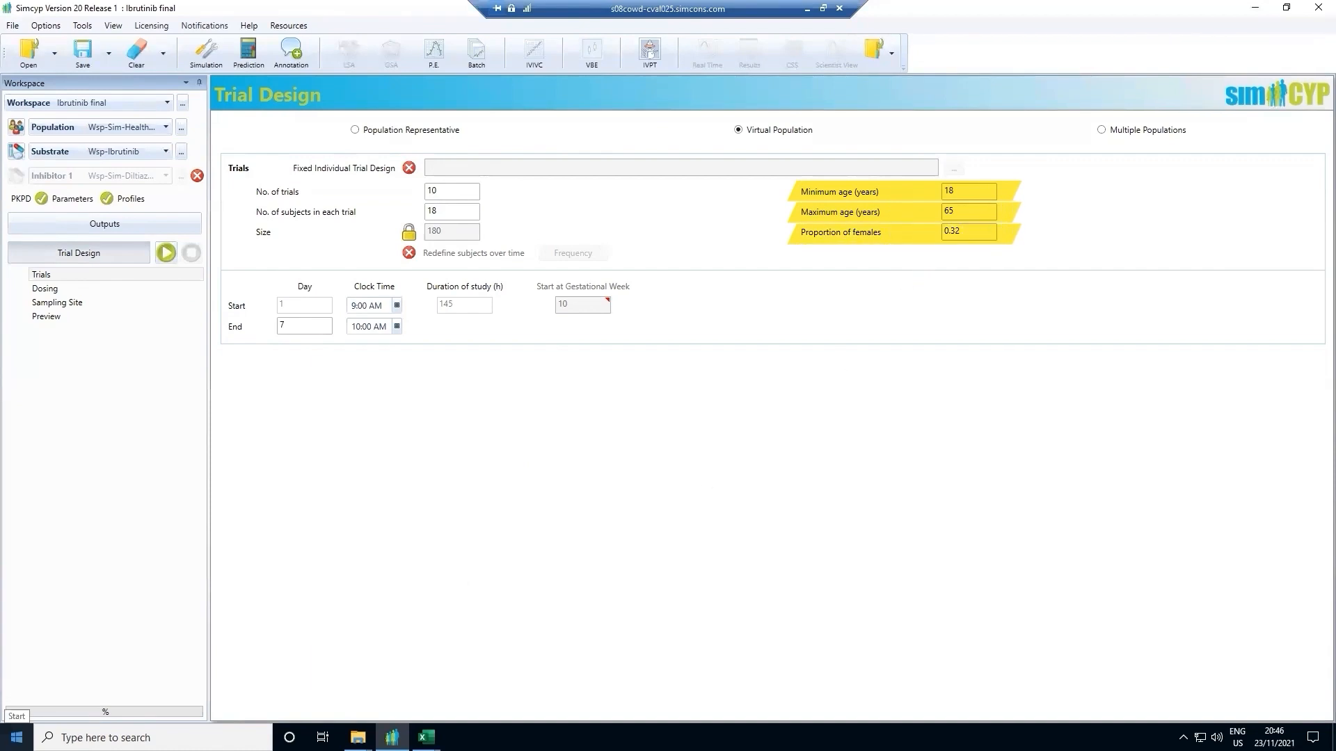
left_click(44, 289)
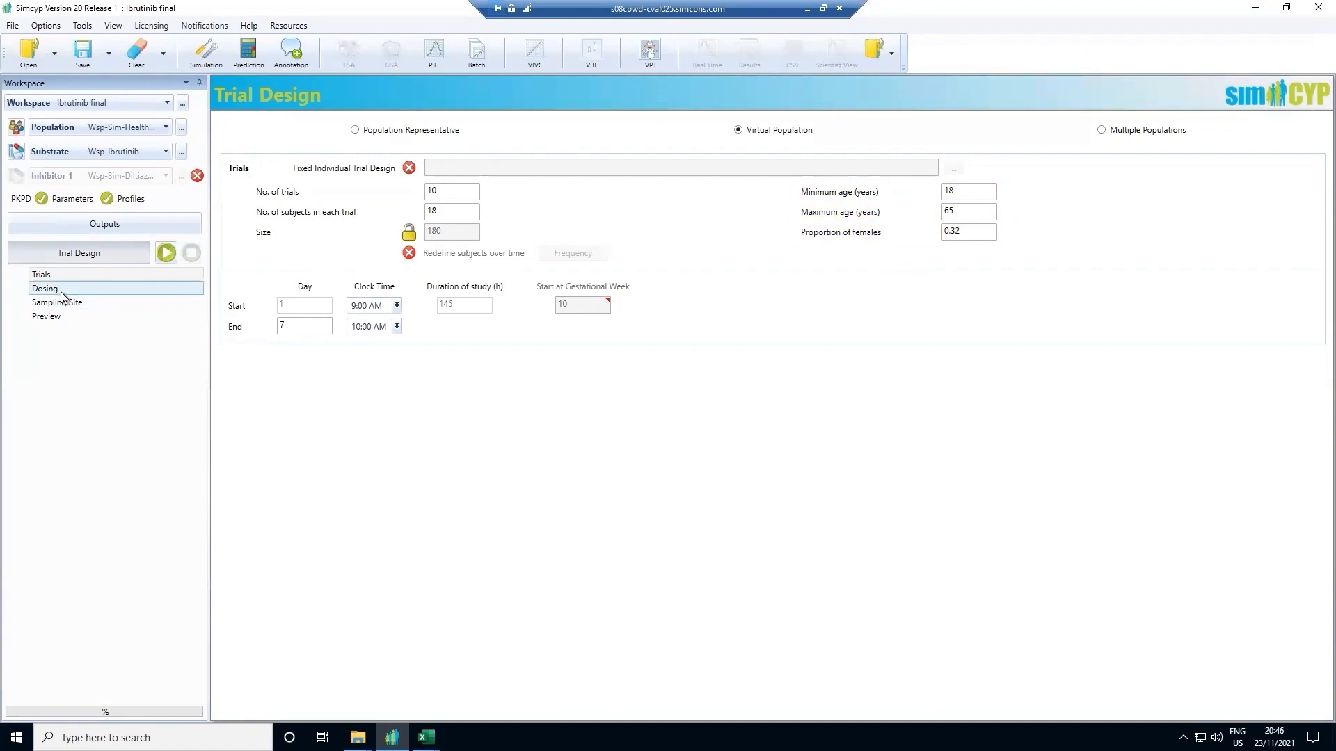
- Show the Dosing page with ibrutinib as a single fasted oral 140 mg dose
left_click(45, 288)
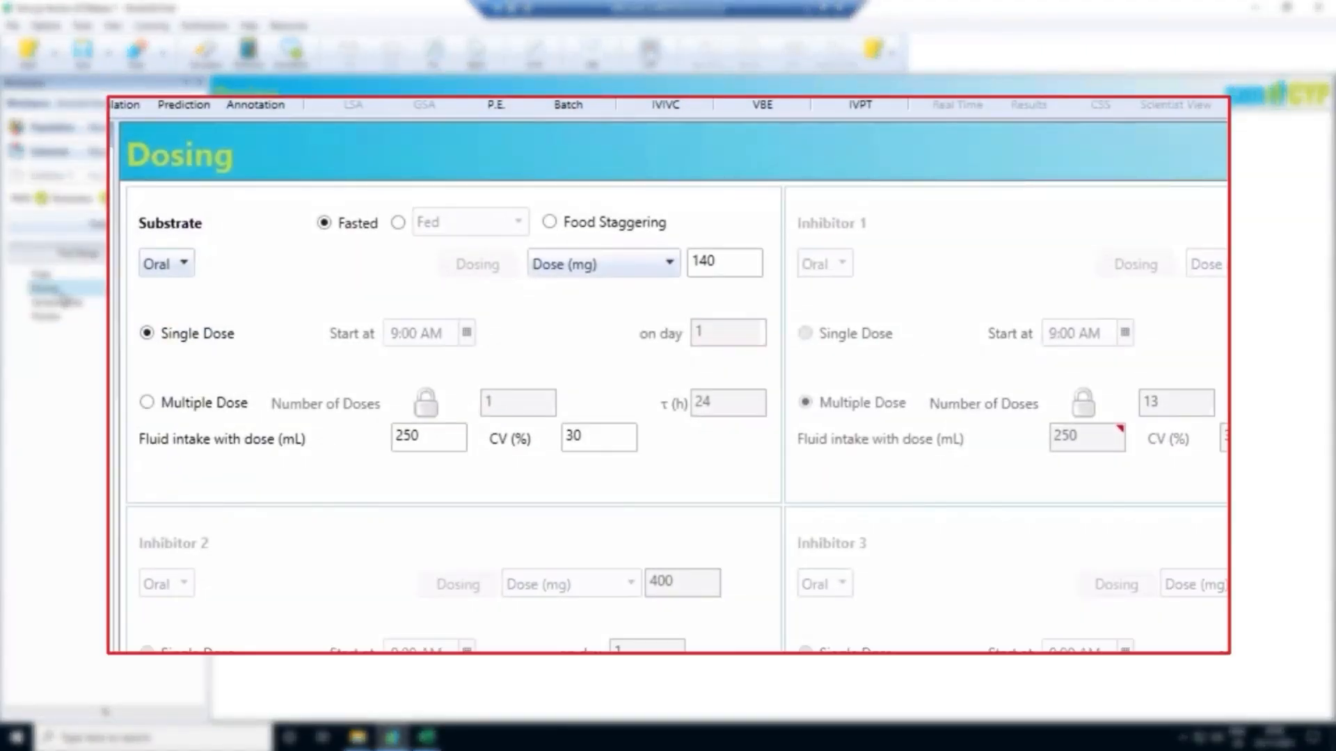
left_click(165, 263)
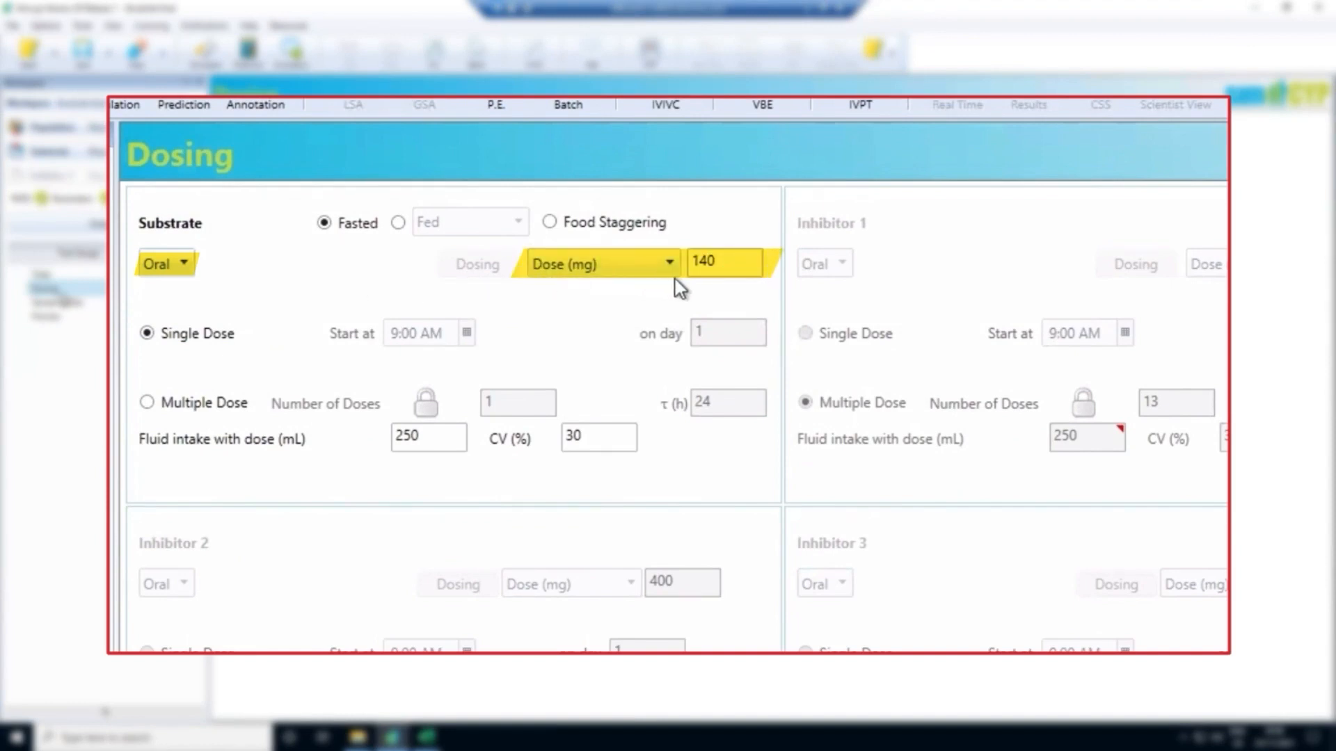
mouse_move(132, 400)
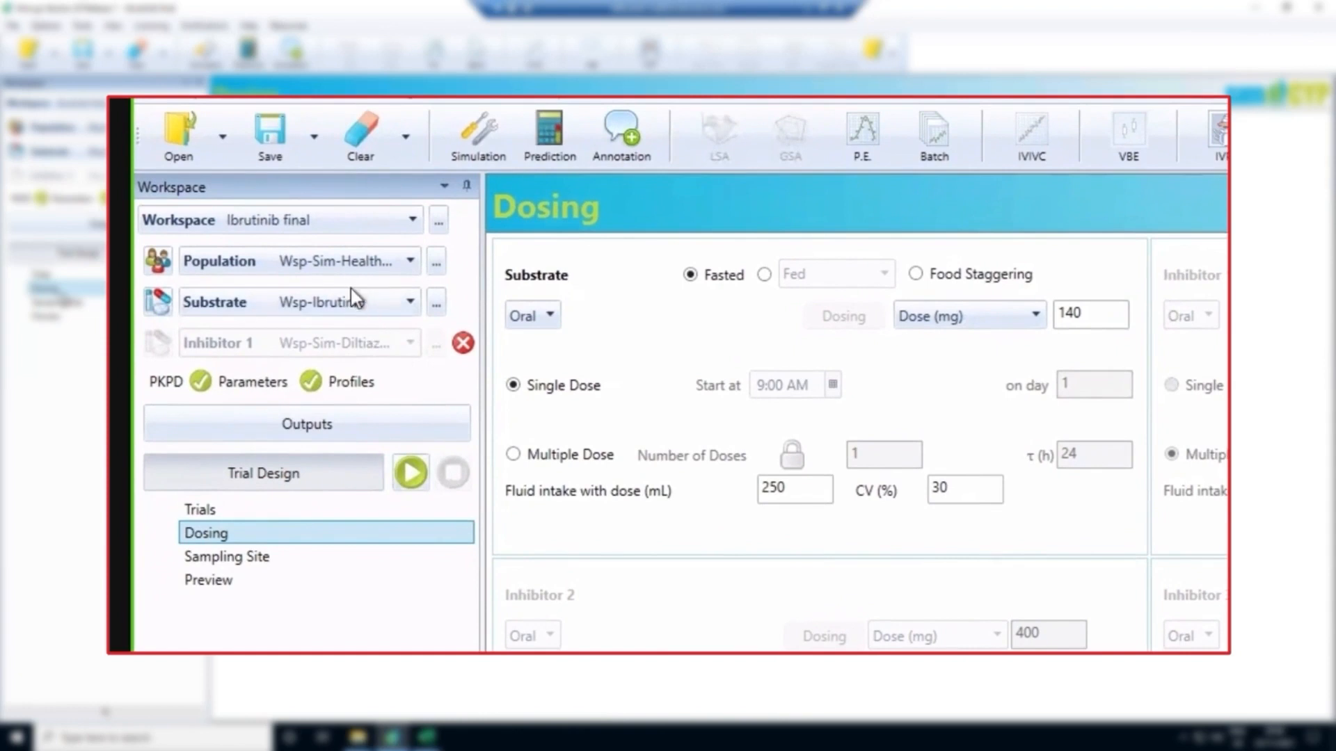
mouse_move(360, 273)
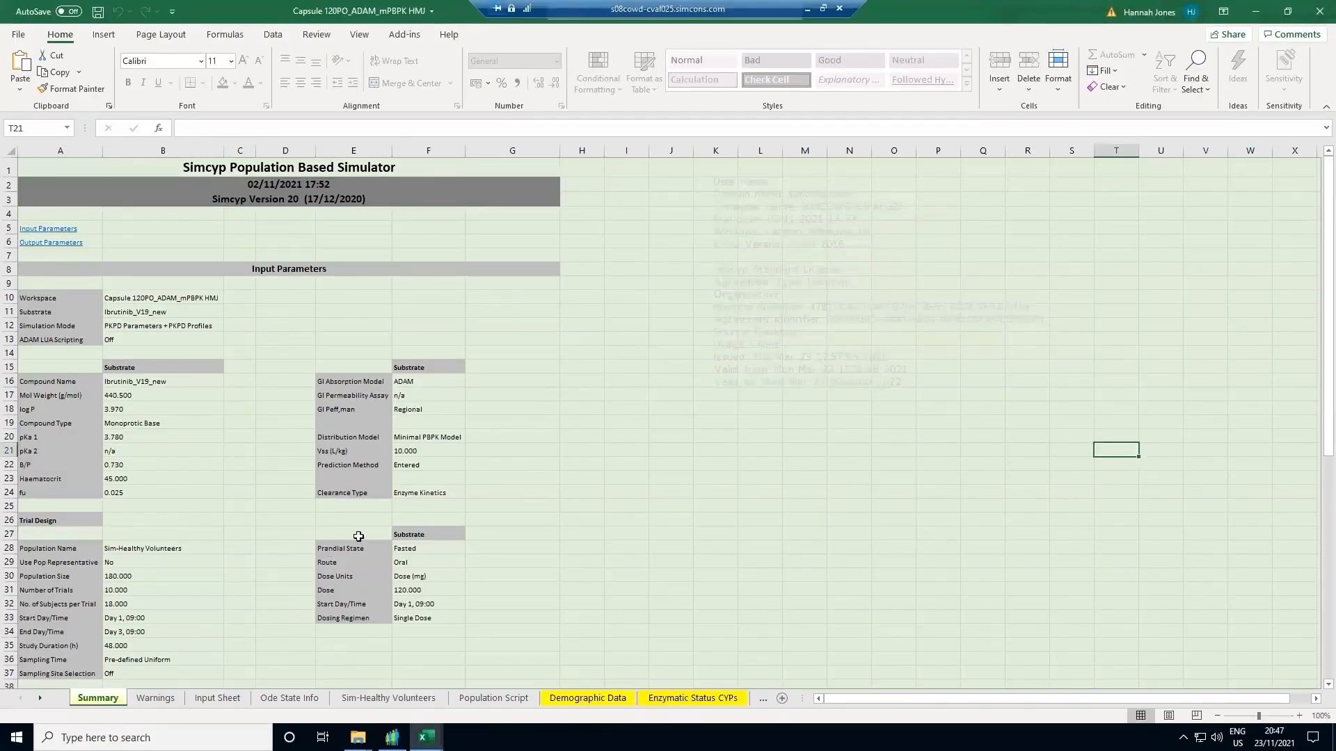
mouse_move(443, 519)
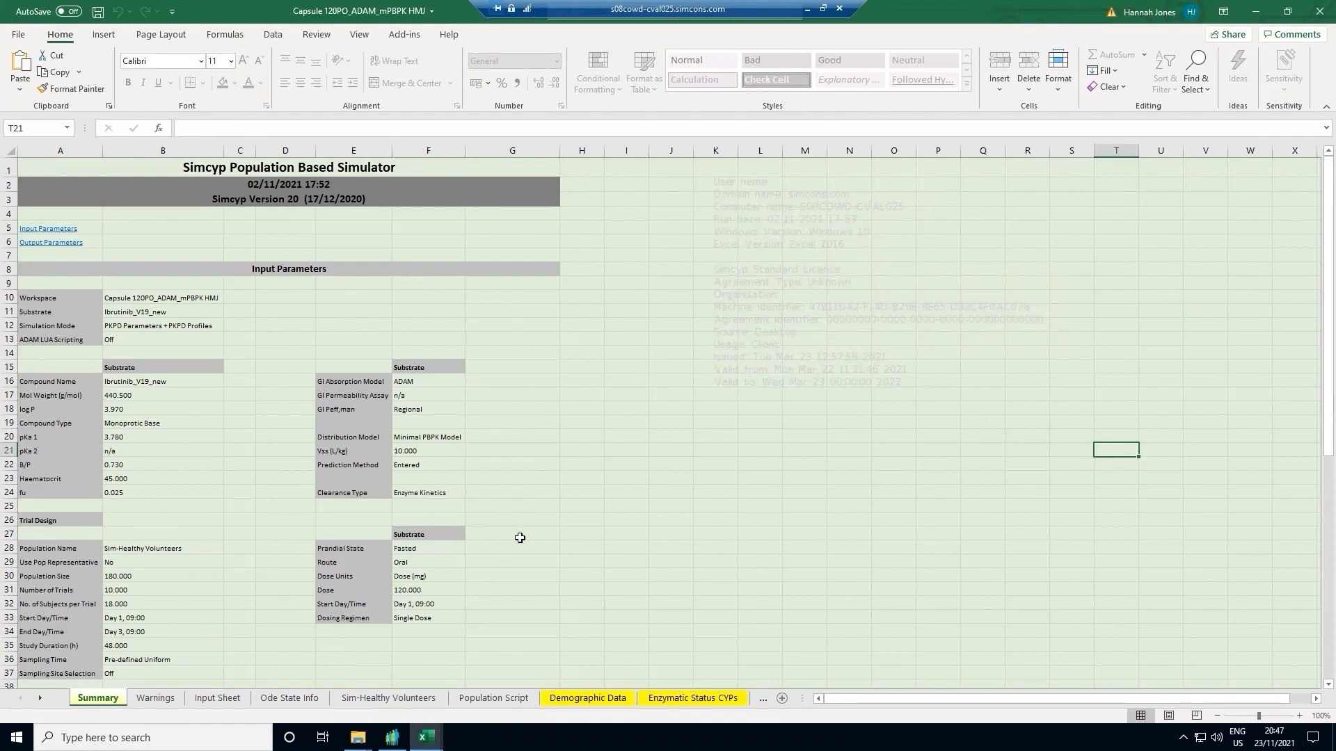
mouse_move(508, 534)
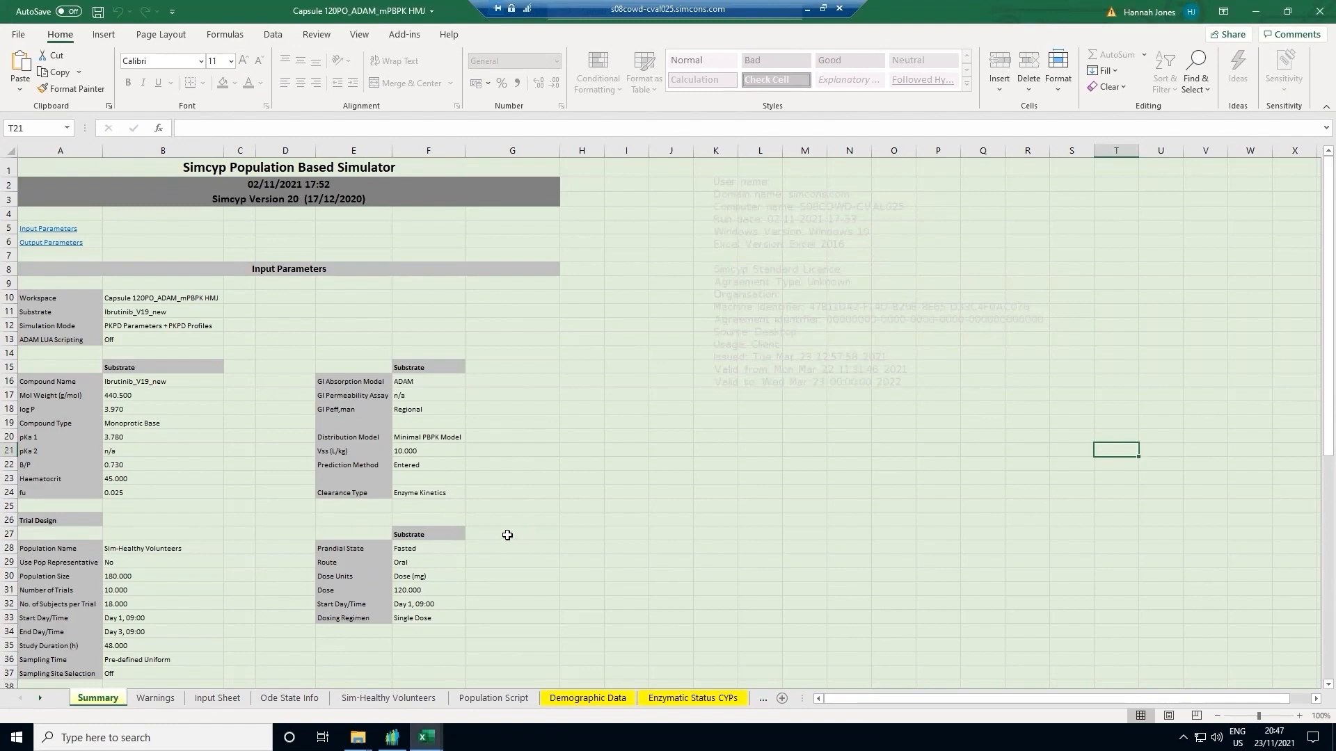
mouse_move(529, 540)
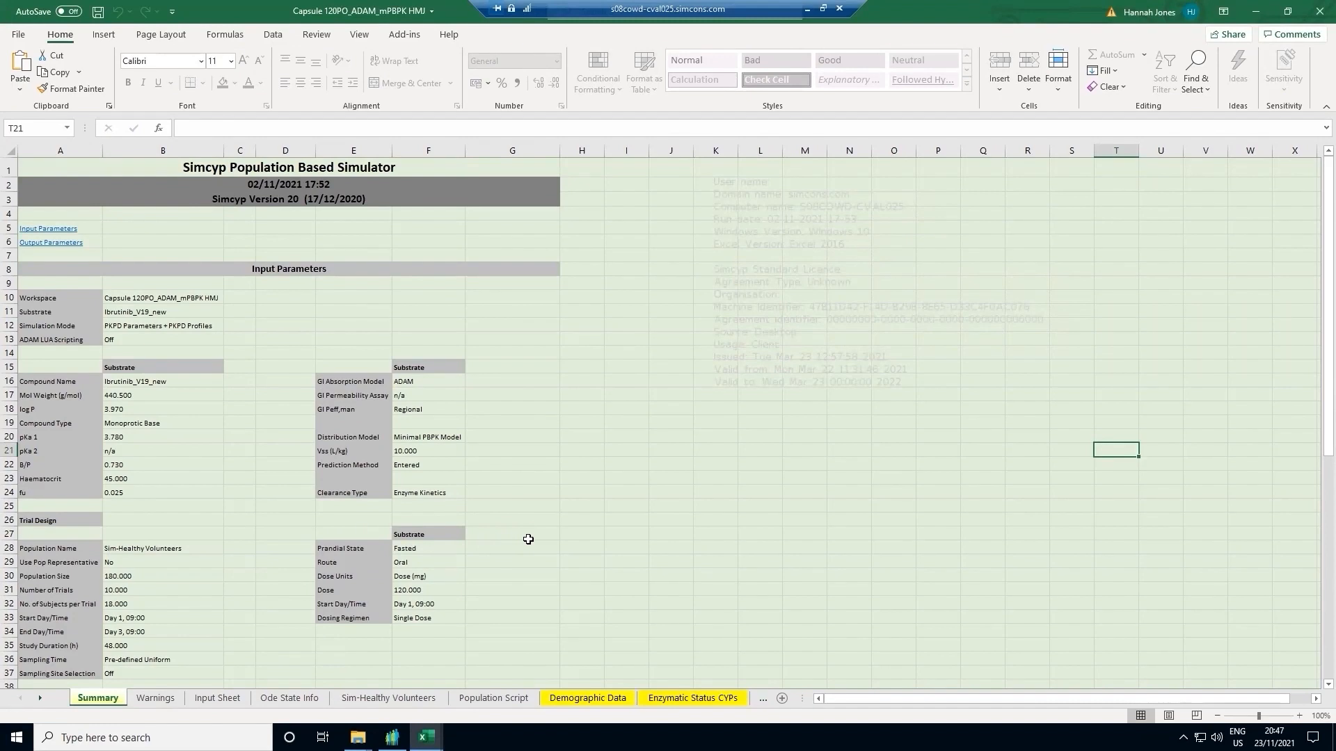
mouse_move(524, 511)
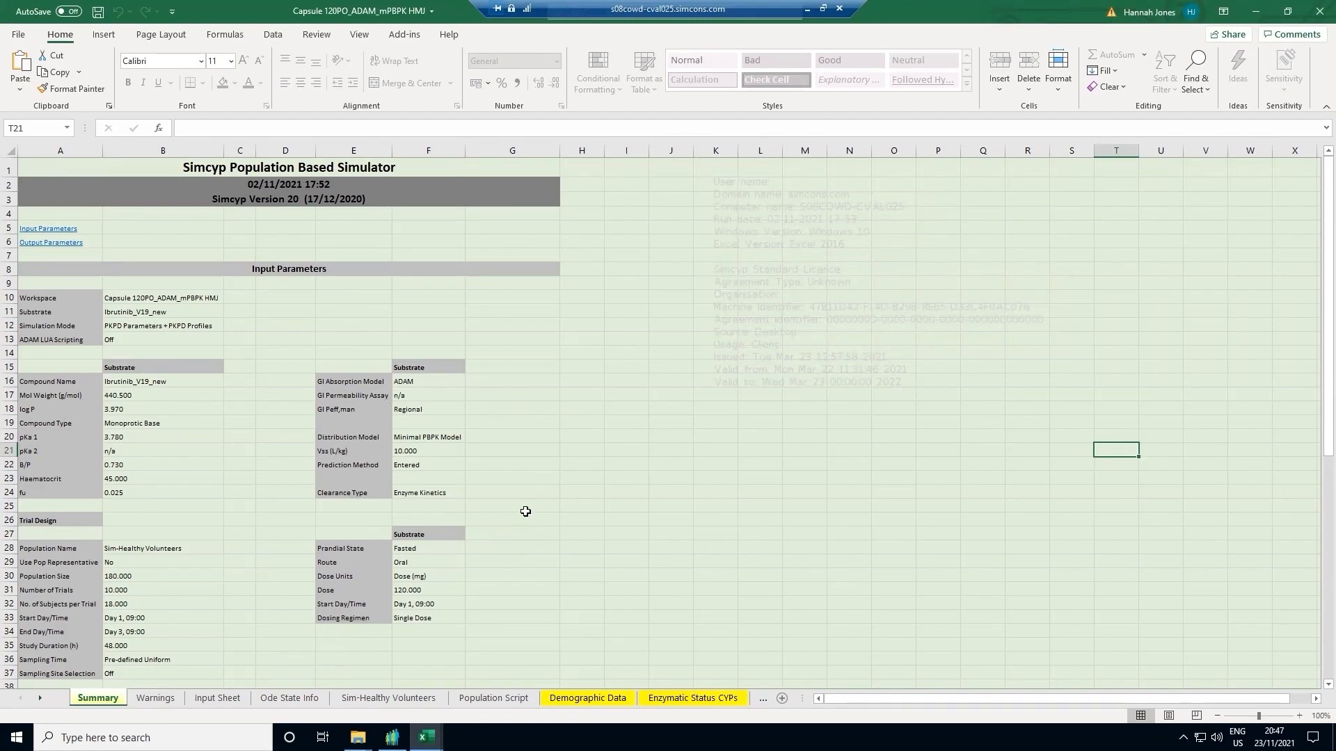
- View the 48-hour systemic concentration chart, then move to the AUC results sheet
scroll("down", 3)
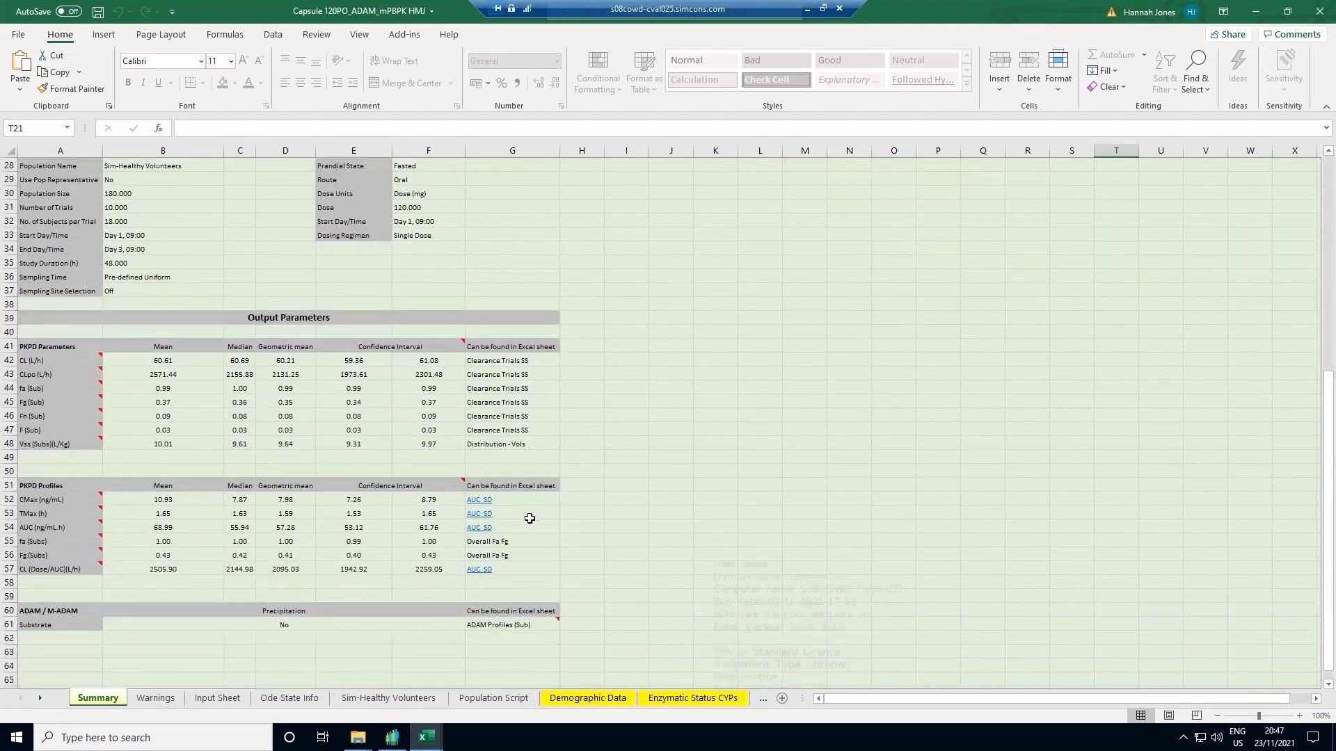
scroll("down", 3)
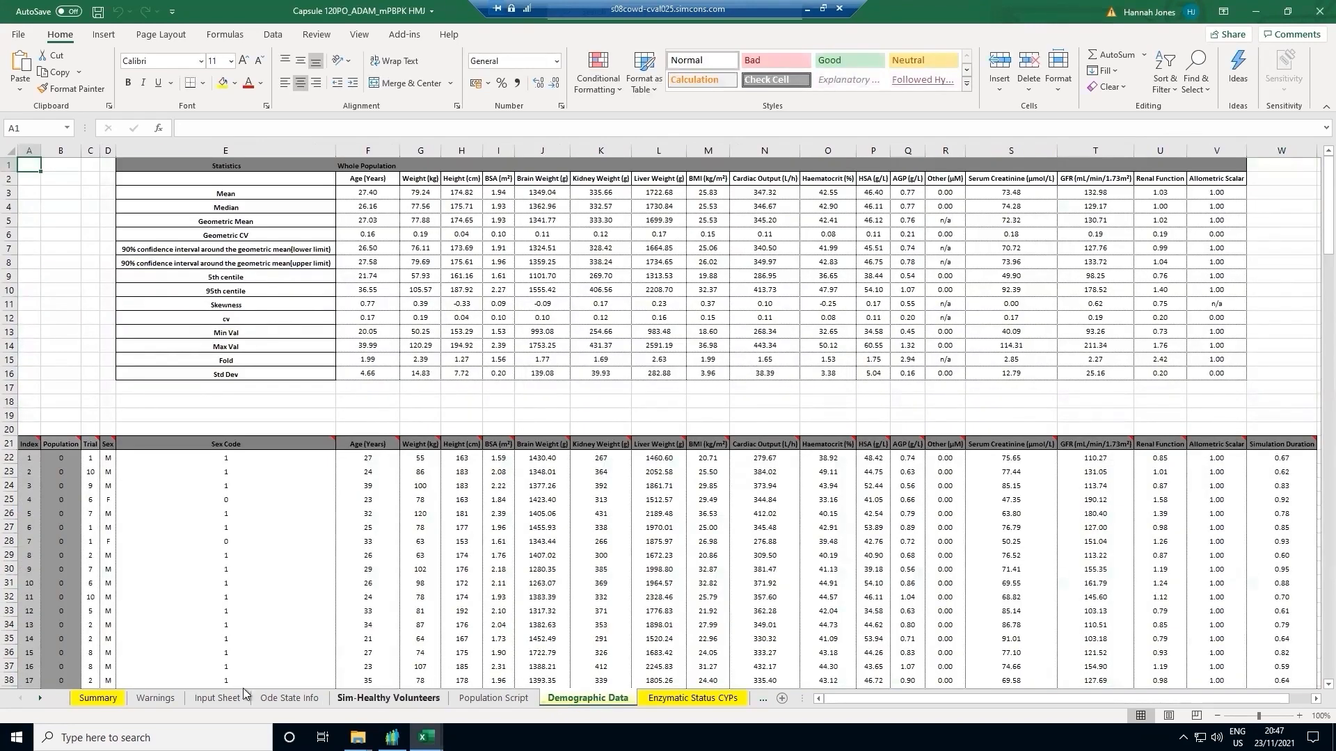
left_click(692, 697)
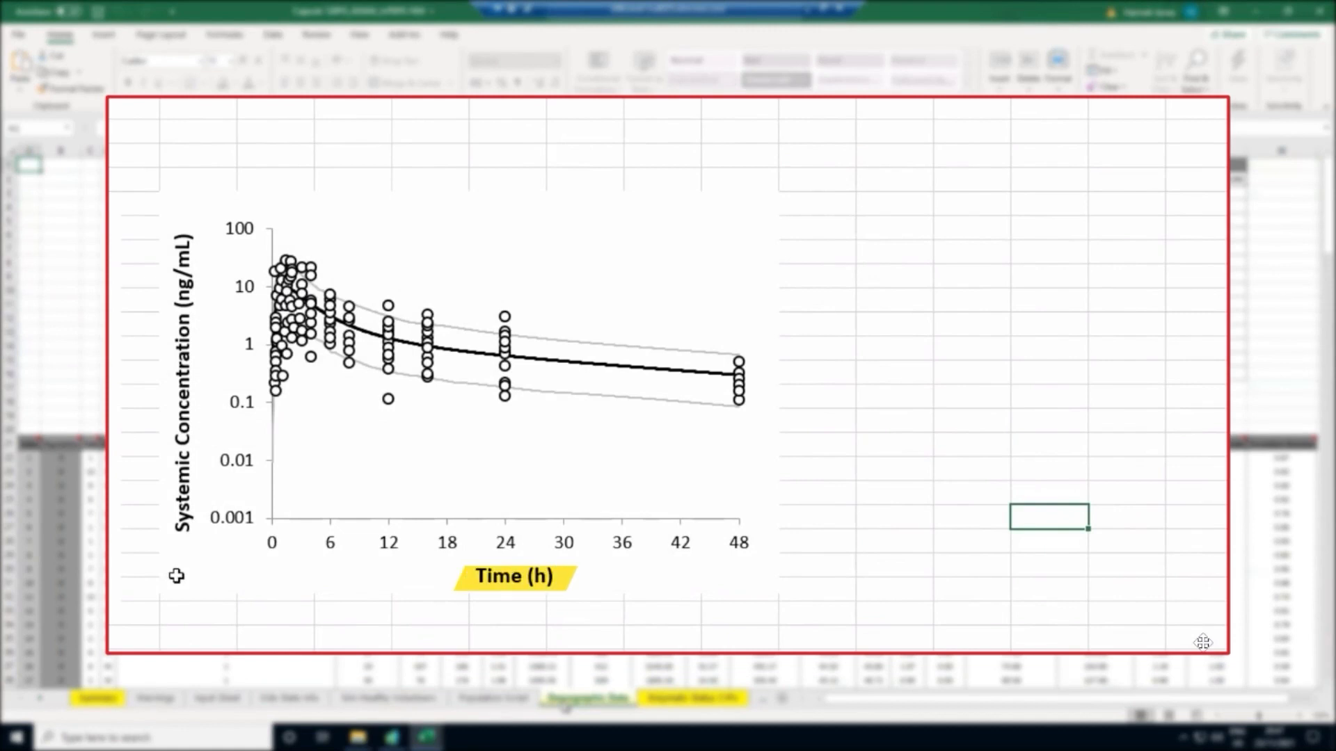
left_click(184, 374)
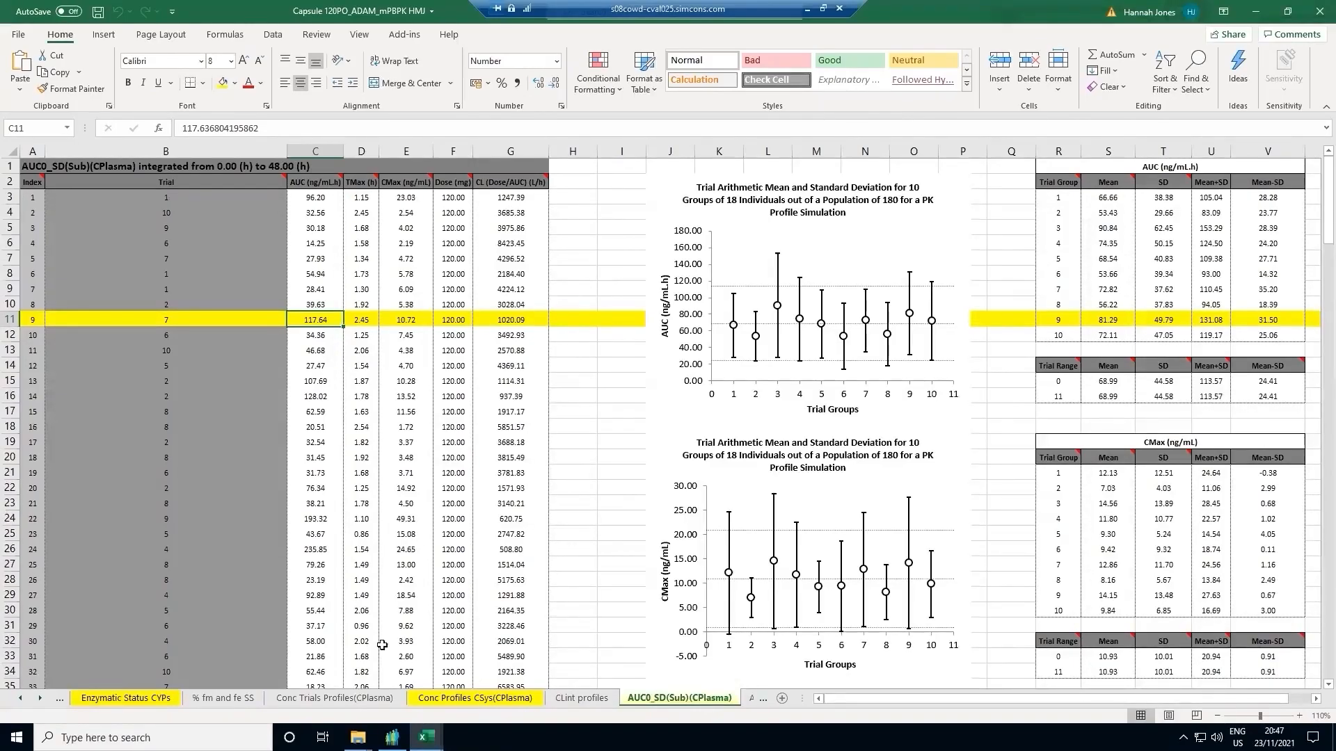
mouse_move(628, 388)
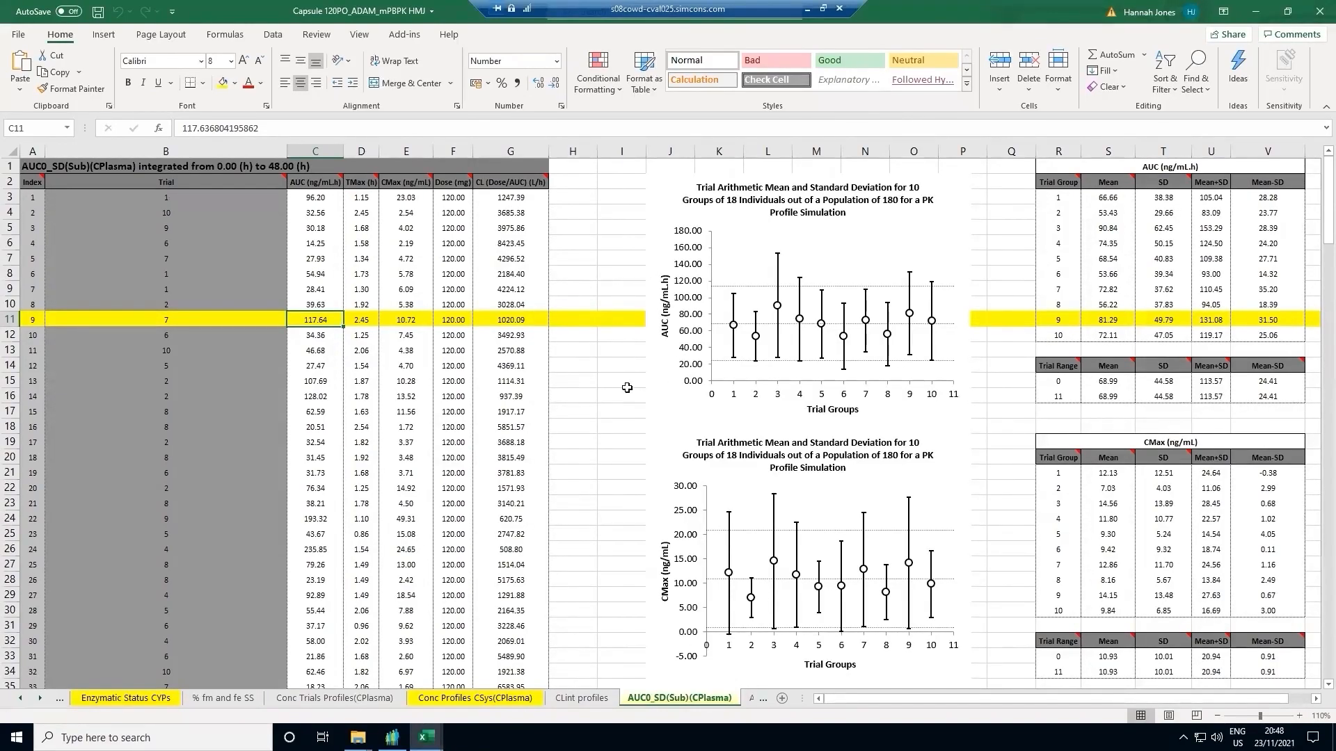
mouse_move(513, 521)
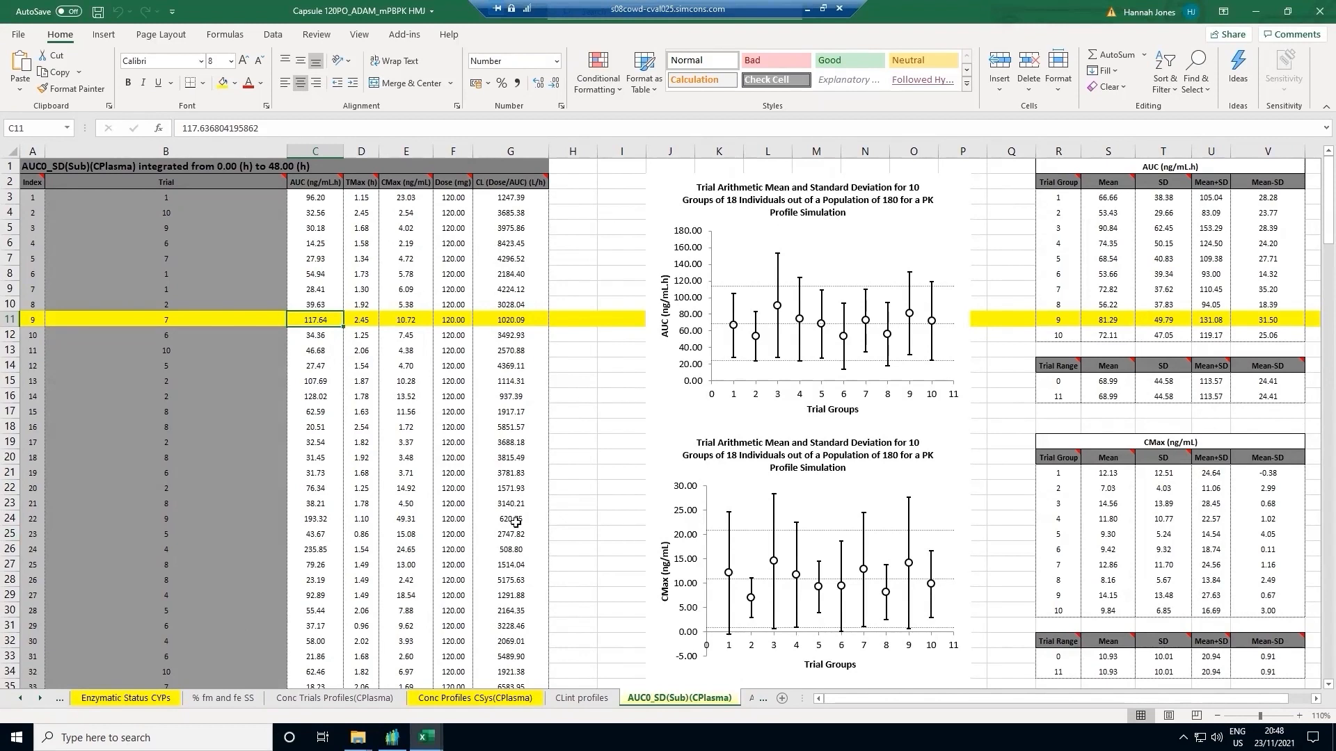
mouse_move(597, 431)
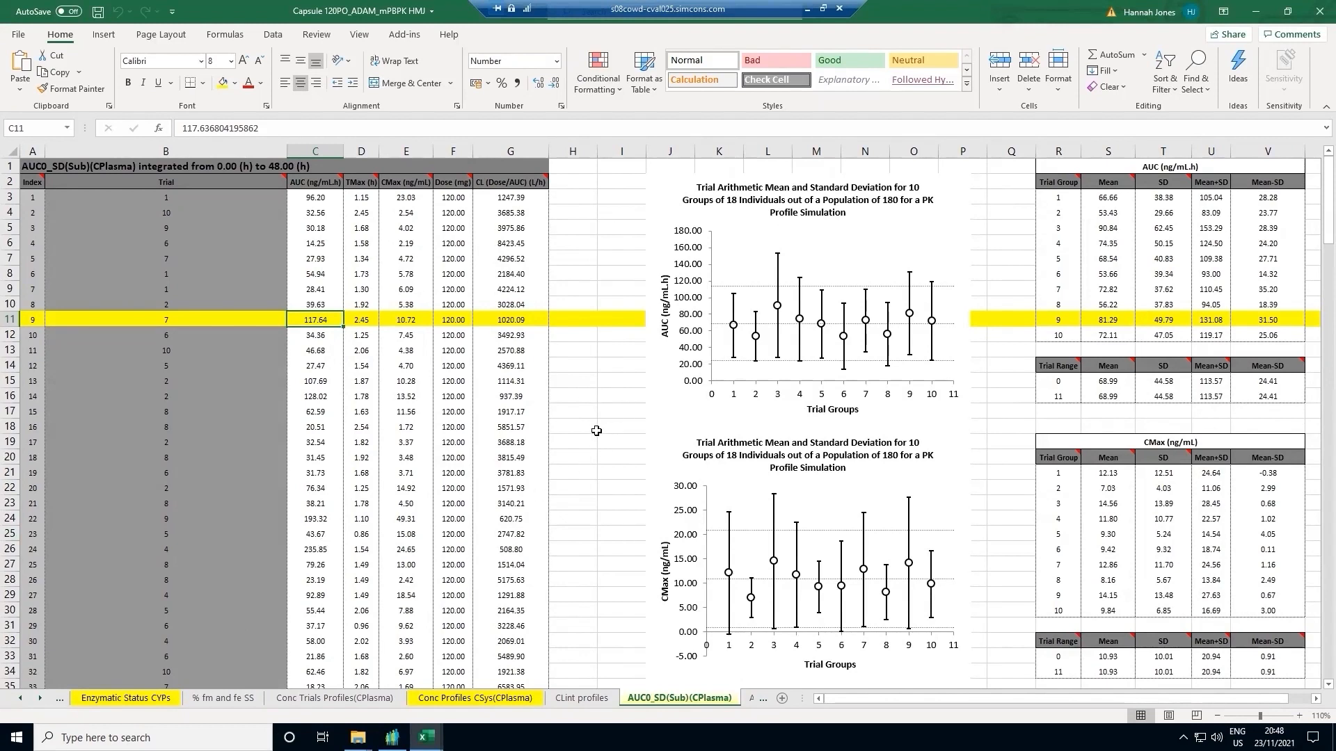
mouse_move(663, 417)
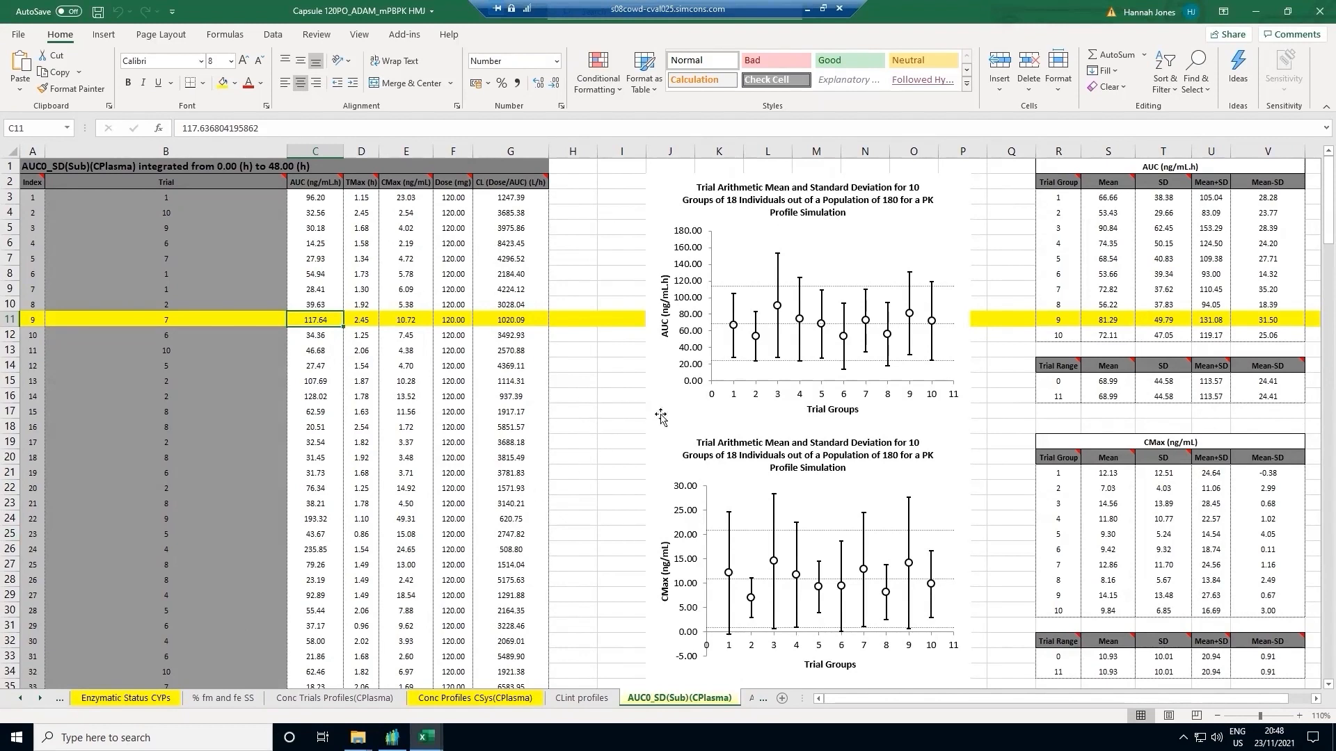
mouse_move(948, 407)
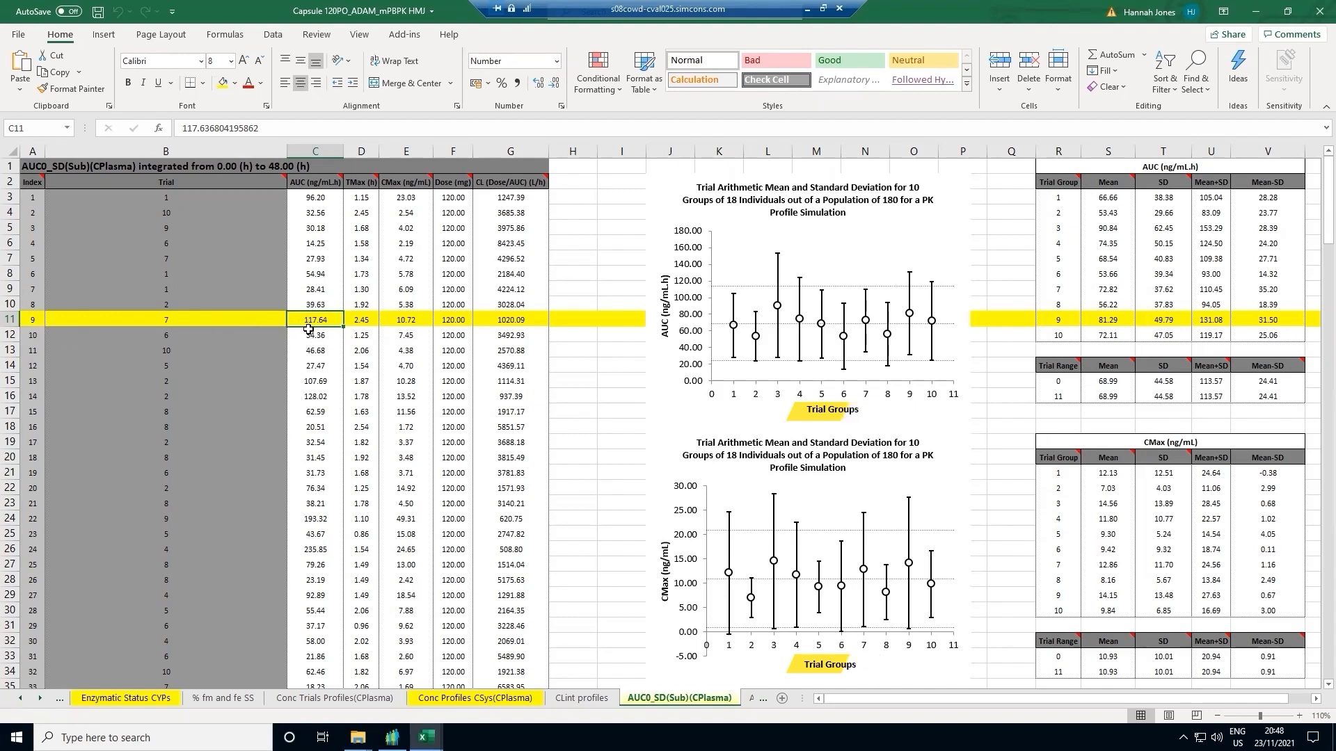
- Review the AUC and Cmax per-trial tables and trial-group mean charts
left_click(126, 697)
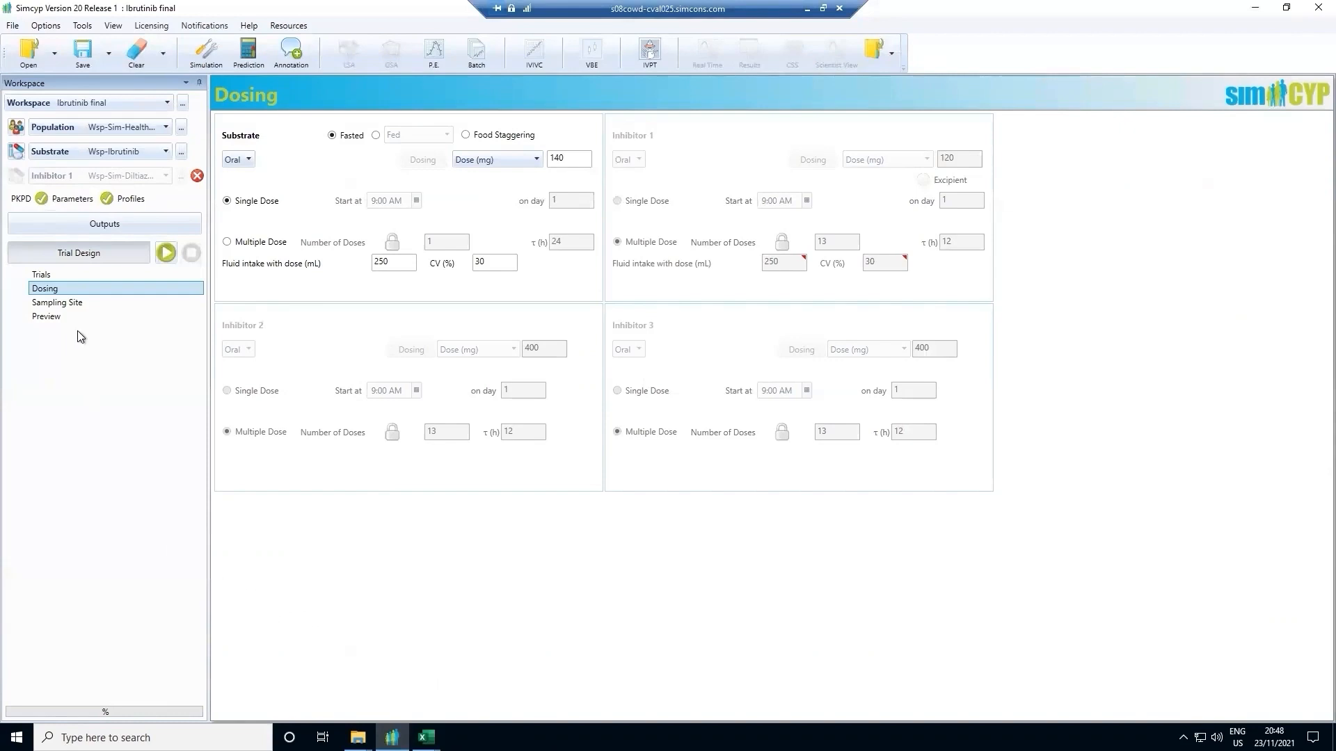
mouse_move(80, 439)
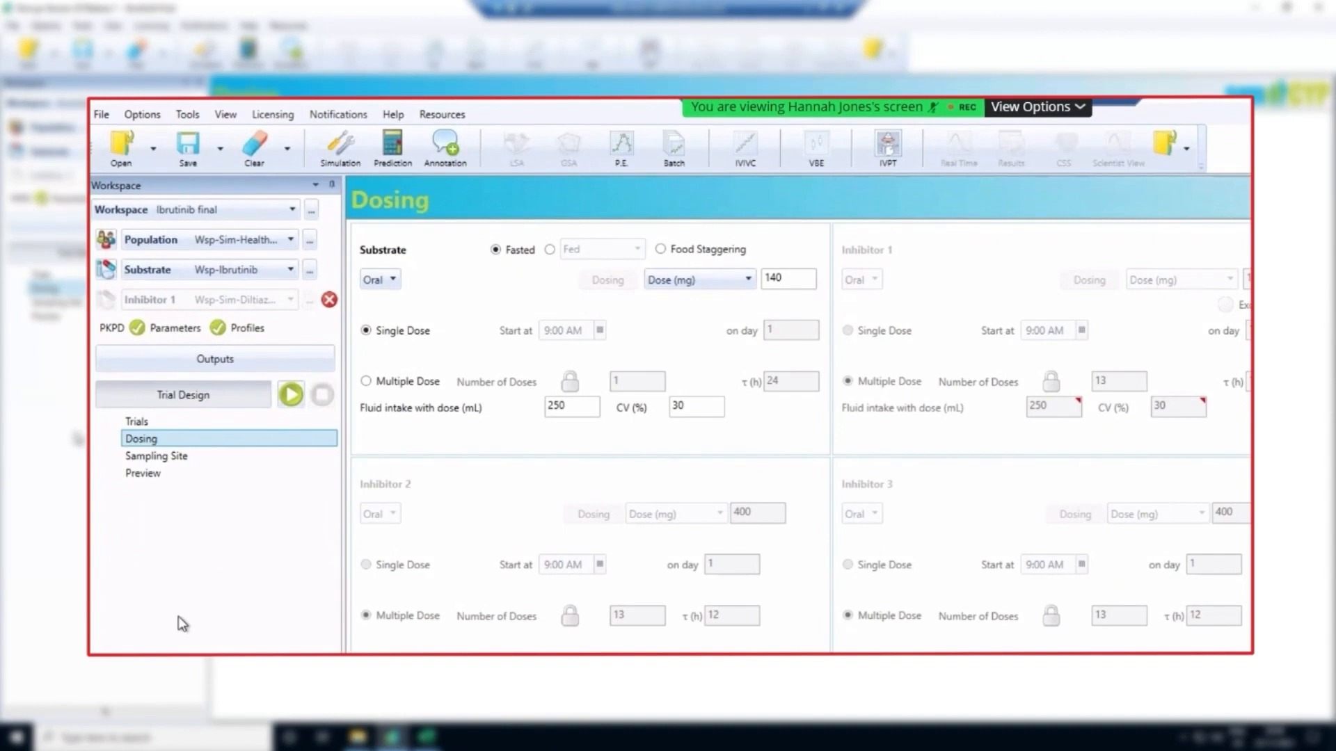
mouse_move(270, 254)
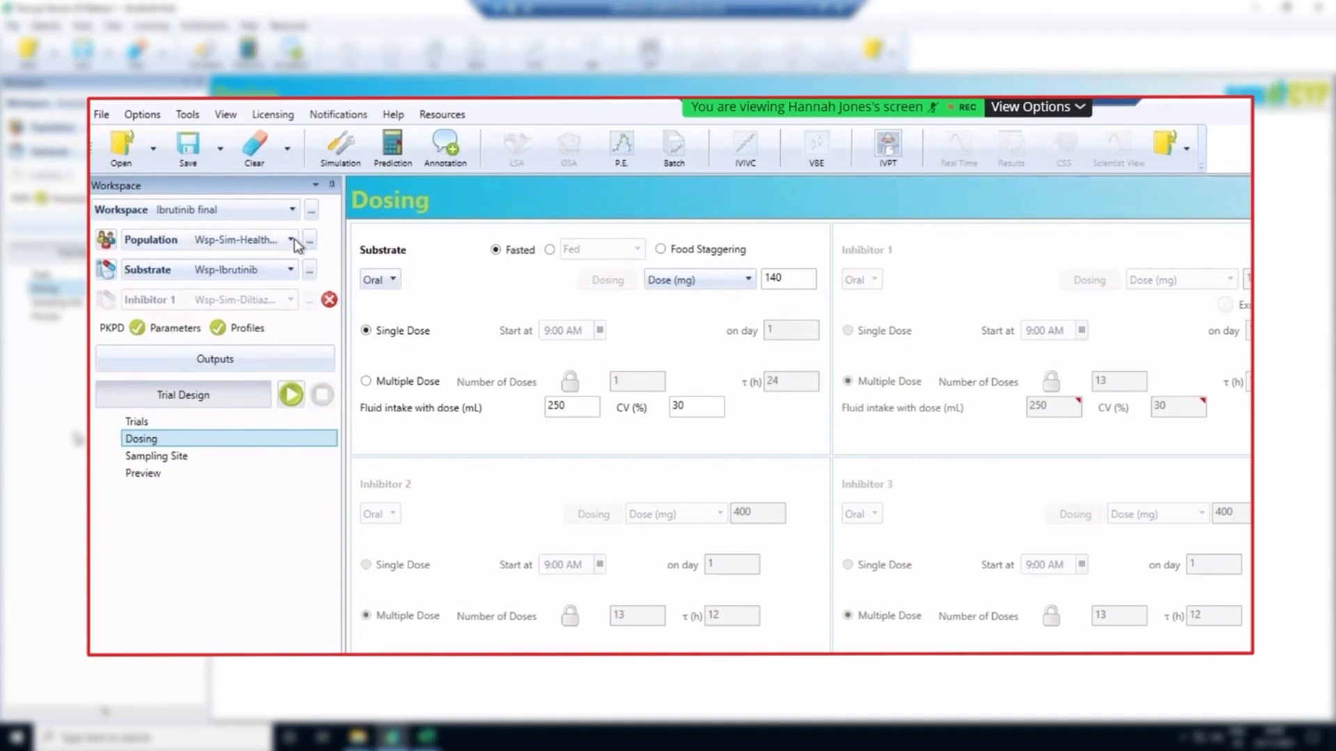
- Set the population to Sim-Cancer and enable Inhibitor 1 with the compound list shown
left_click(294, 239)
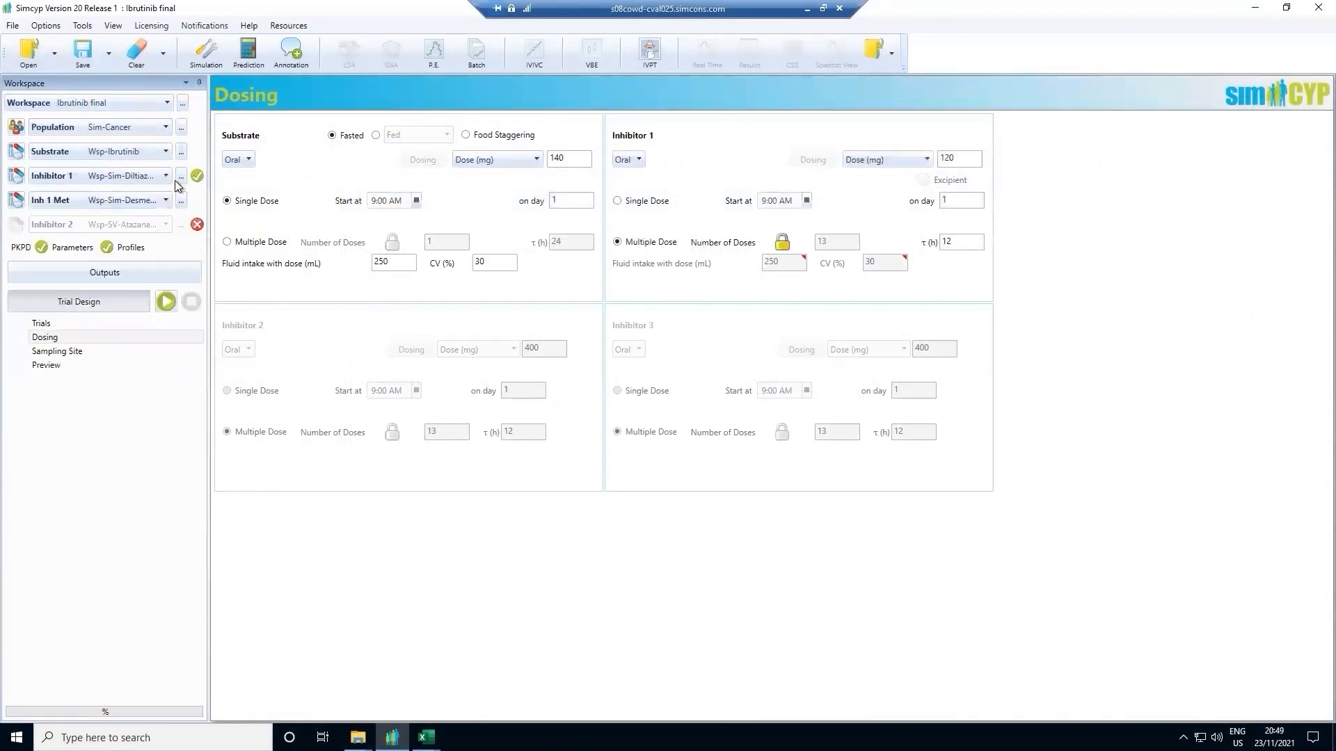
left_click(167, 177)
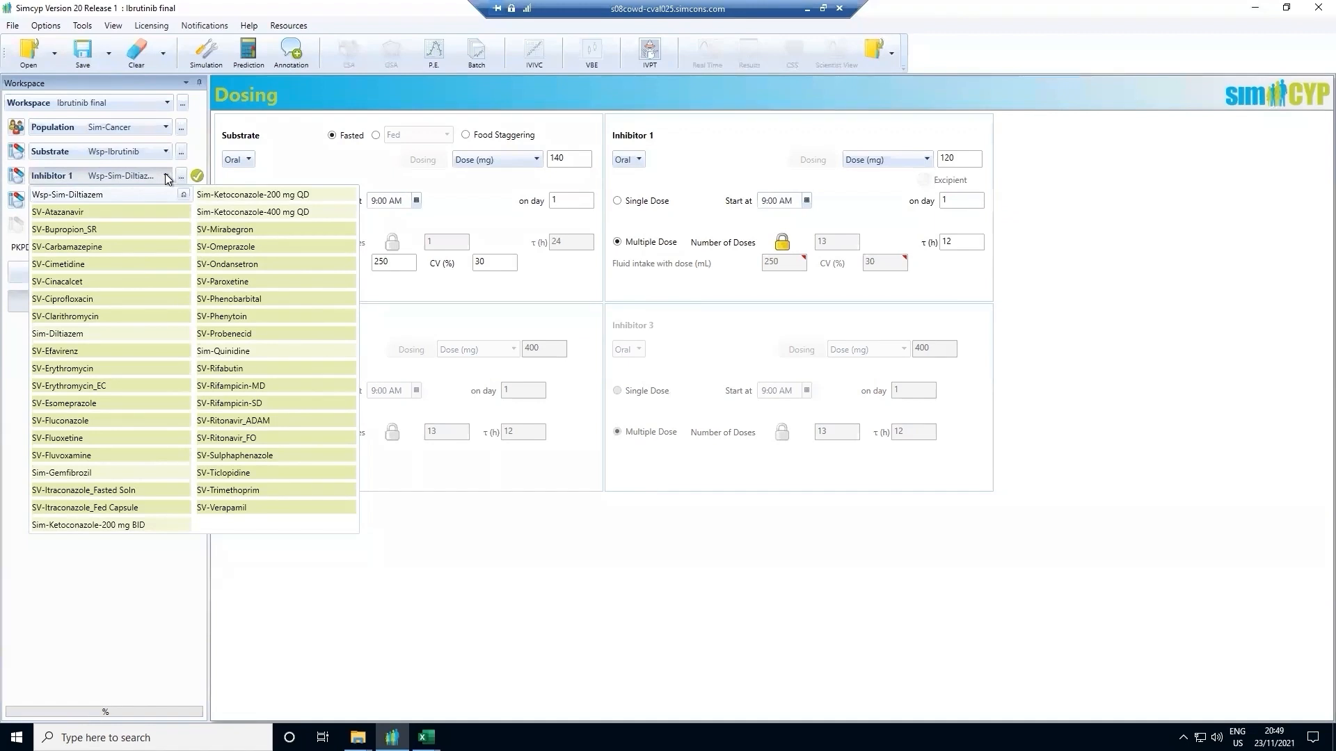
mouse_move(180, 178)
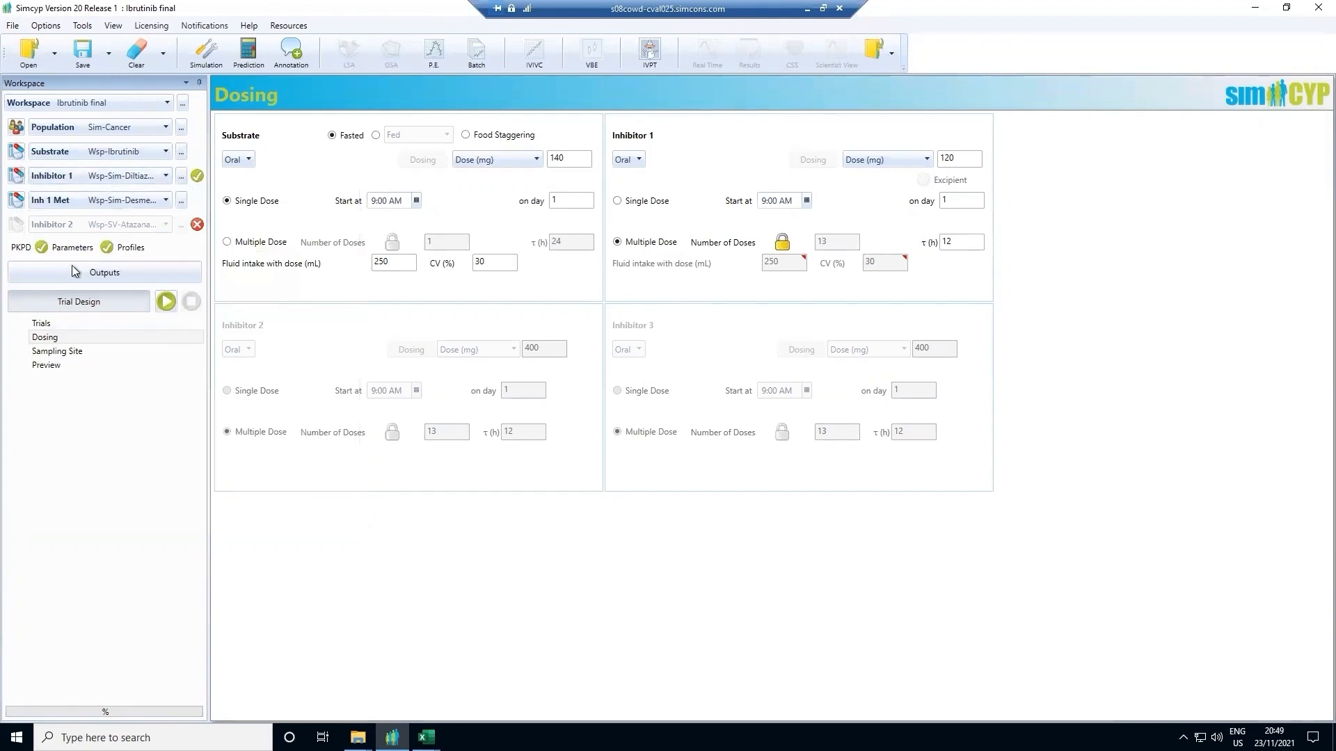
- Review diltiazem's CYP3A4/3A5 inhibition constants and its 120 mg every-12-h dosing
left_click(52, 175)
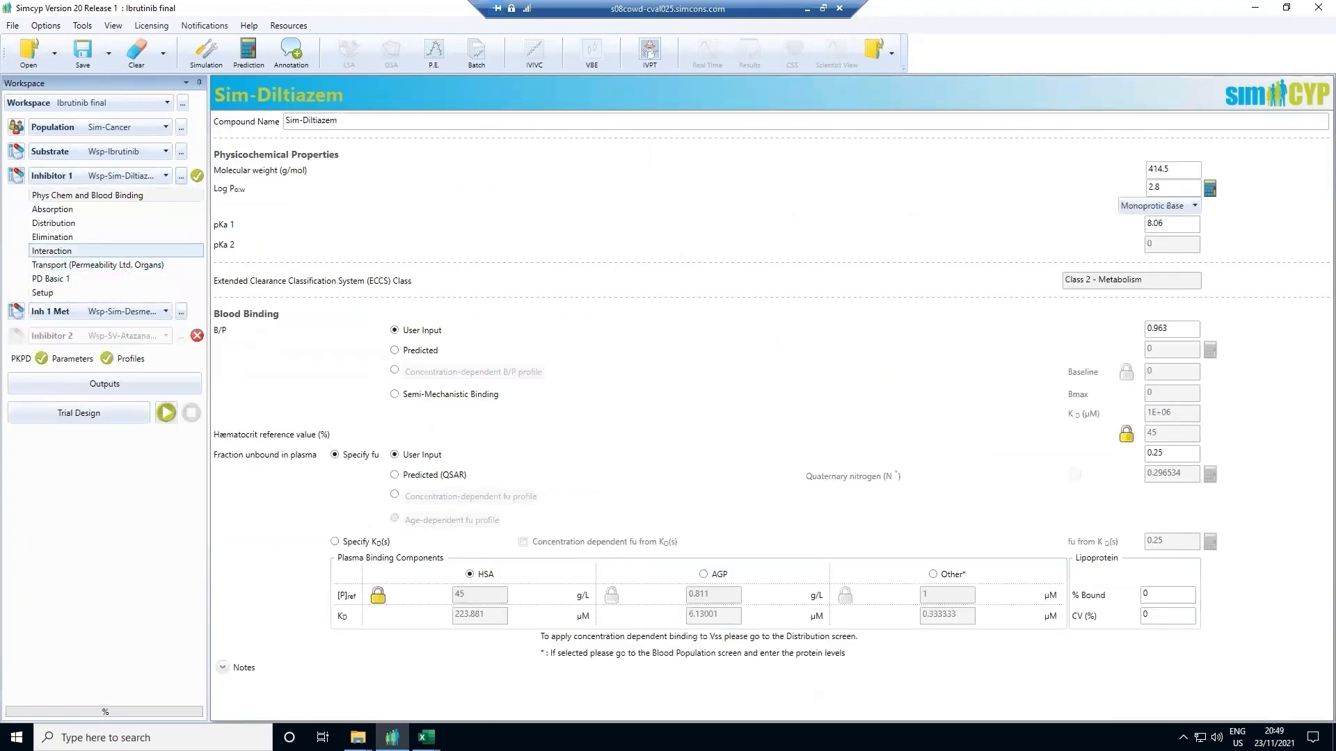
left_click(52, 251)
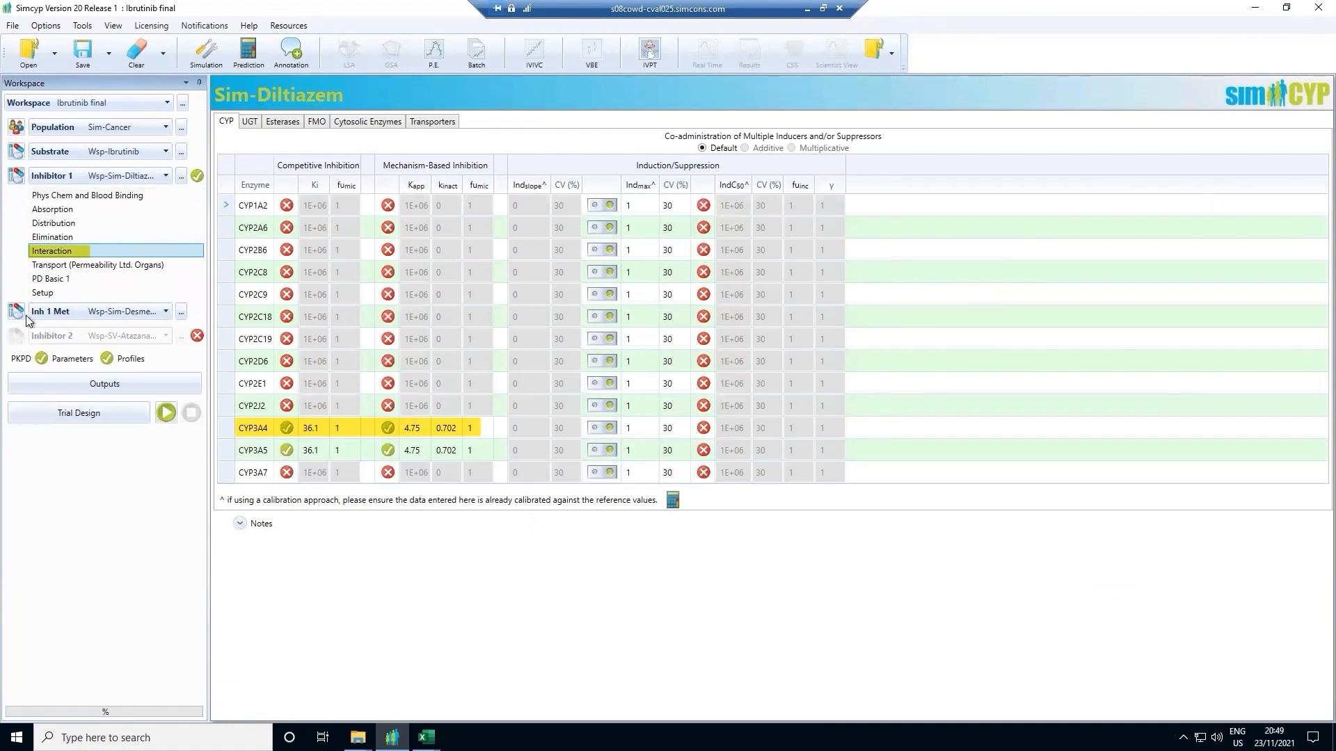
left_click(49, 310)
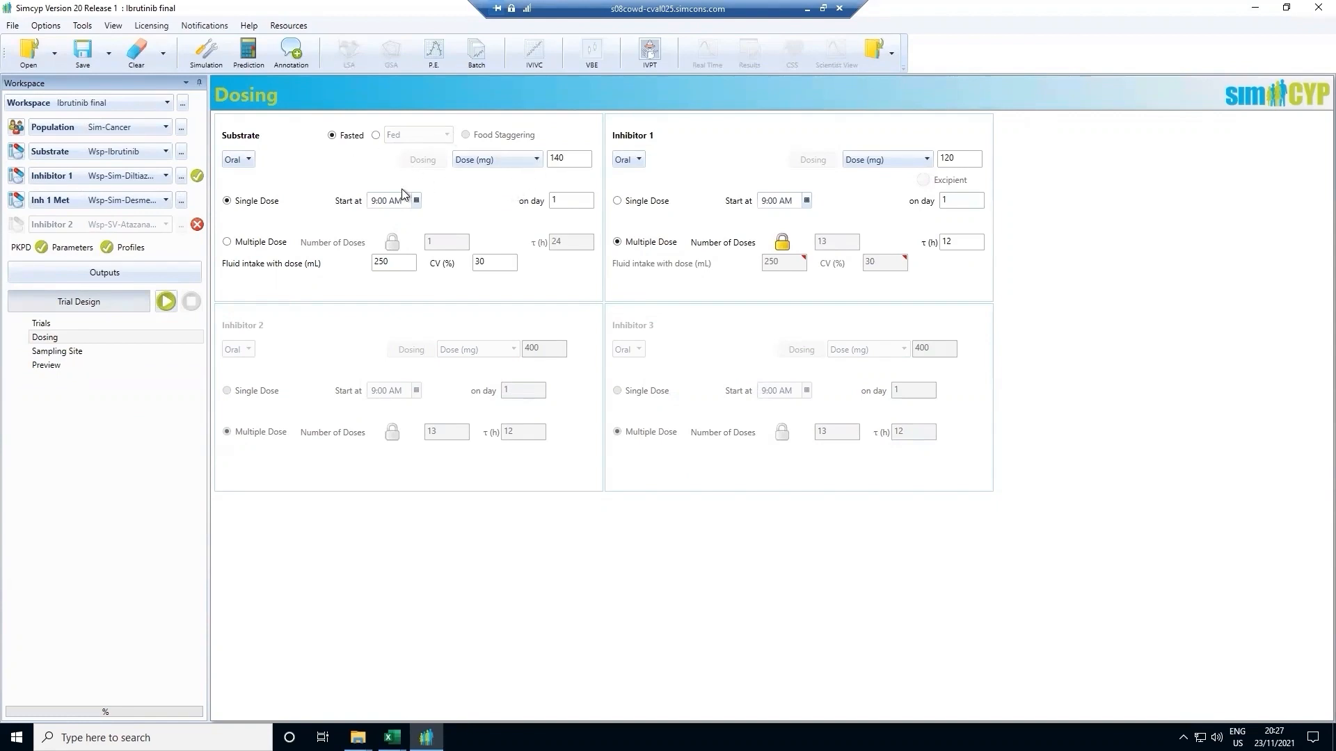
mouse_move(1082, 75)
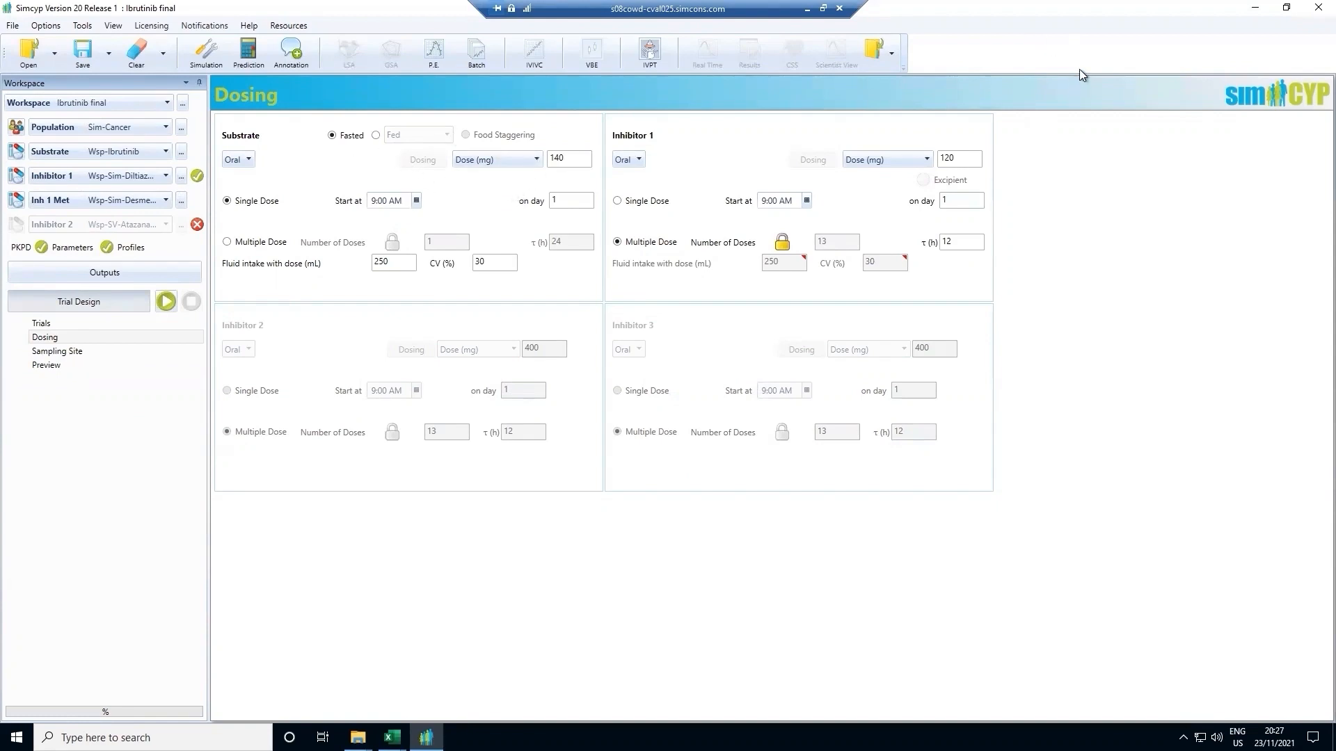
mouse_move(915, 238)
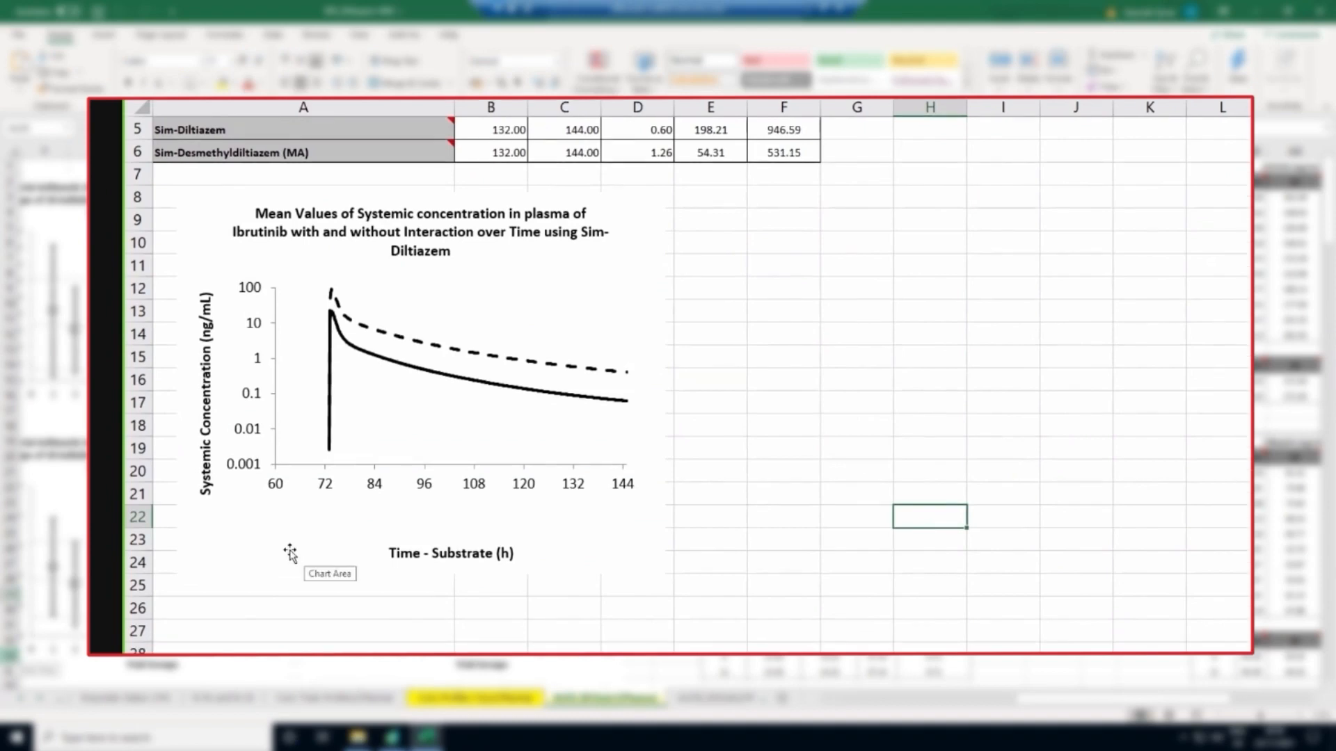
- View the with/without-diltiazem concentration chart, then the AUC and Cmax ratio sheet
left_click(331, 384)
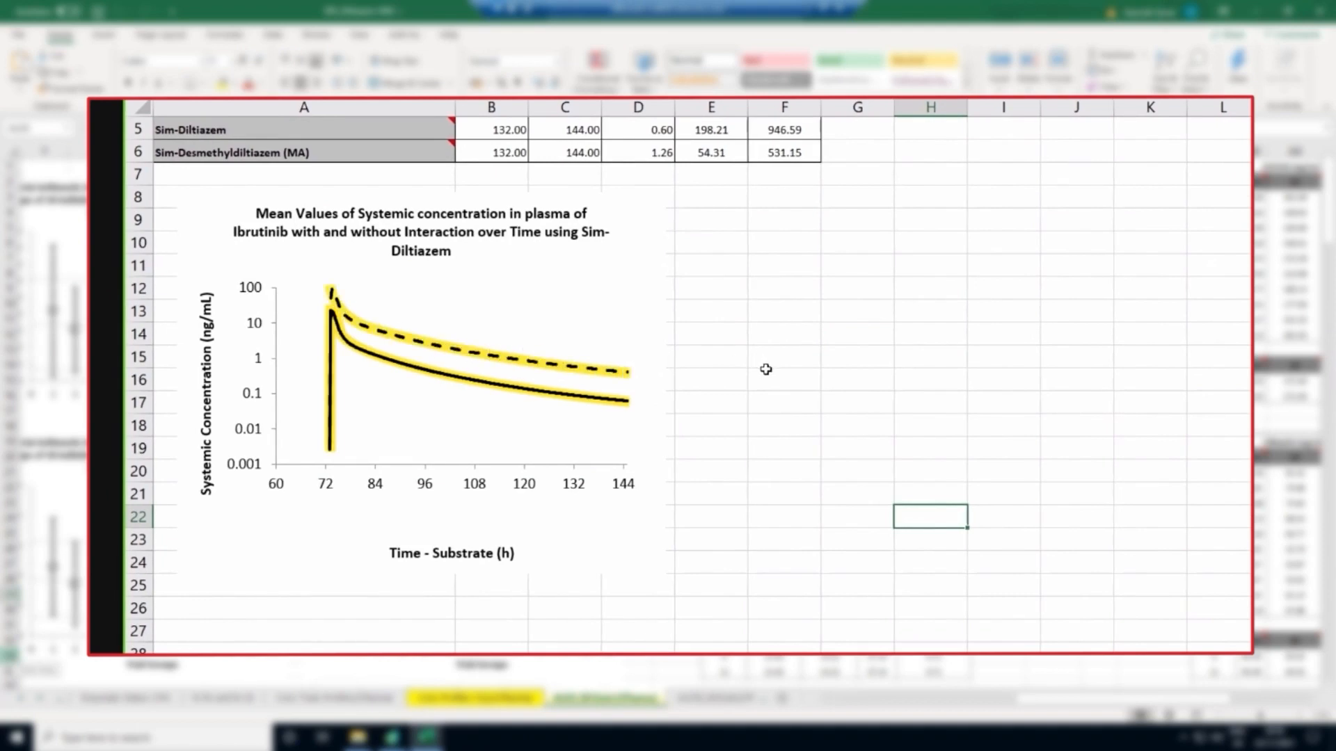
mouse_move(638, 472)
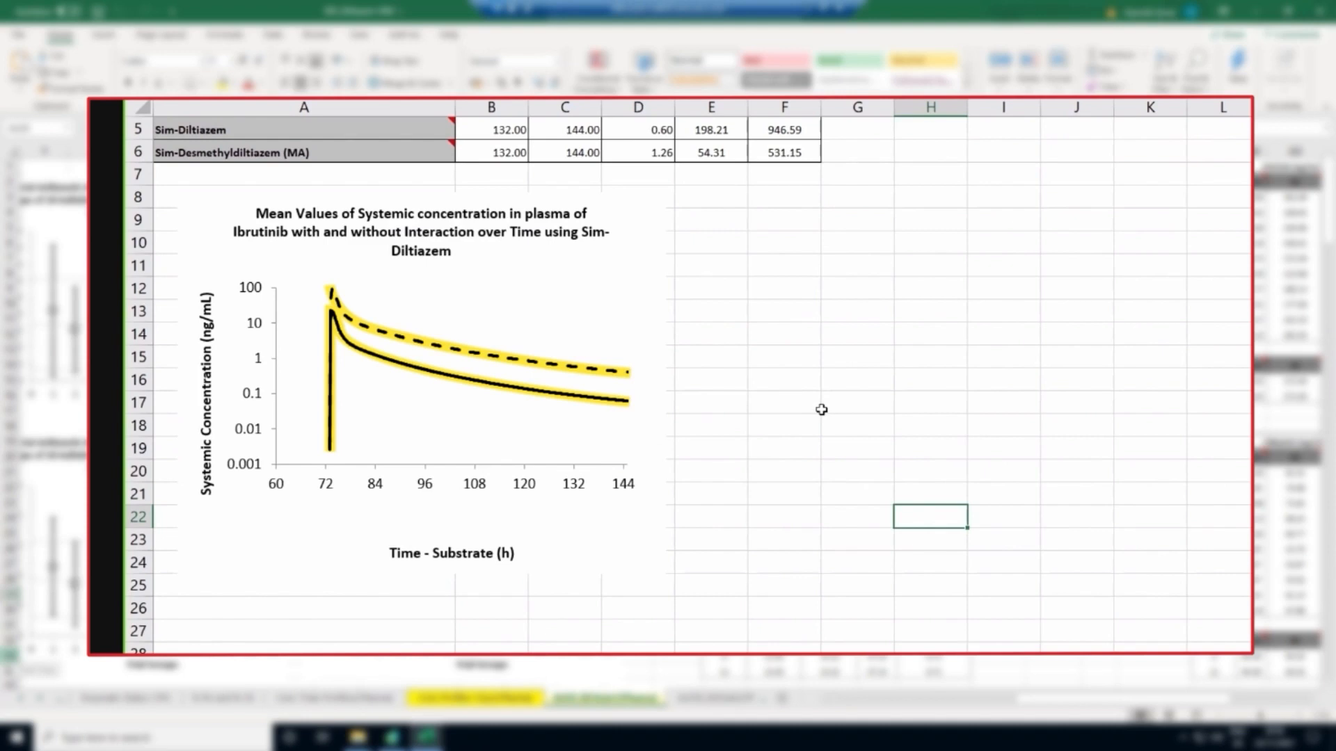
mouse_move(647, 375)
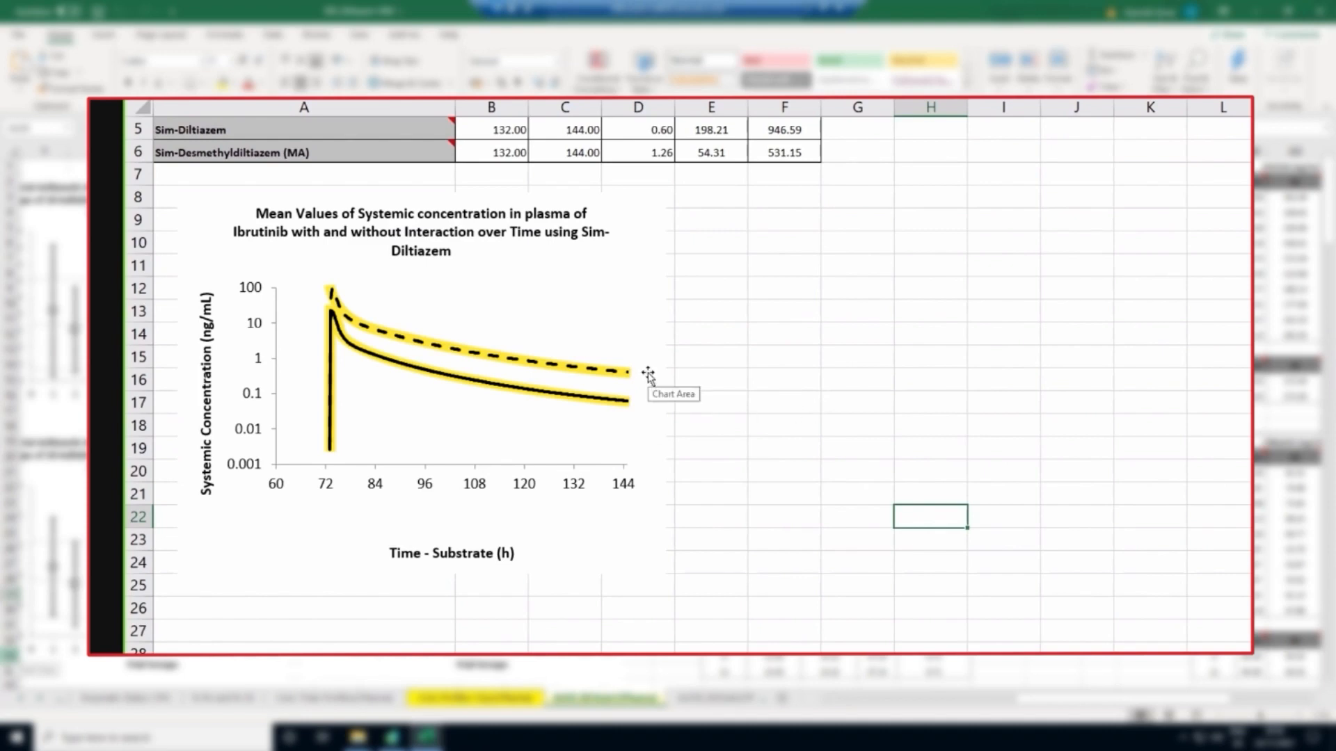
left_click(604, 697)
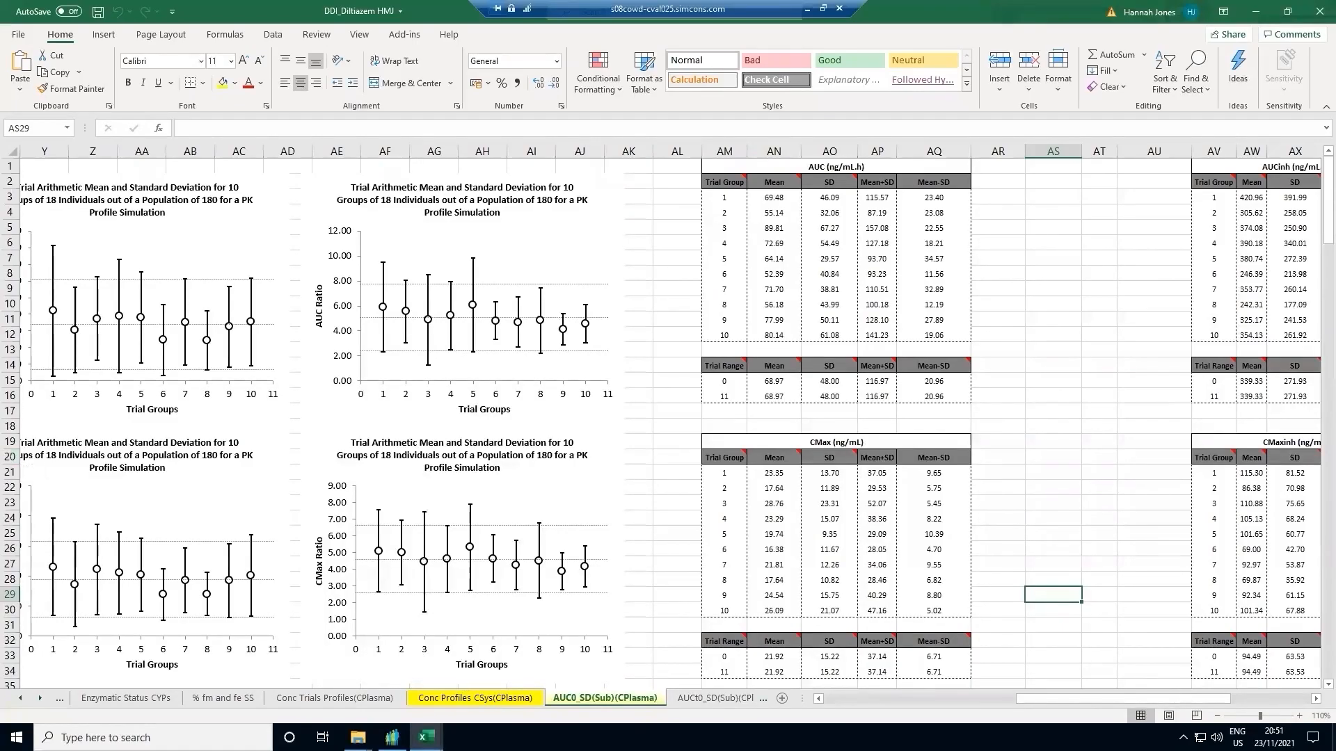
left_click(391, 738)
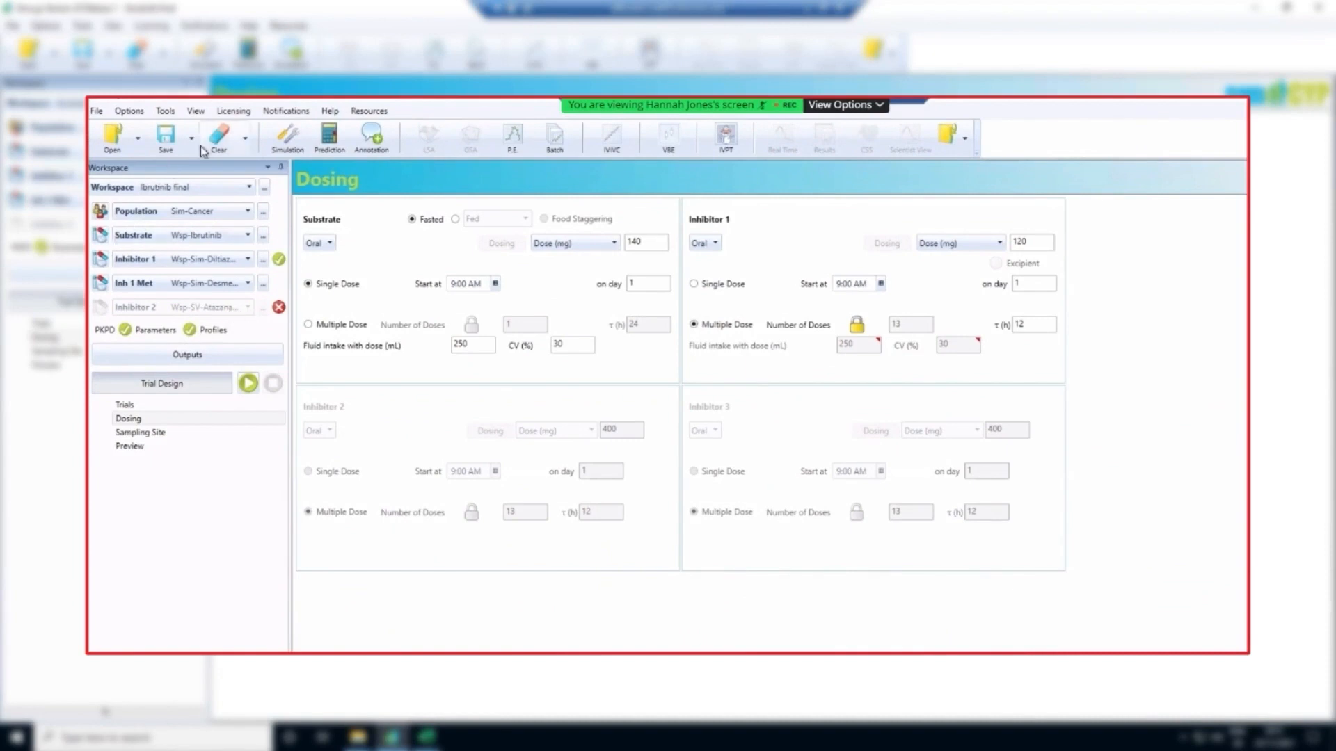
- Show 10 trials of 18 subjects aged 18–65, proportion female 0.32, over 7 days
left_click(248, 210)
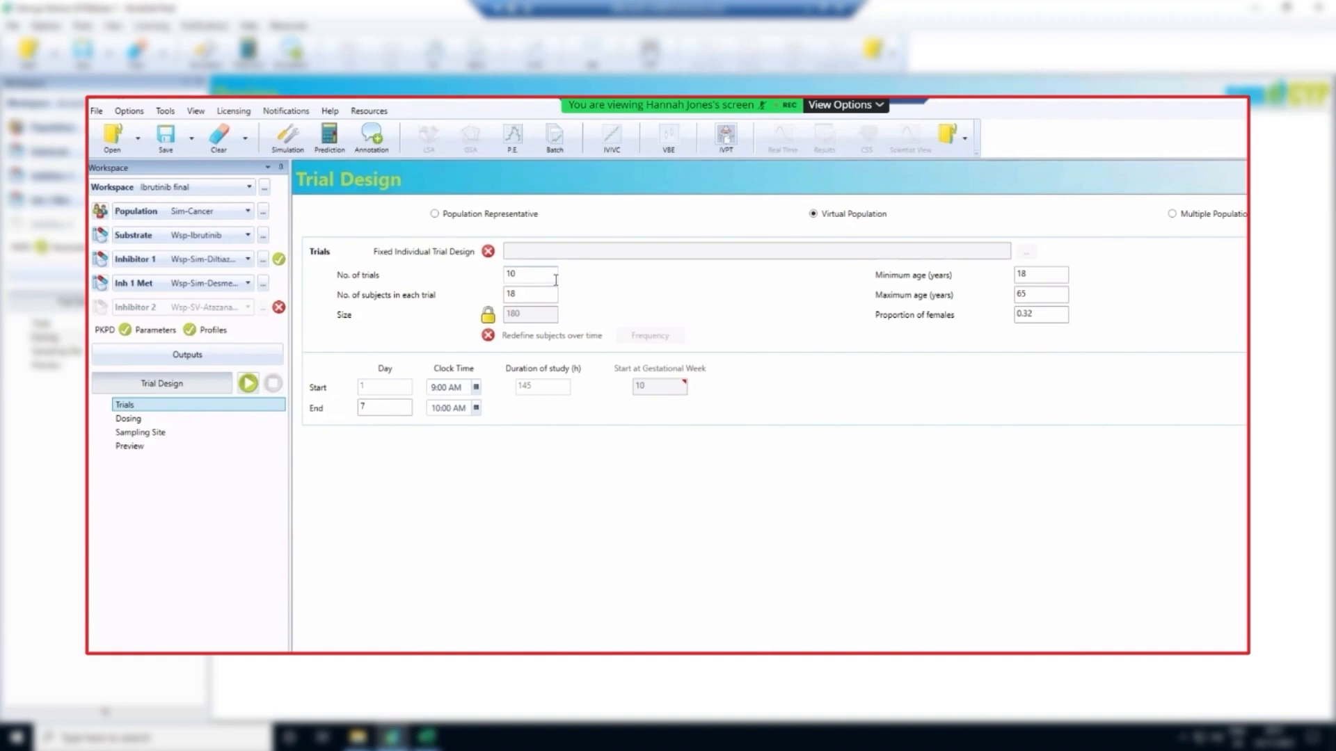
mouse_move(623, 318)
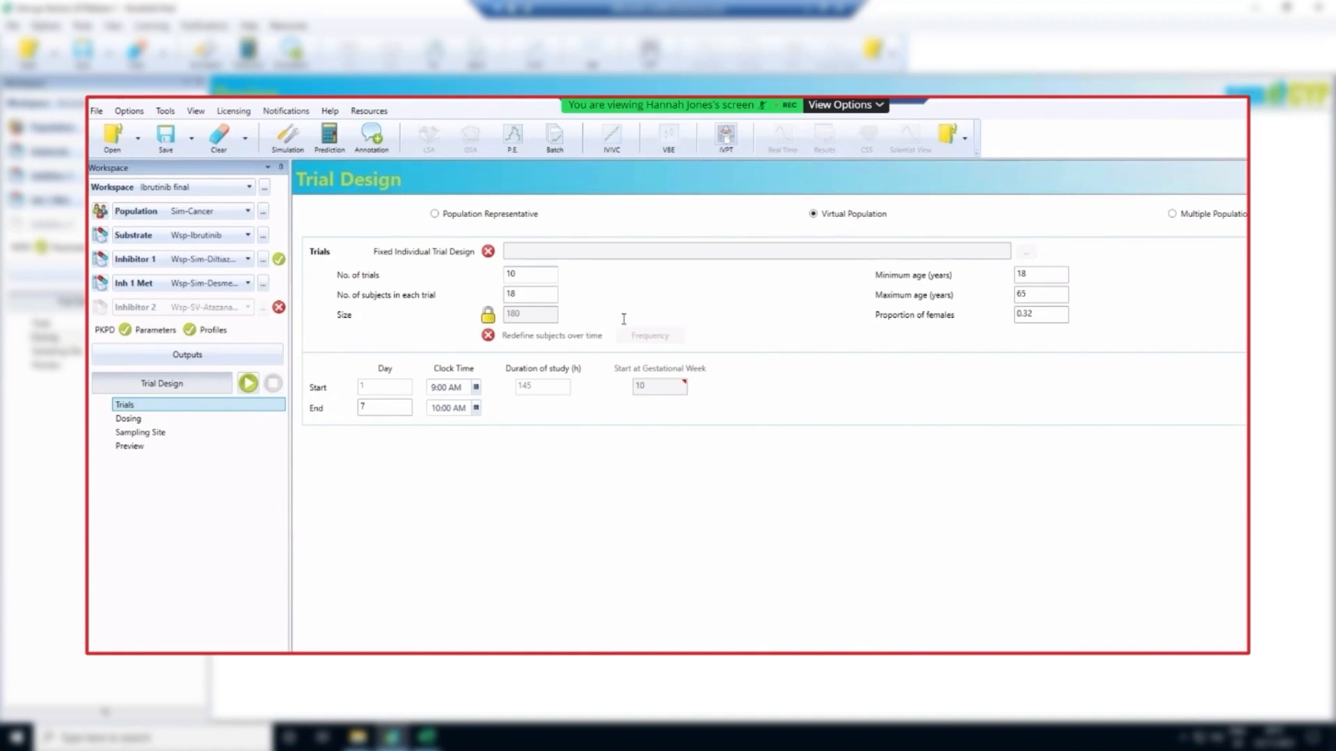